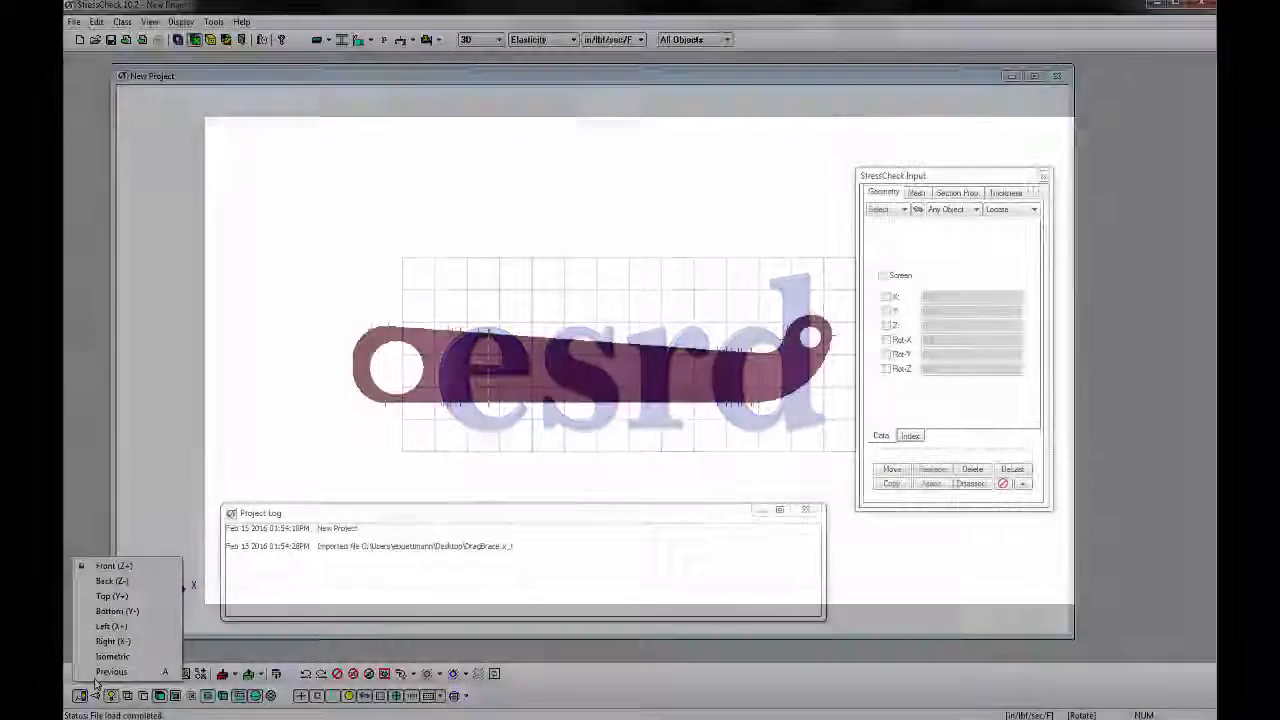
Start a new, empty StressCheck project with no geometry.
click(116, 656)
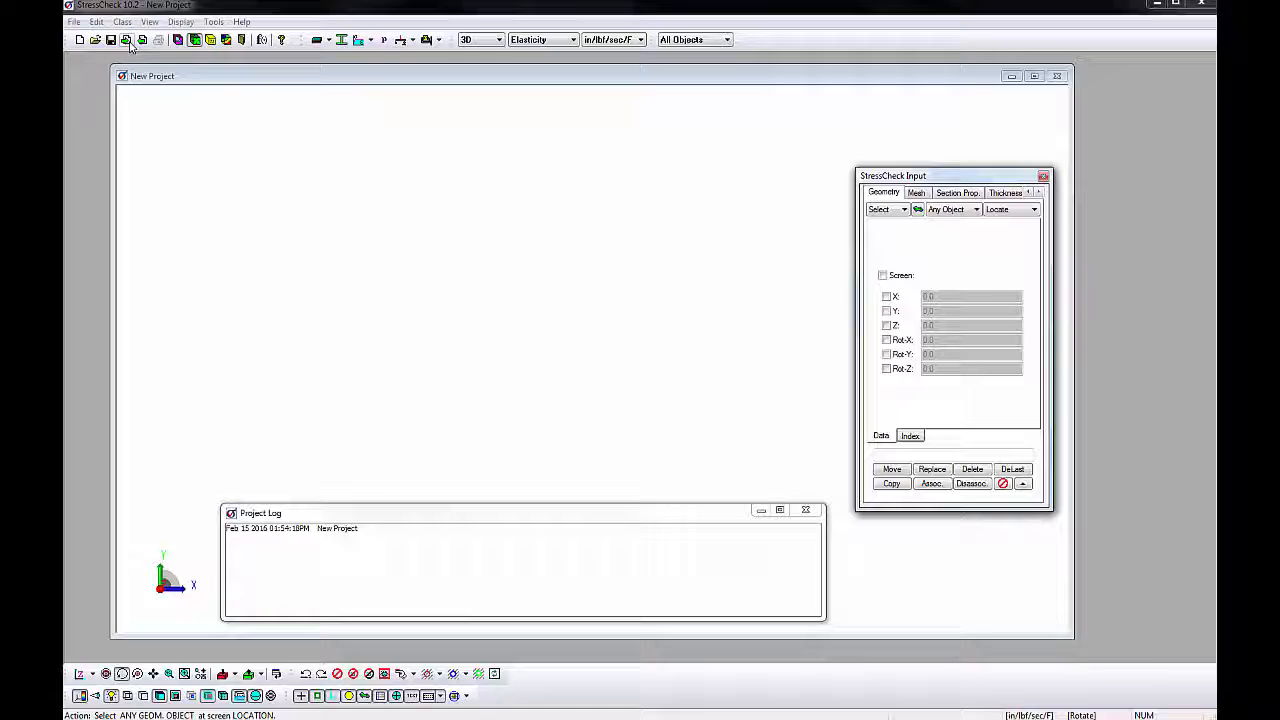
Import the DragBrace.x_t Parasolid part and display it in isometric view.
click(131, 40)
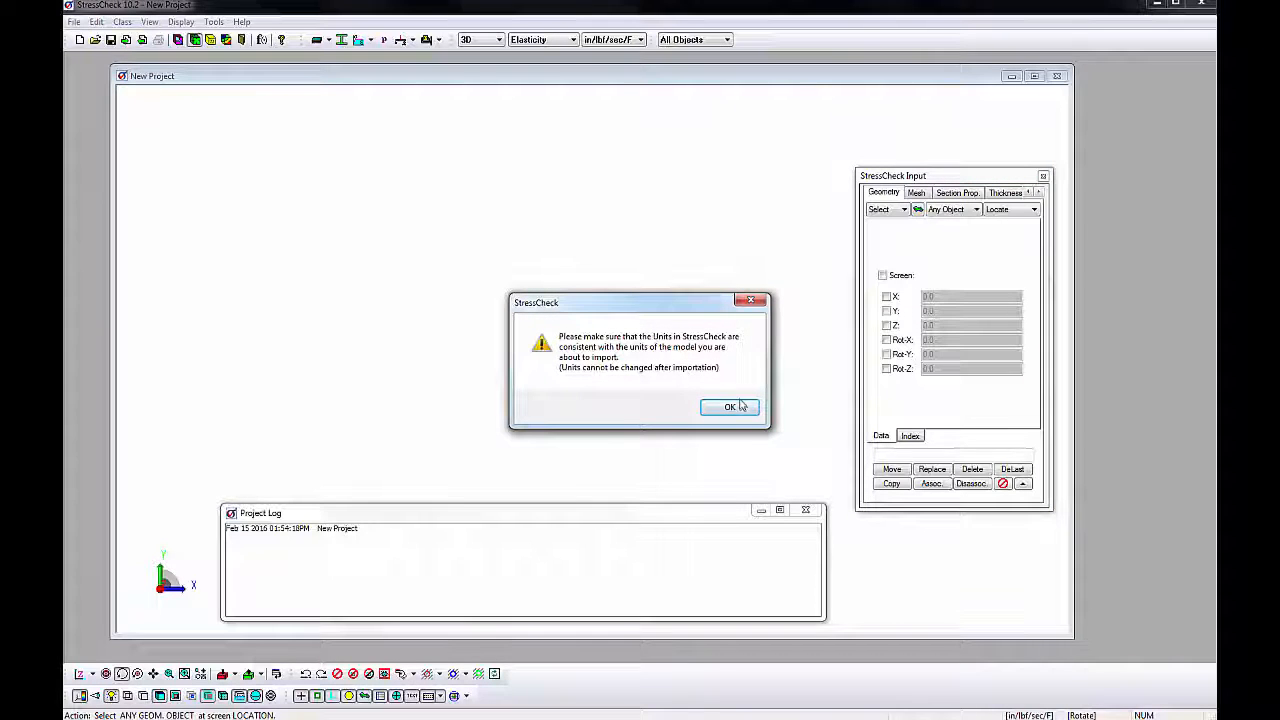
click(730, 407)
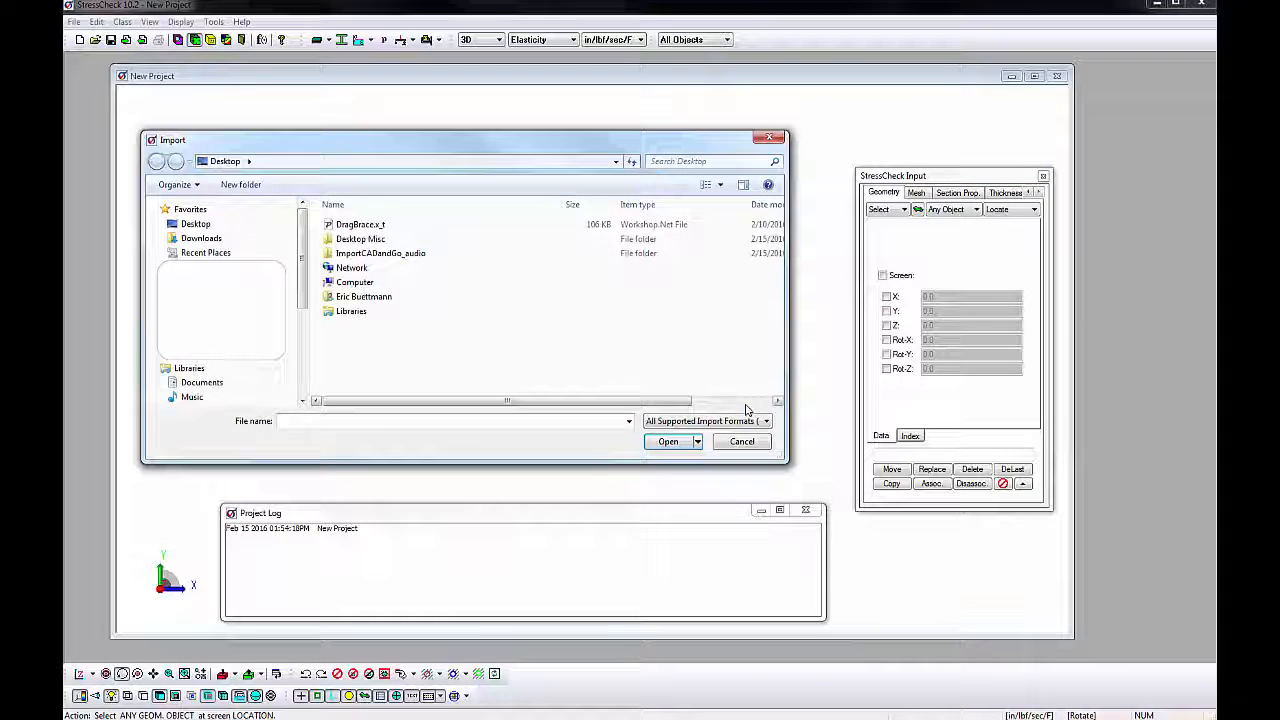
click(360, 224)
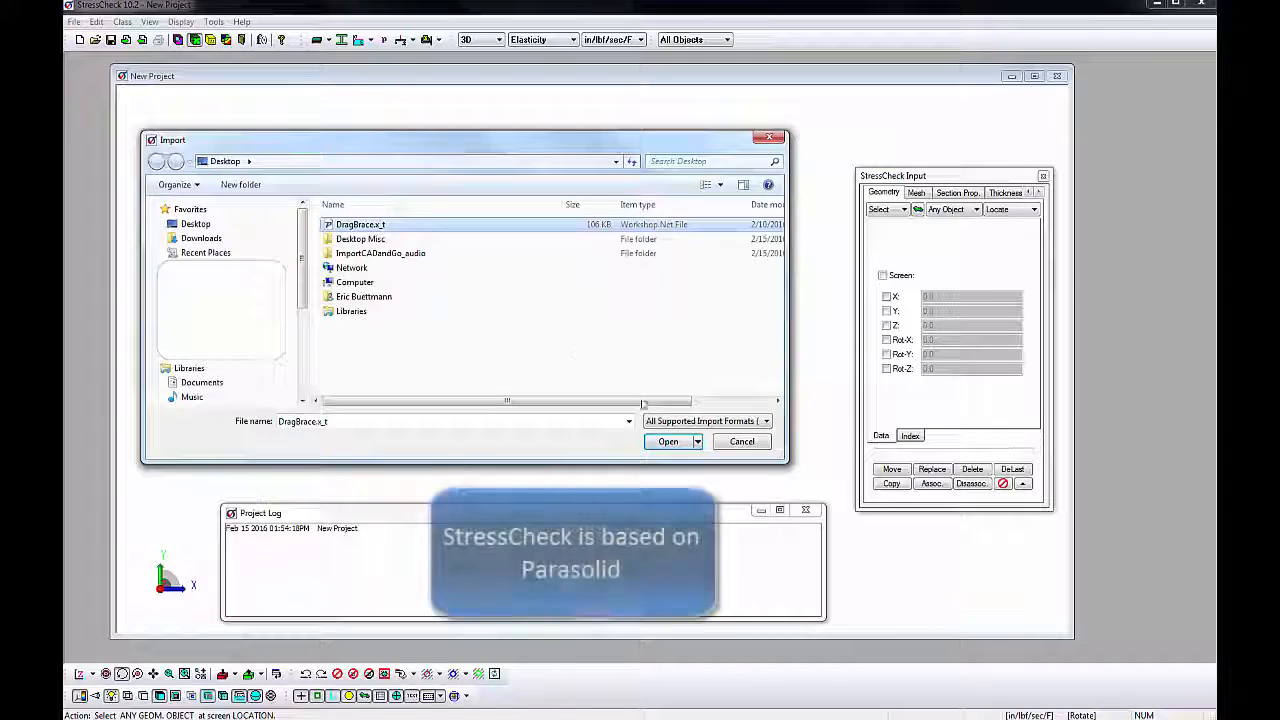
click(666, 441)
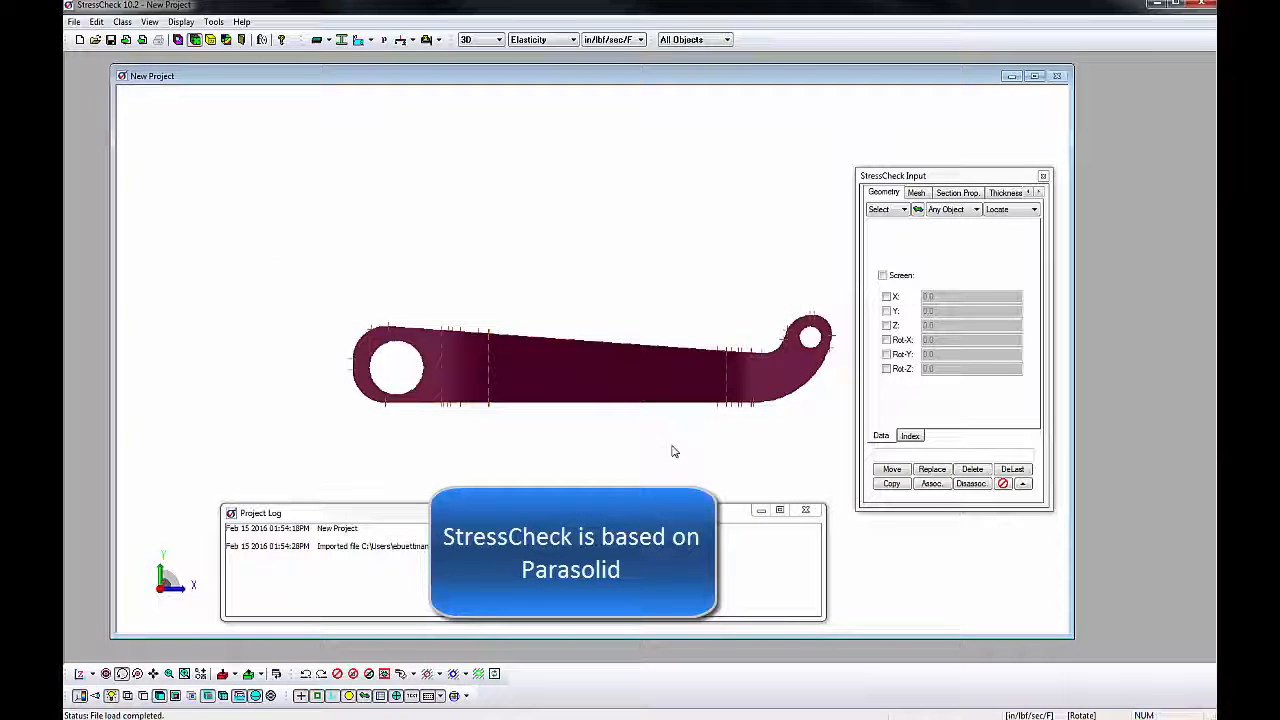
click(82, 673)
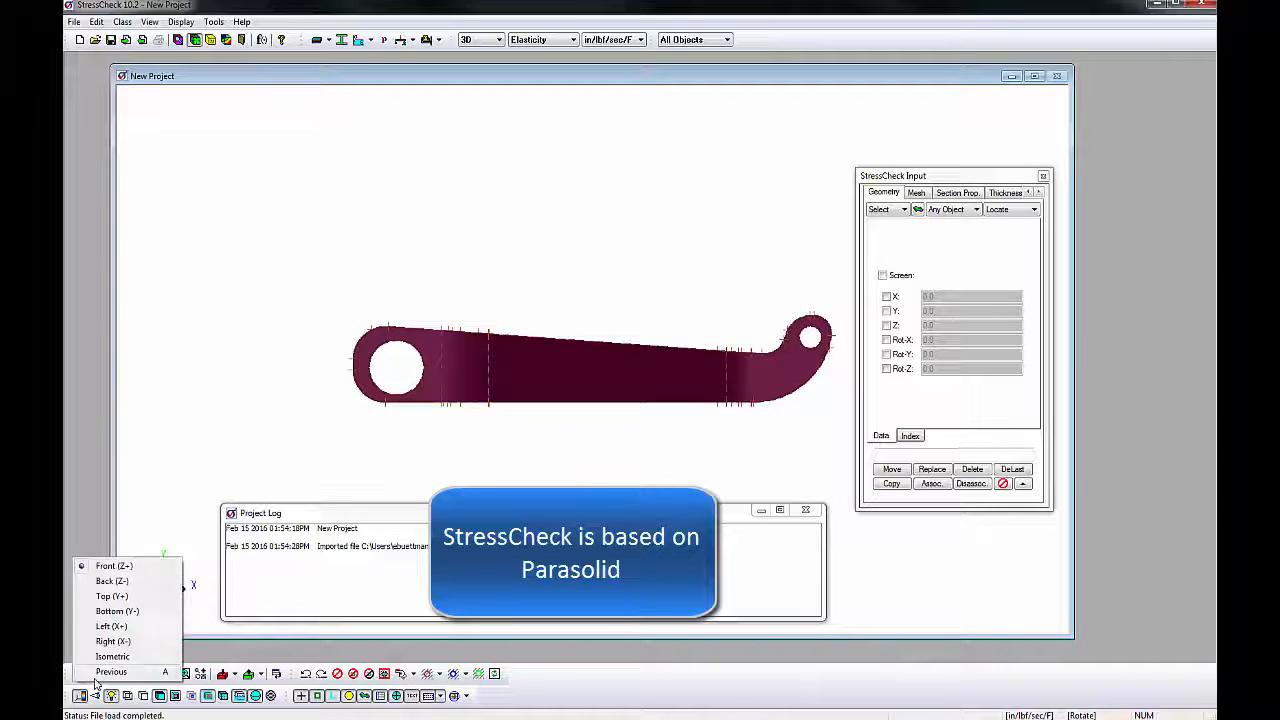
click(113, 656)
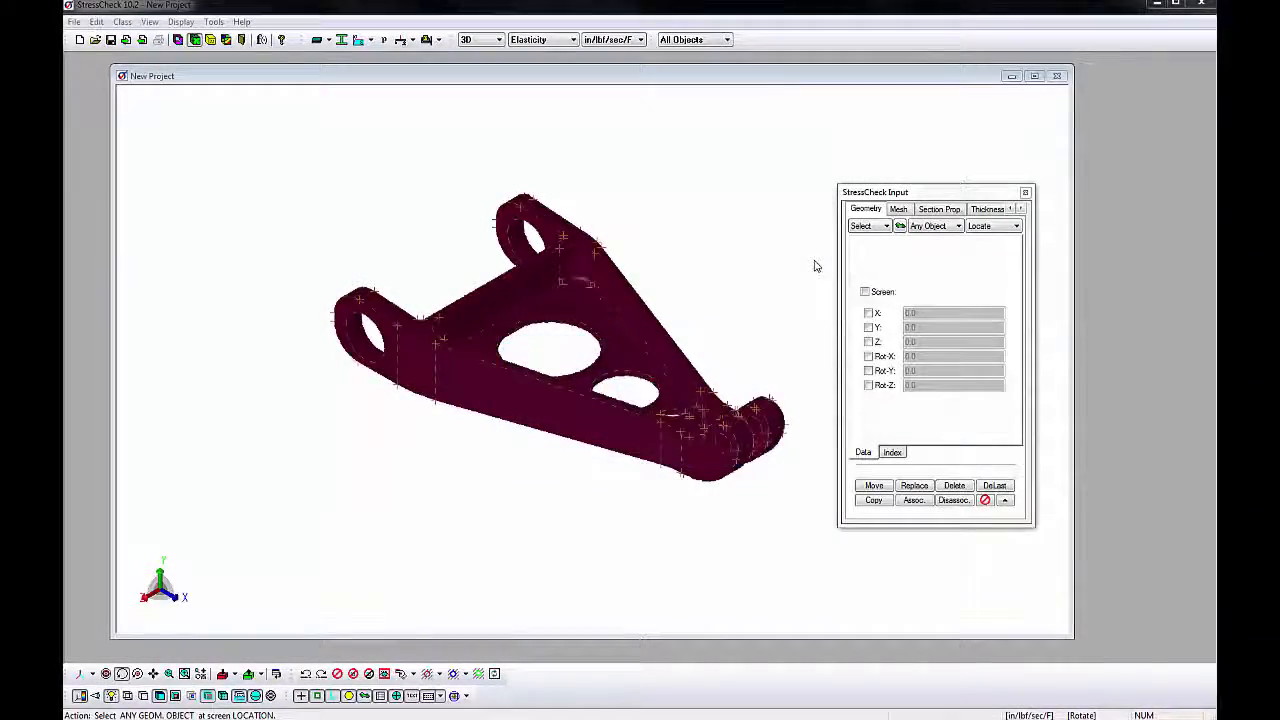
Create offset points on a lug boundary, repeated 3 times at 0.25 increments.
click(882, 225)
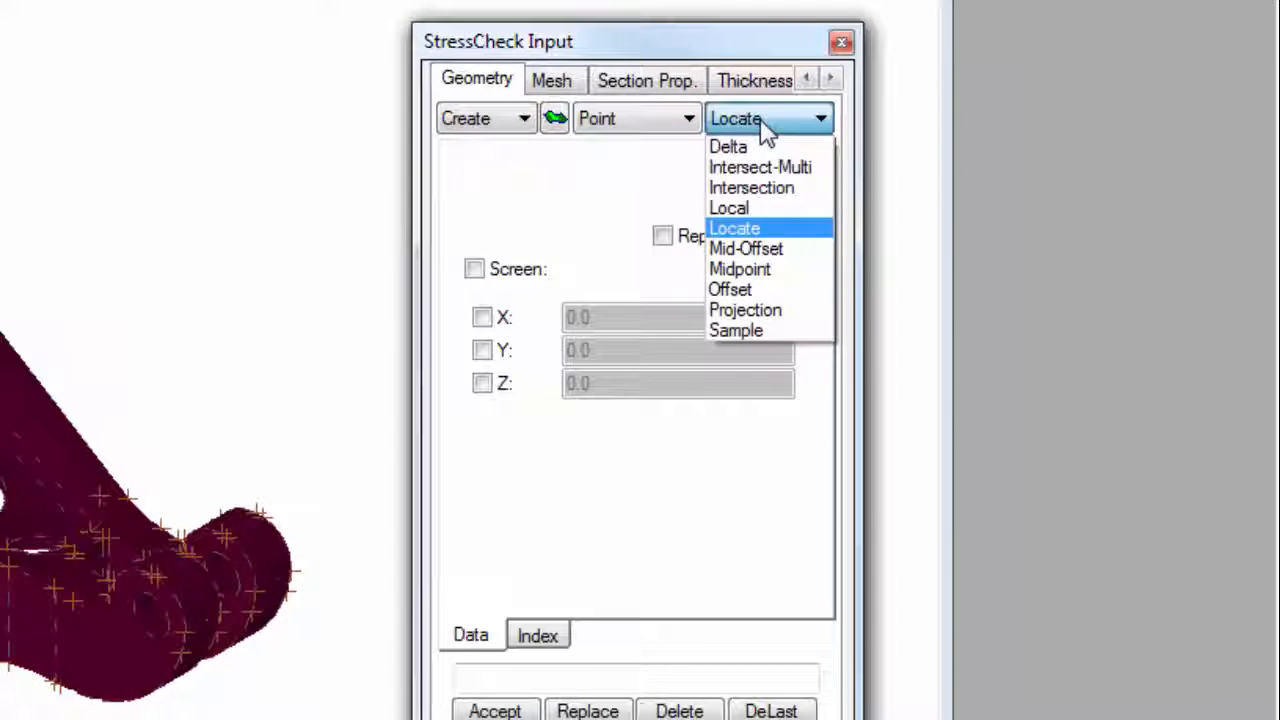
click(731, 289)
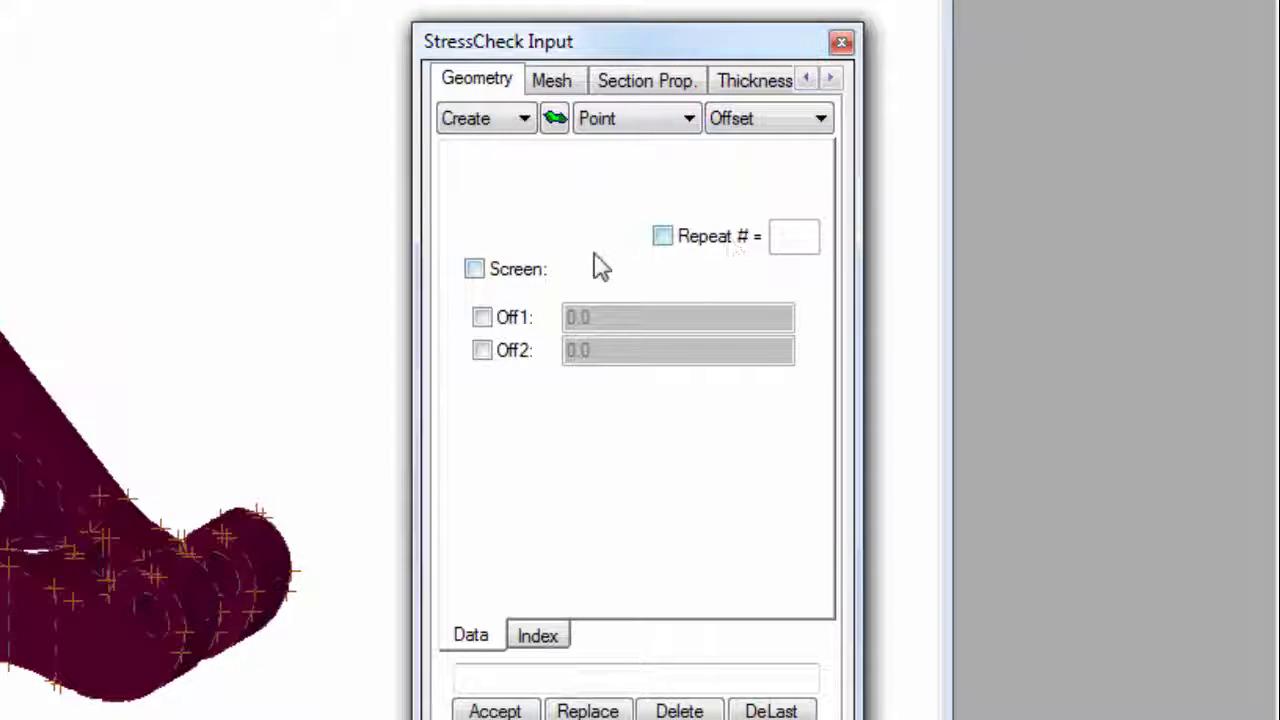
click(480, 316)
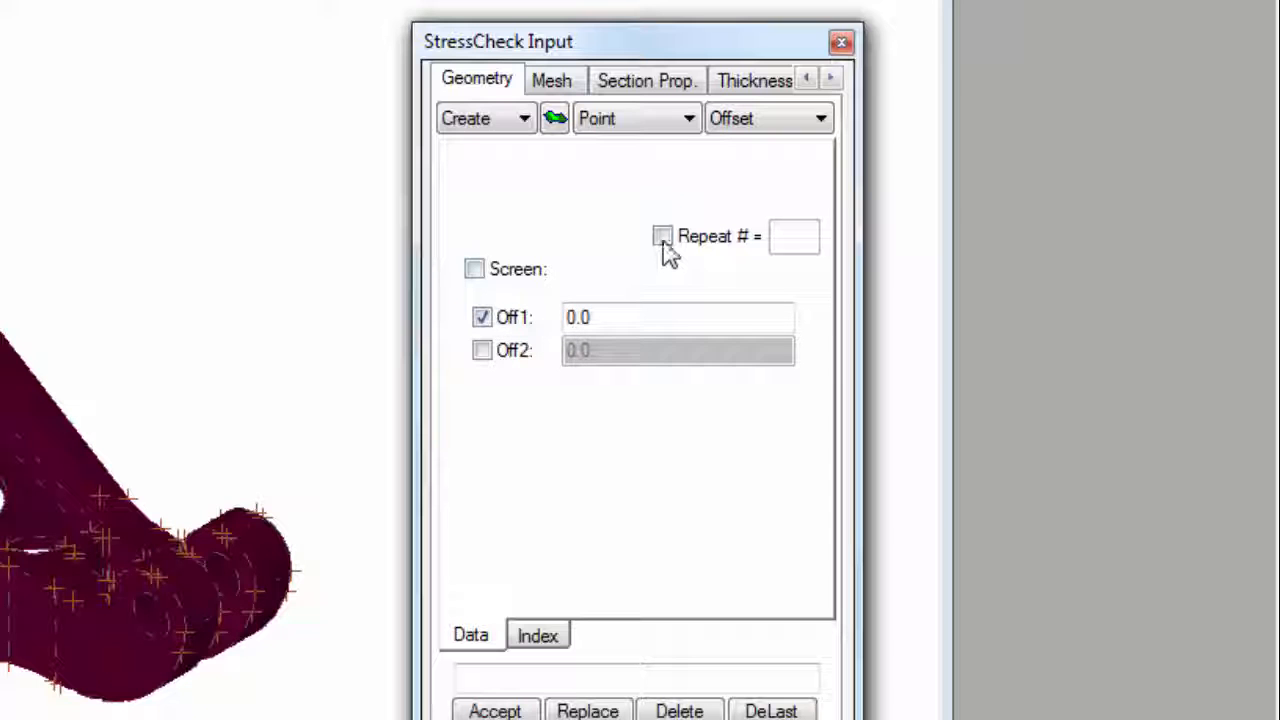
click(663, 236)
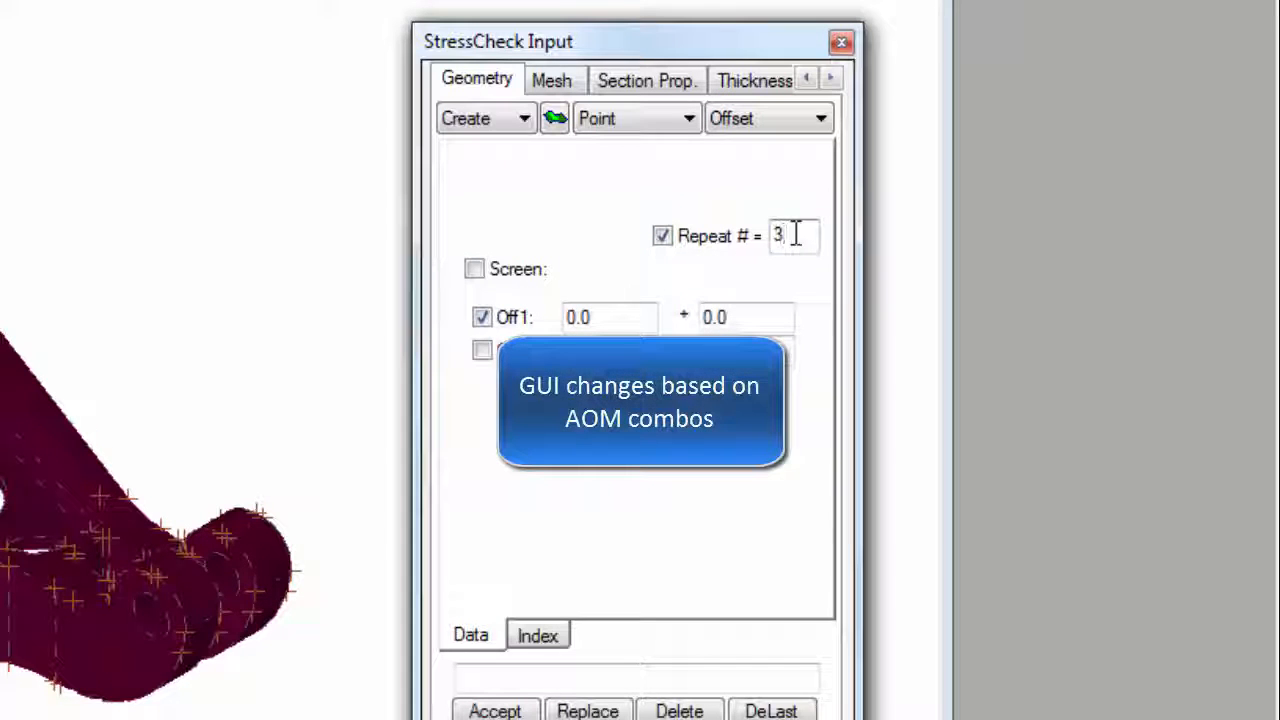
mouse_move(611, 270)
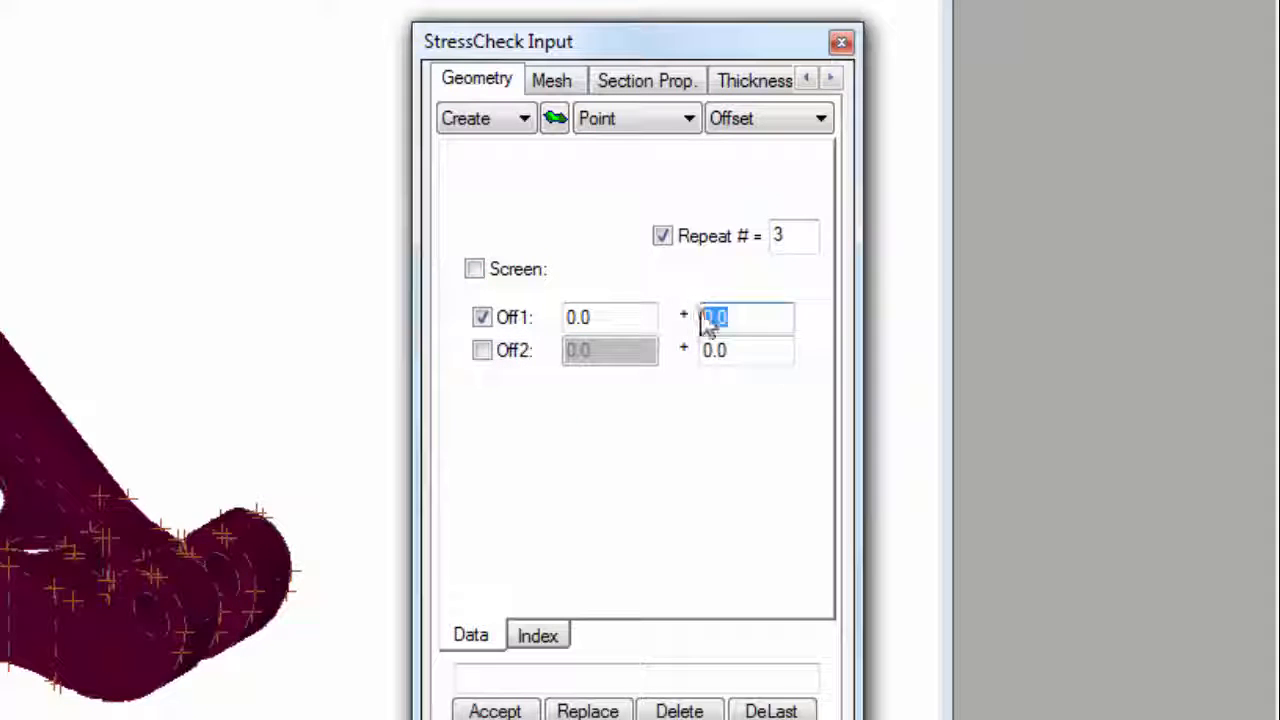
text(0.25)
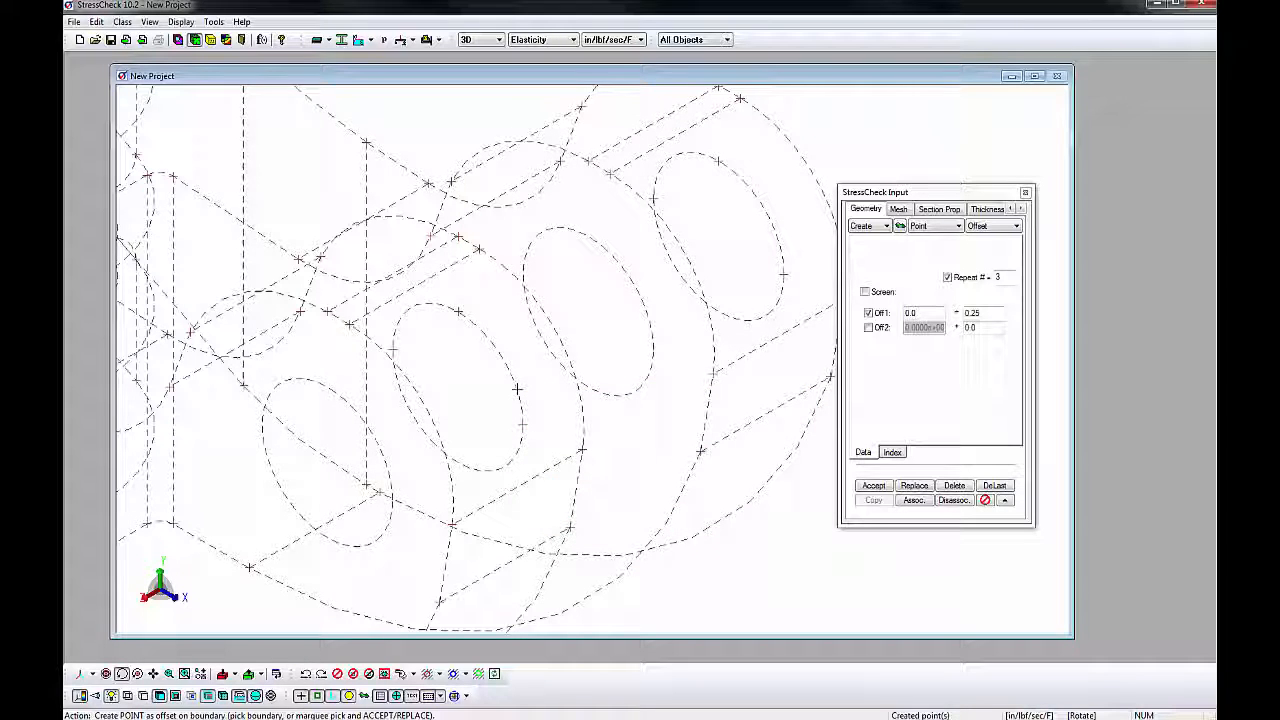
mouse_move(527, 385)
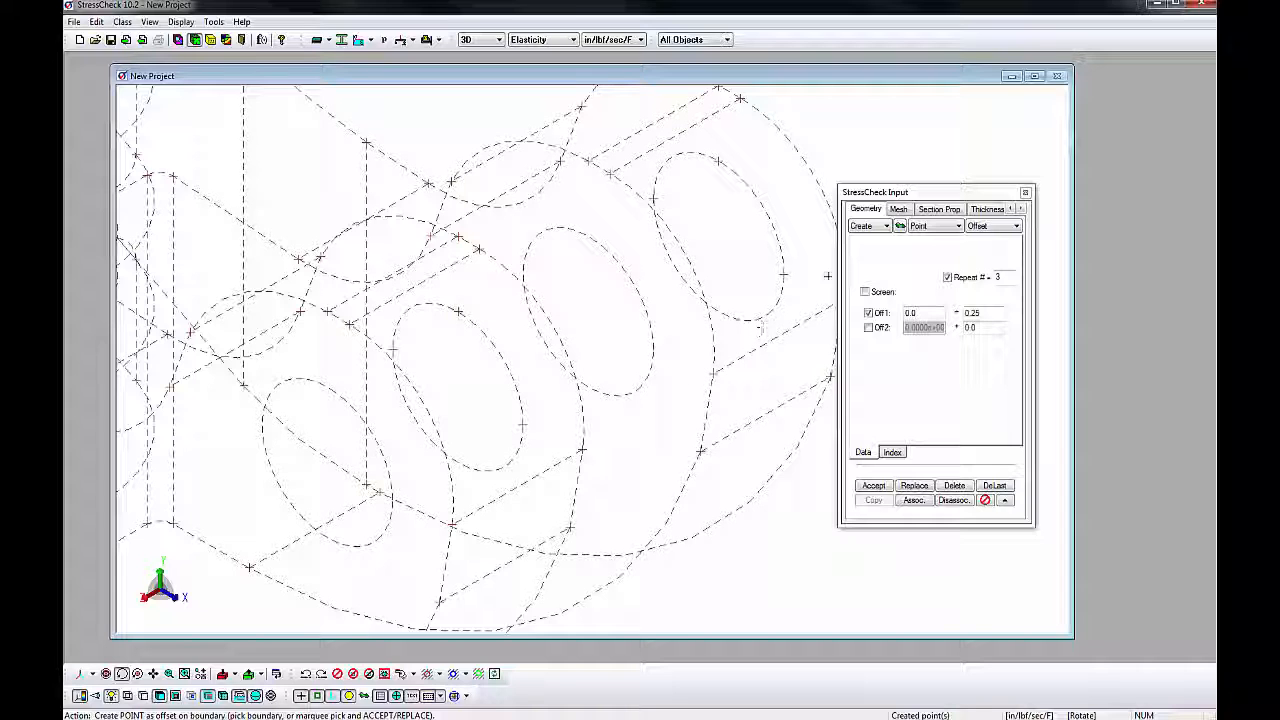
Place midpoint points at the centres of both lug holes.
click(1016, 225)
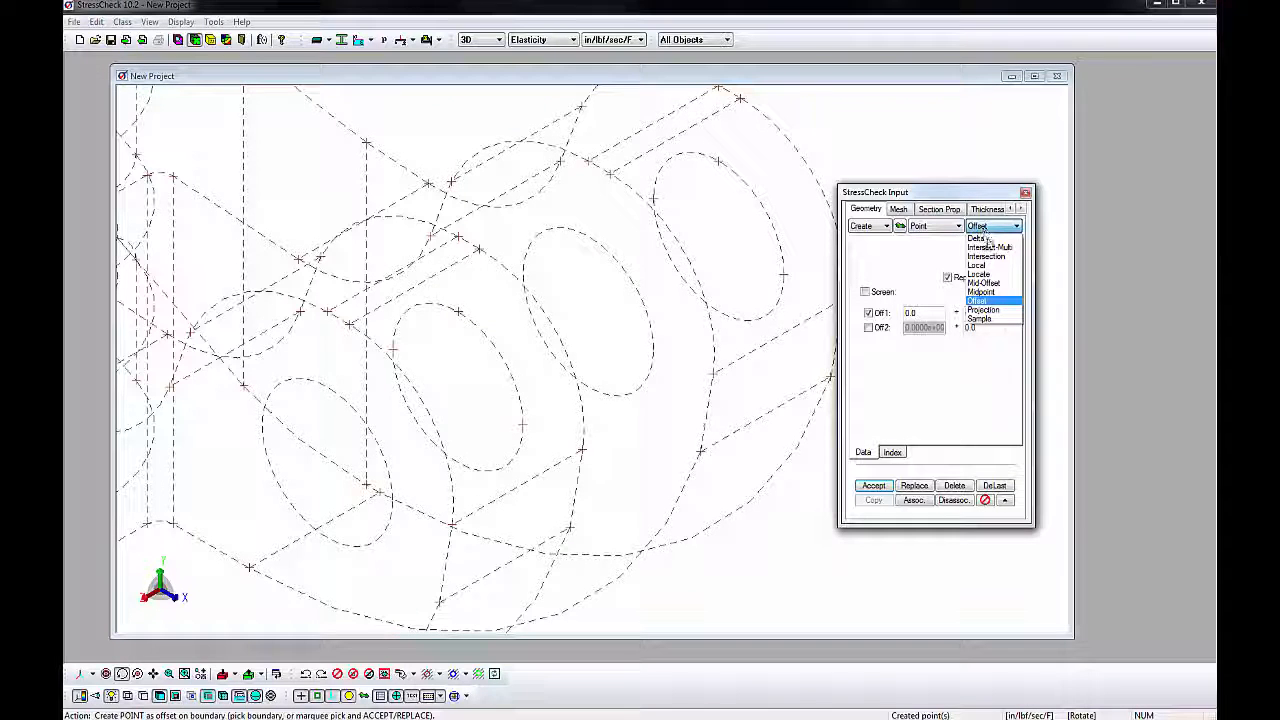
click(976, 292)
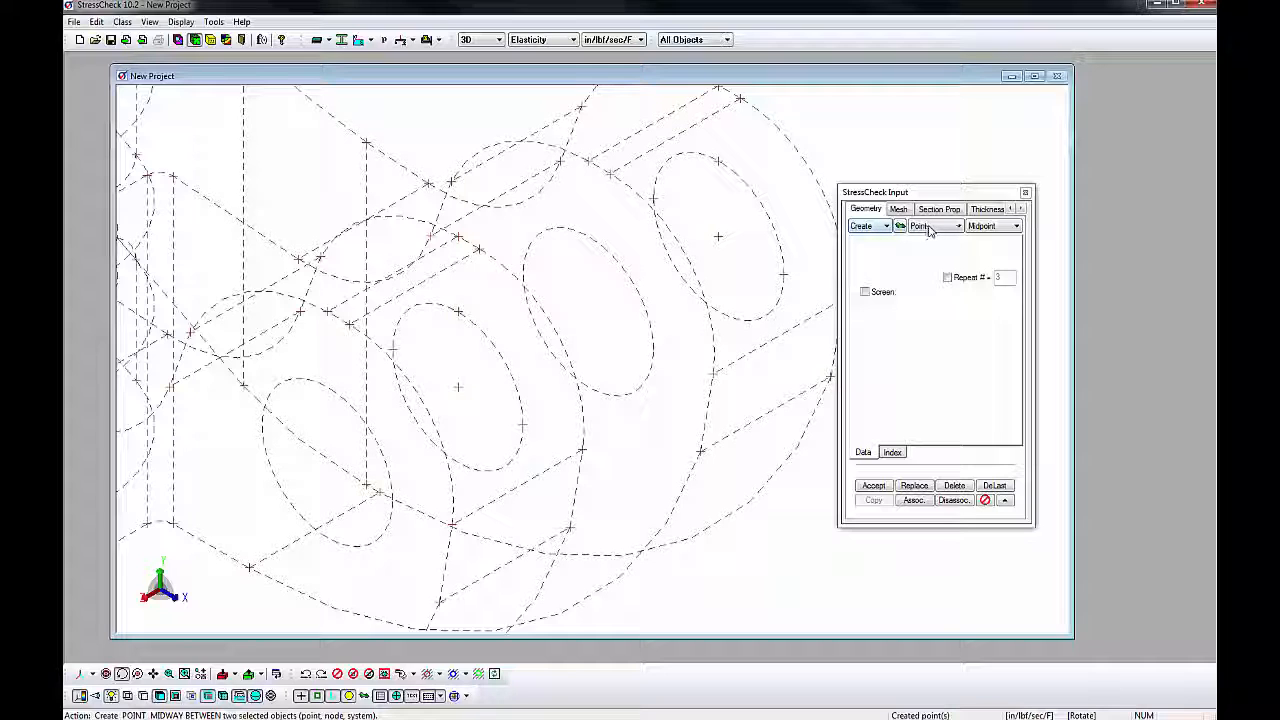
click(957, 225)
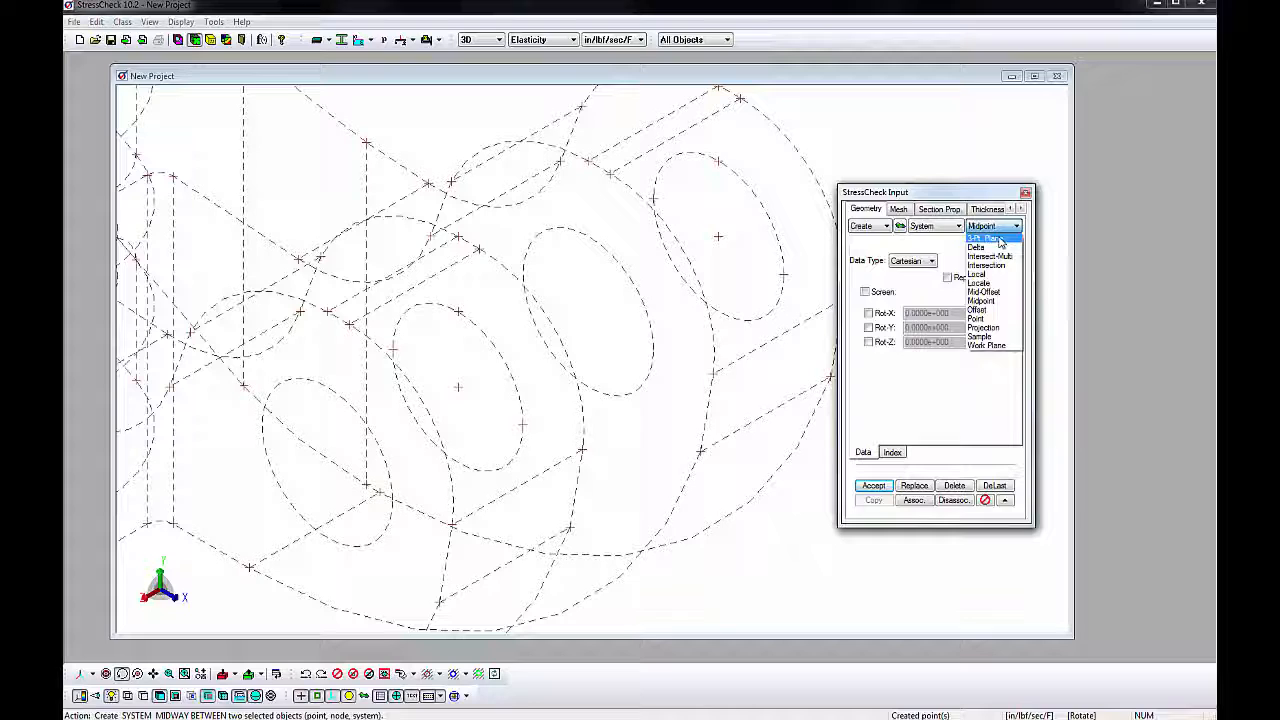
Define a 3-point plane coordinate system with its origin at the hole centre.
click(984, 238)
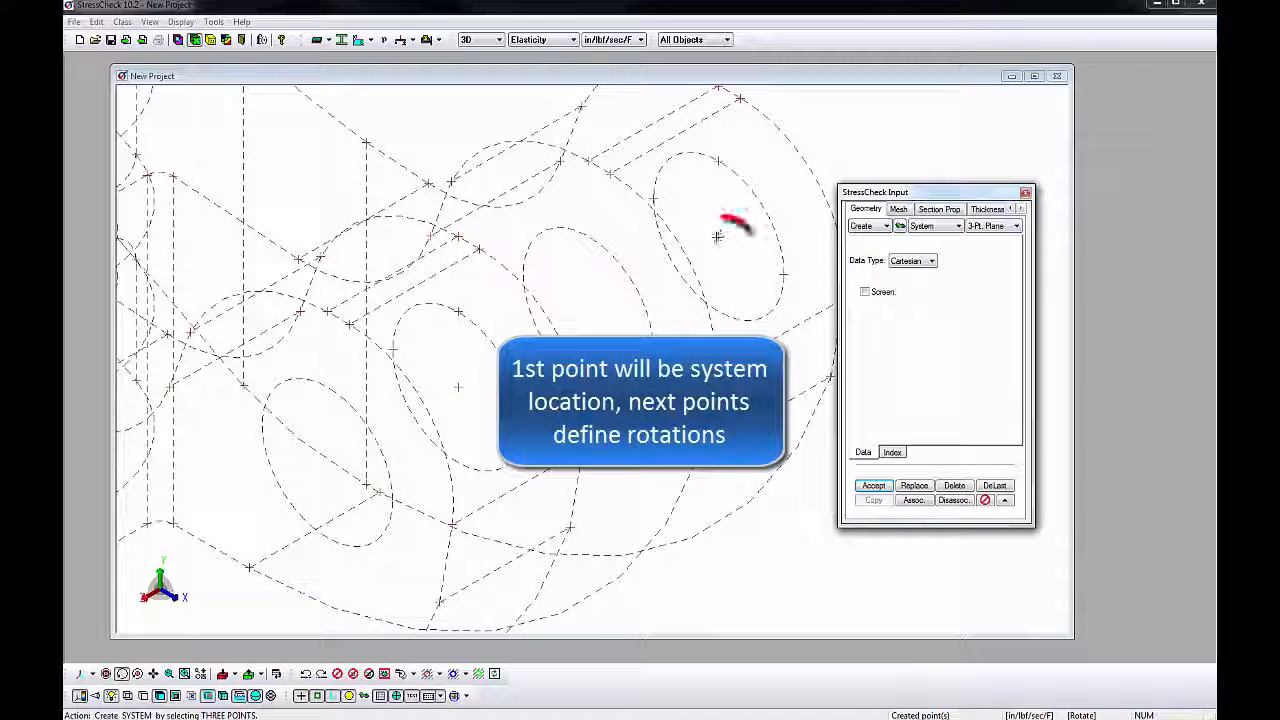
click(717, 239)
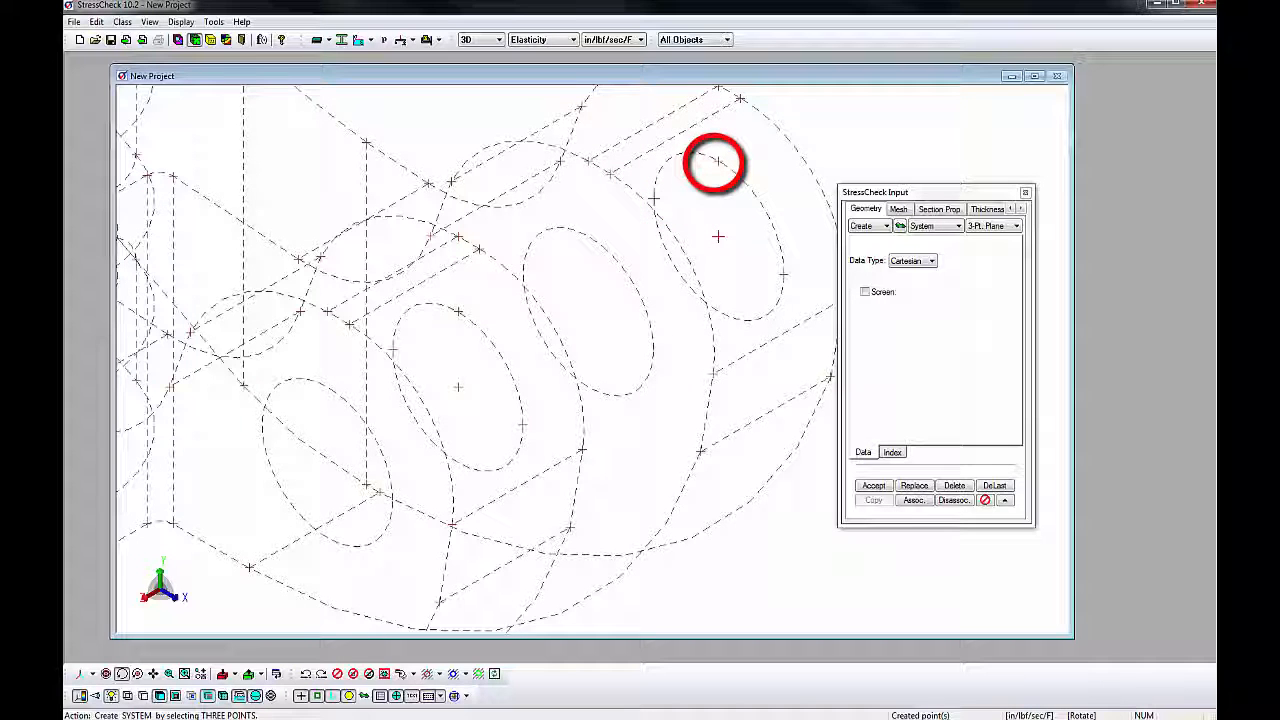
click(715, 161)
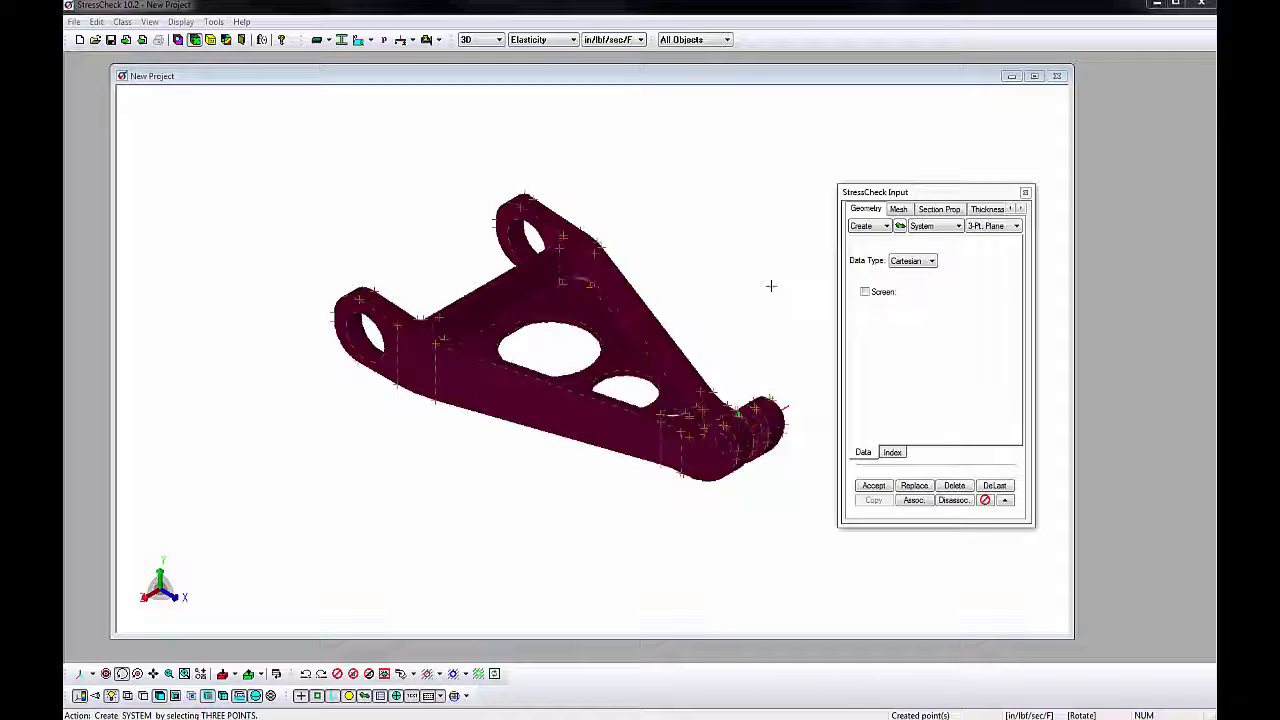
mouse_move(770, 280)
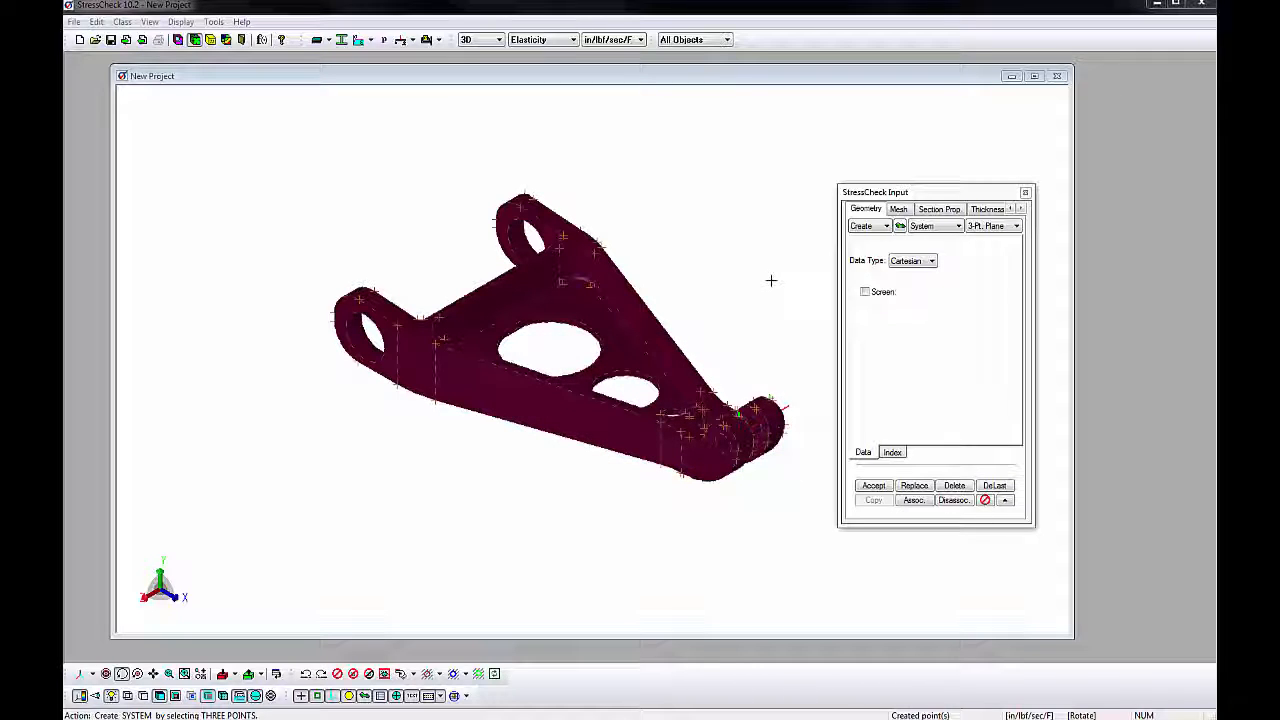
Automesh the brace body with ratio 0.25, D/H 0.1, minimum length 0.01, transition 0.05.
click(898, 209)
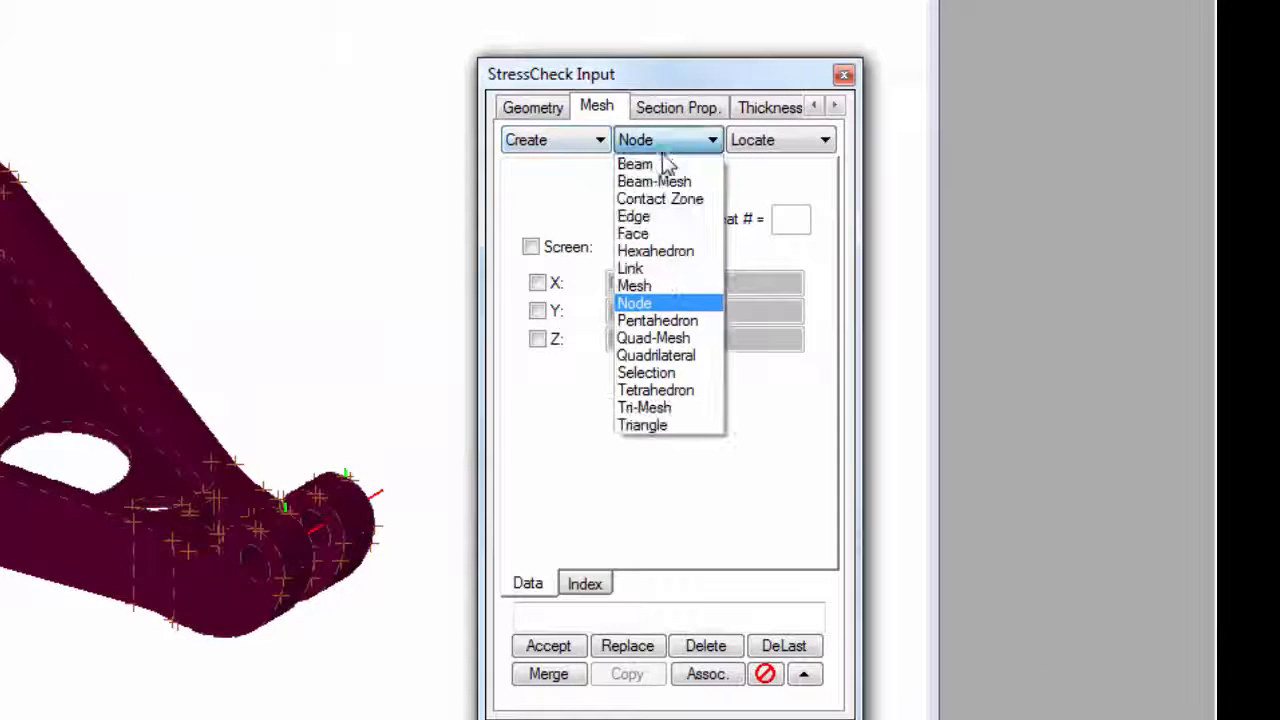
click(633, 285)
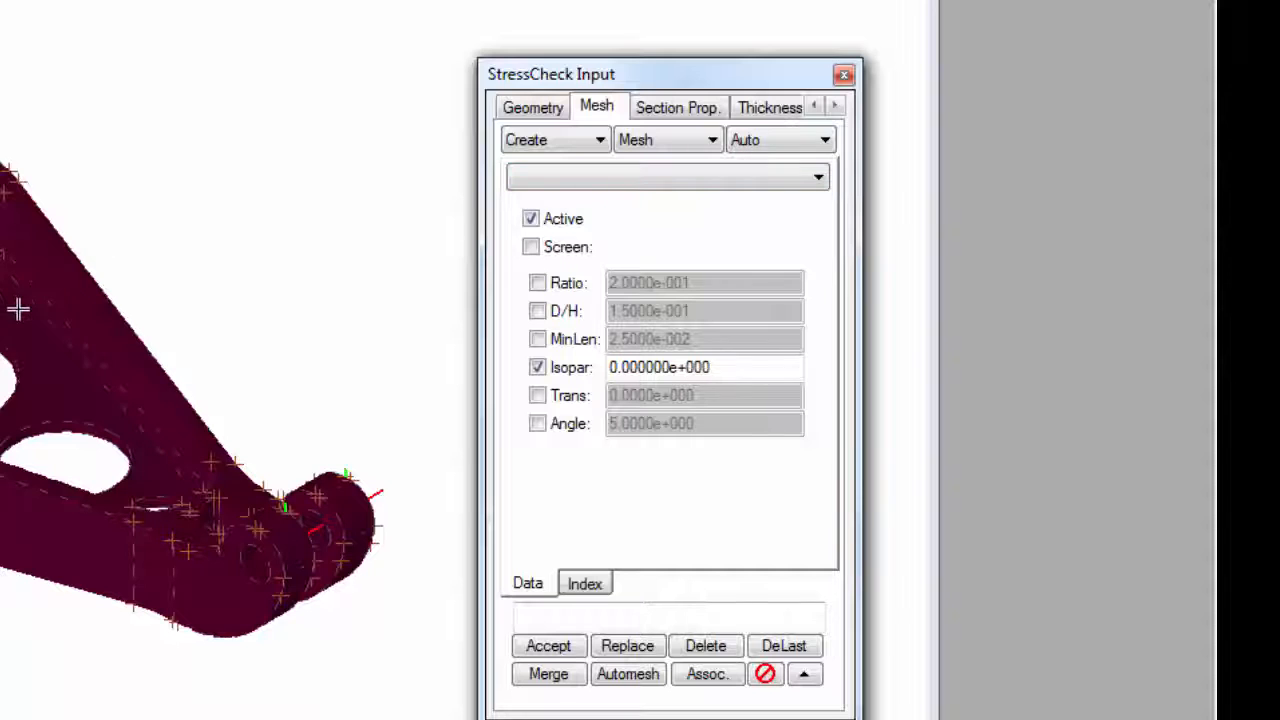
click(530, 282)
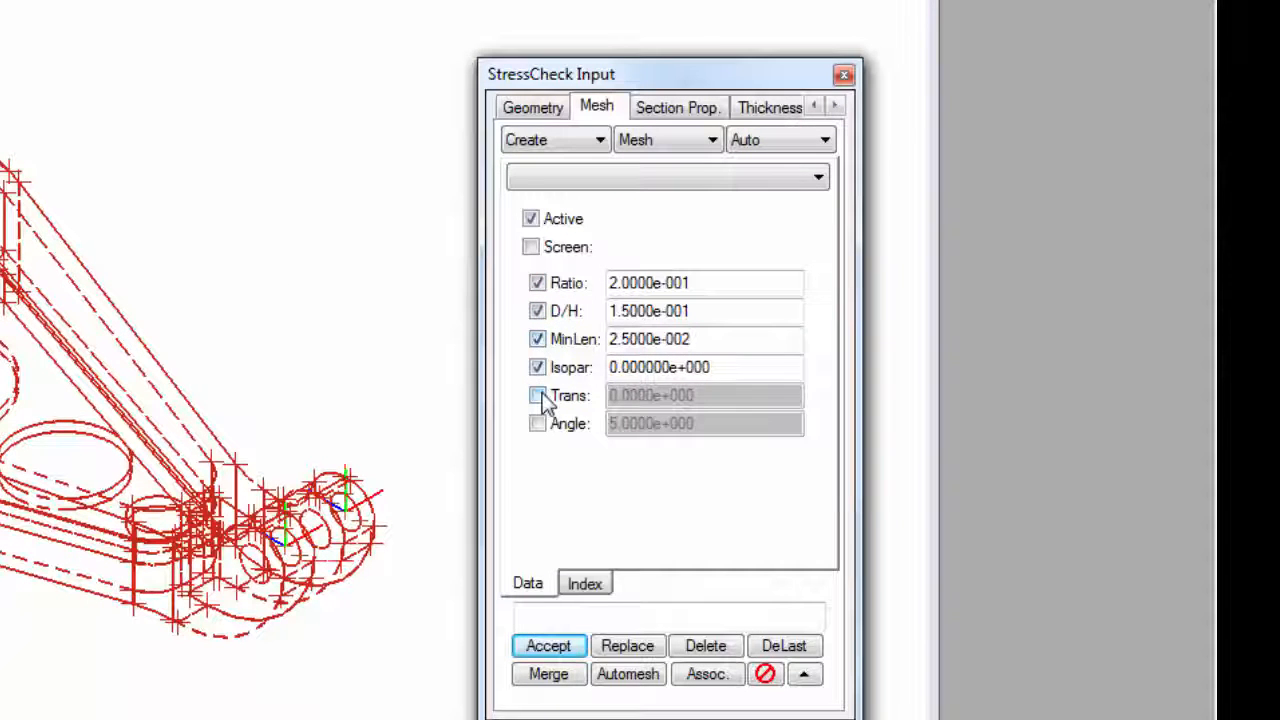
click(531, 396)
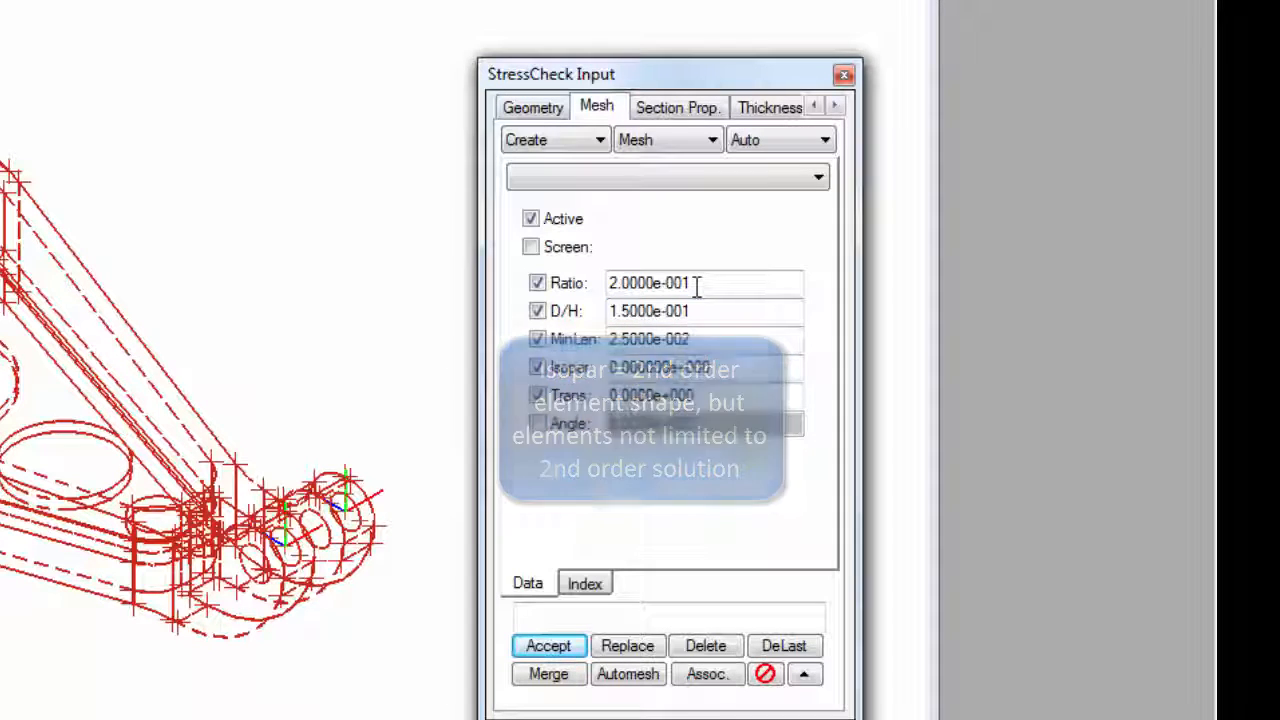
text(0.25)
text(0.1)
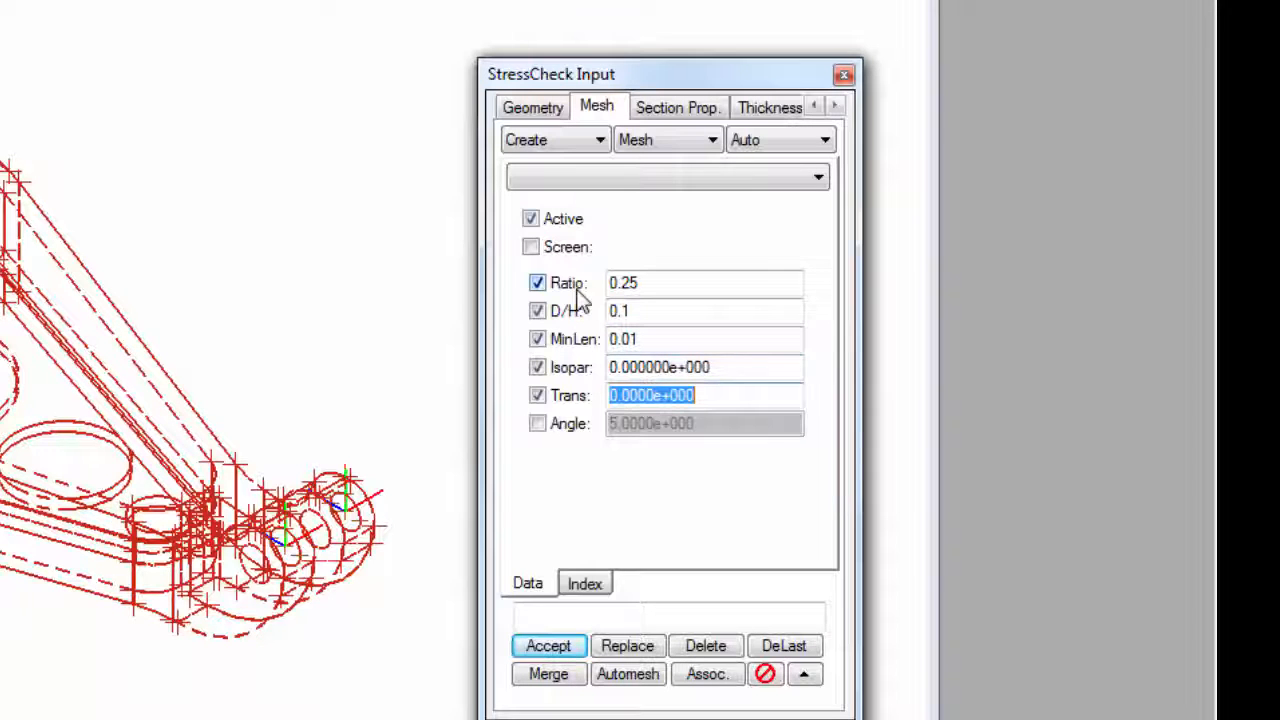
text(0.05)
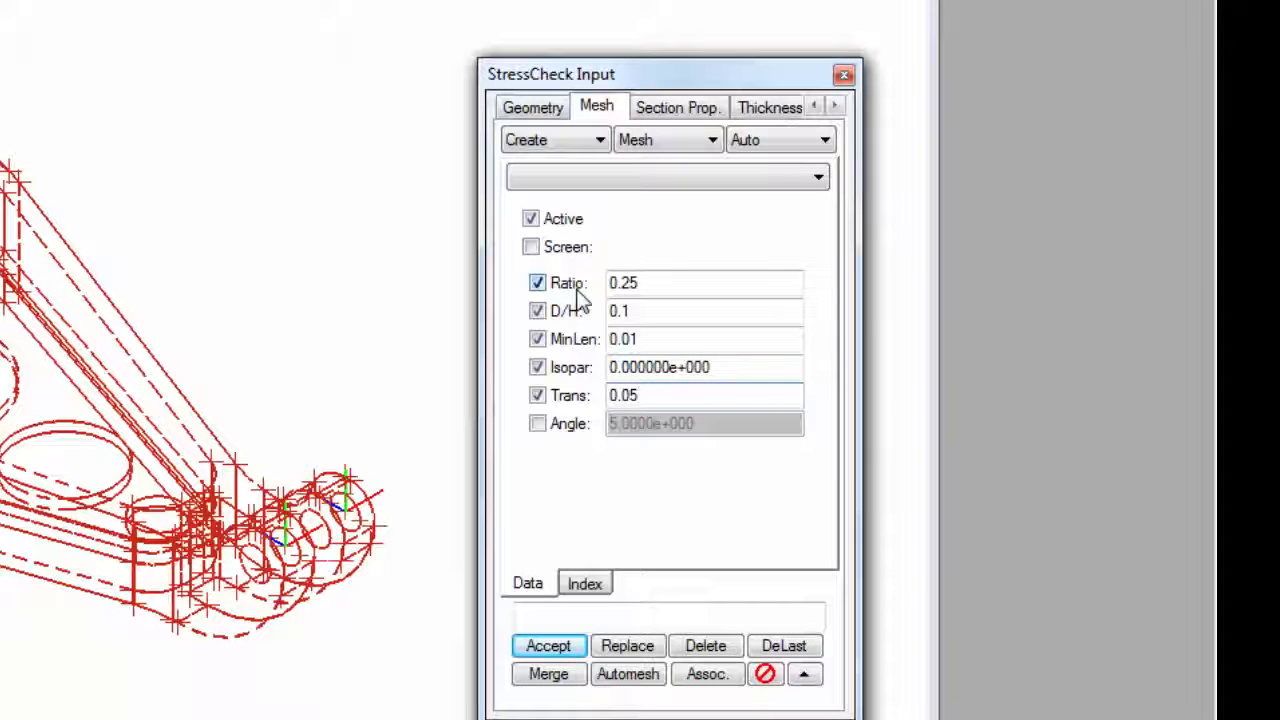
click(547, 646)
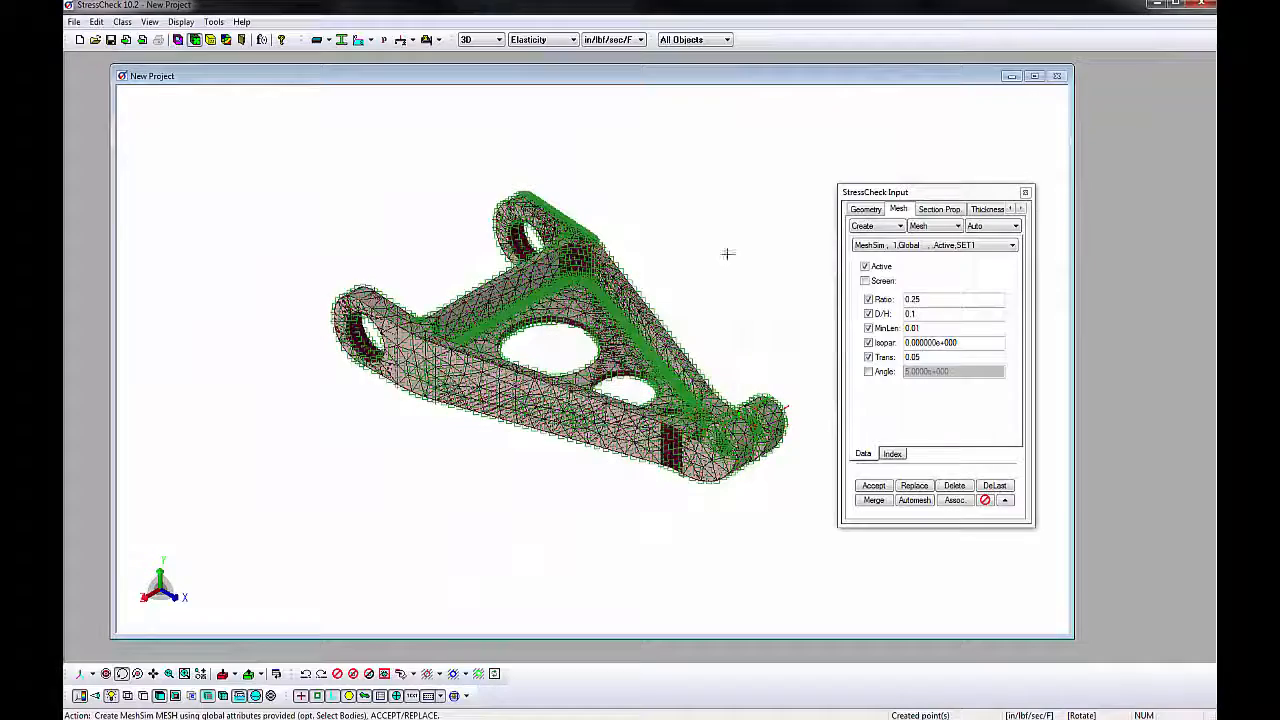
click(182, 22)
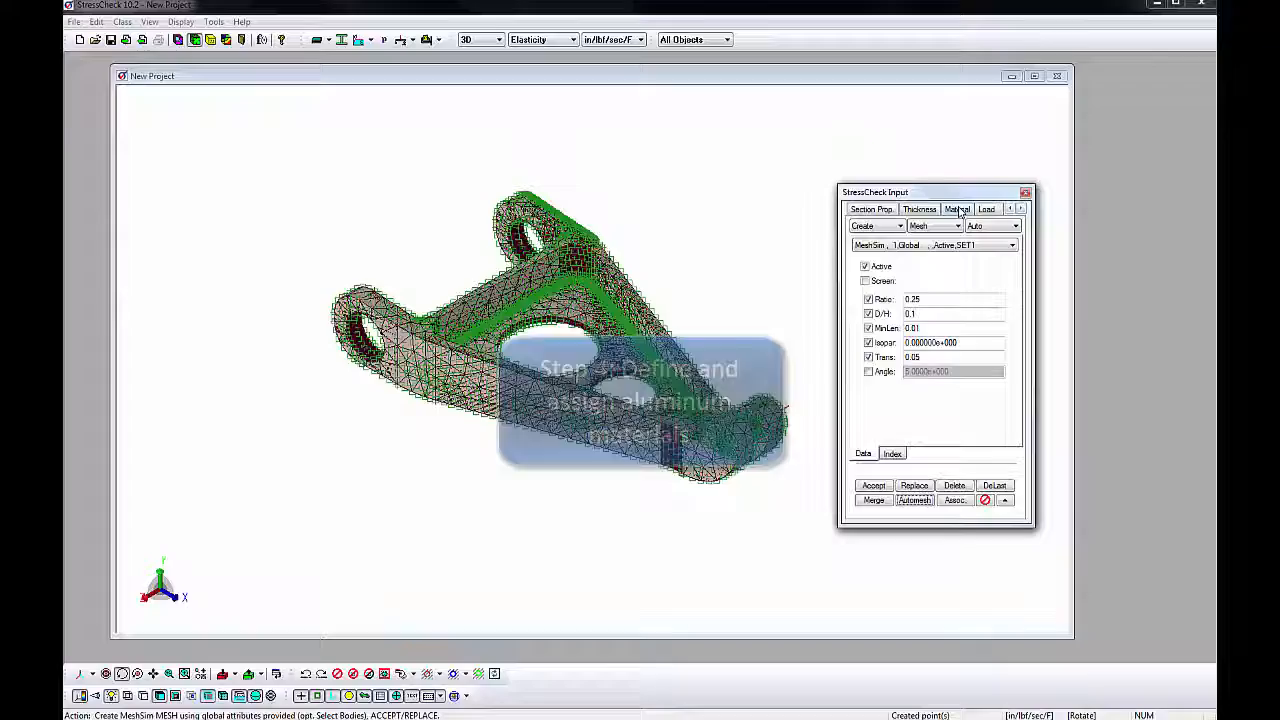
Load the 2014-T6 aluminium properties from the material library.
click(954, 208)
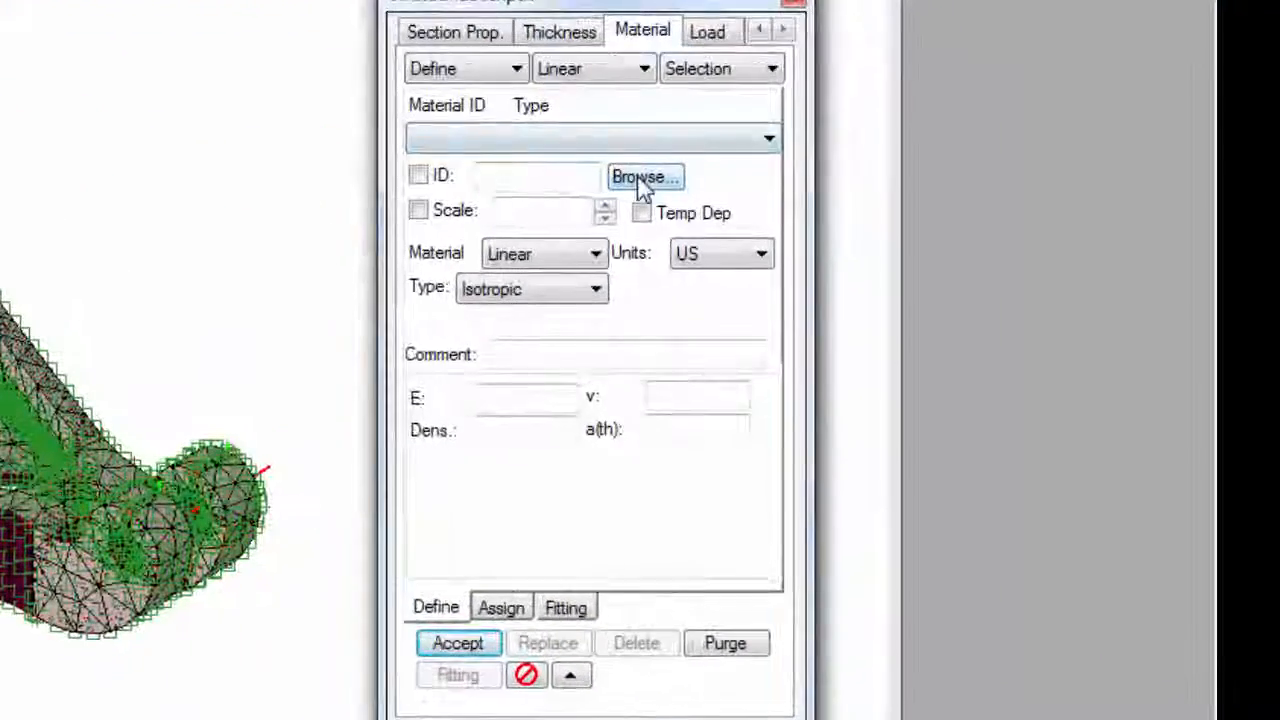
click(645, 176)
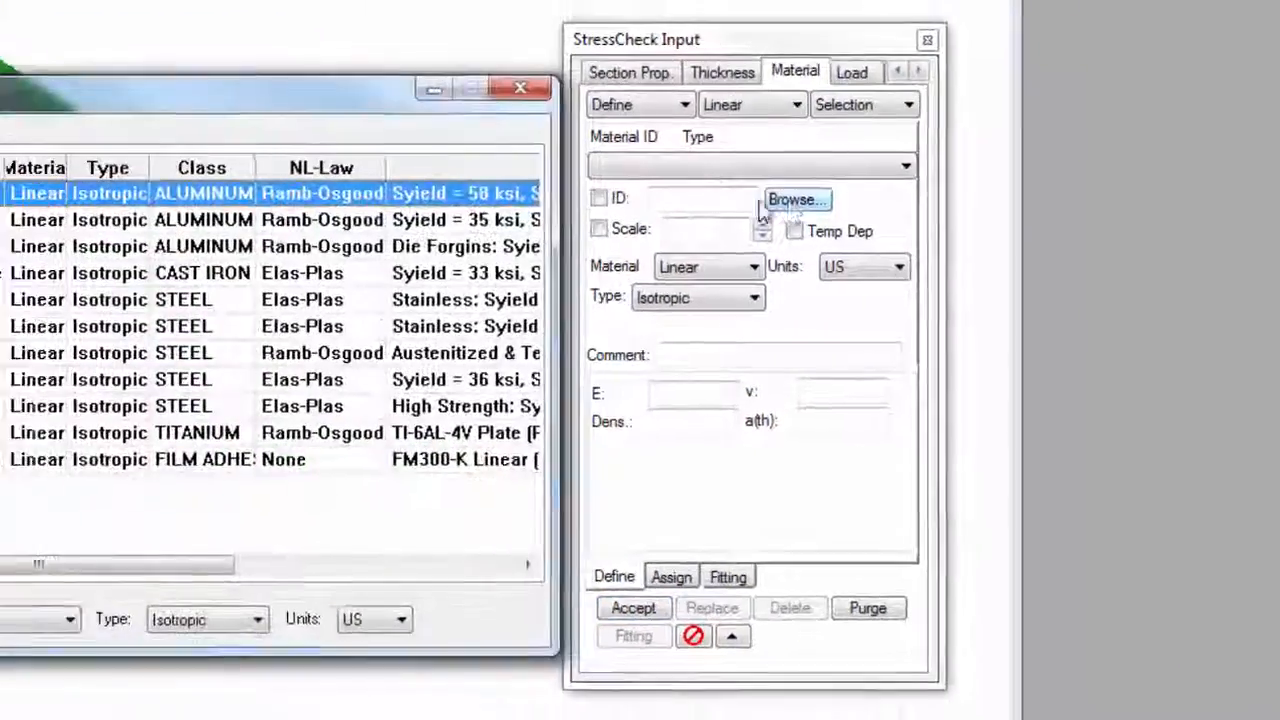
click(797, 199)
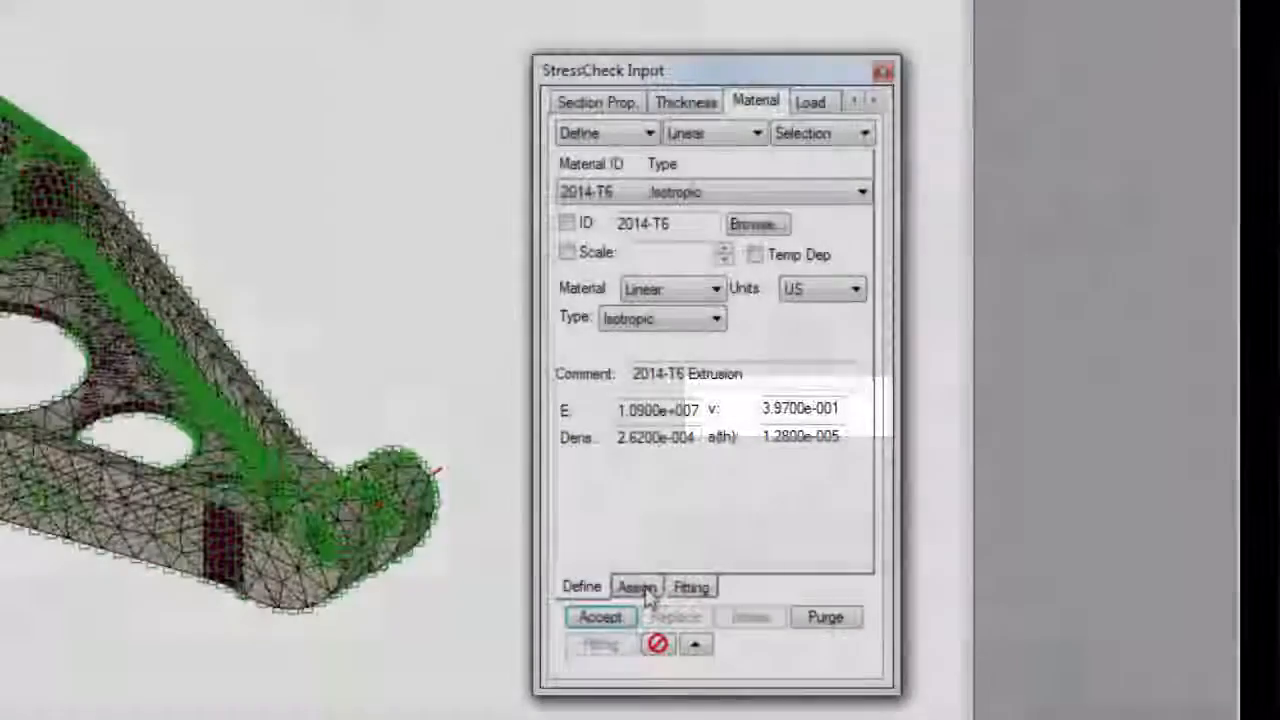
Assign 2014-T6 (Aluminum class) to all elements and show elements only.
click(636, 585)
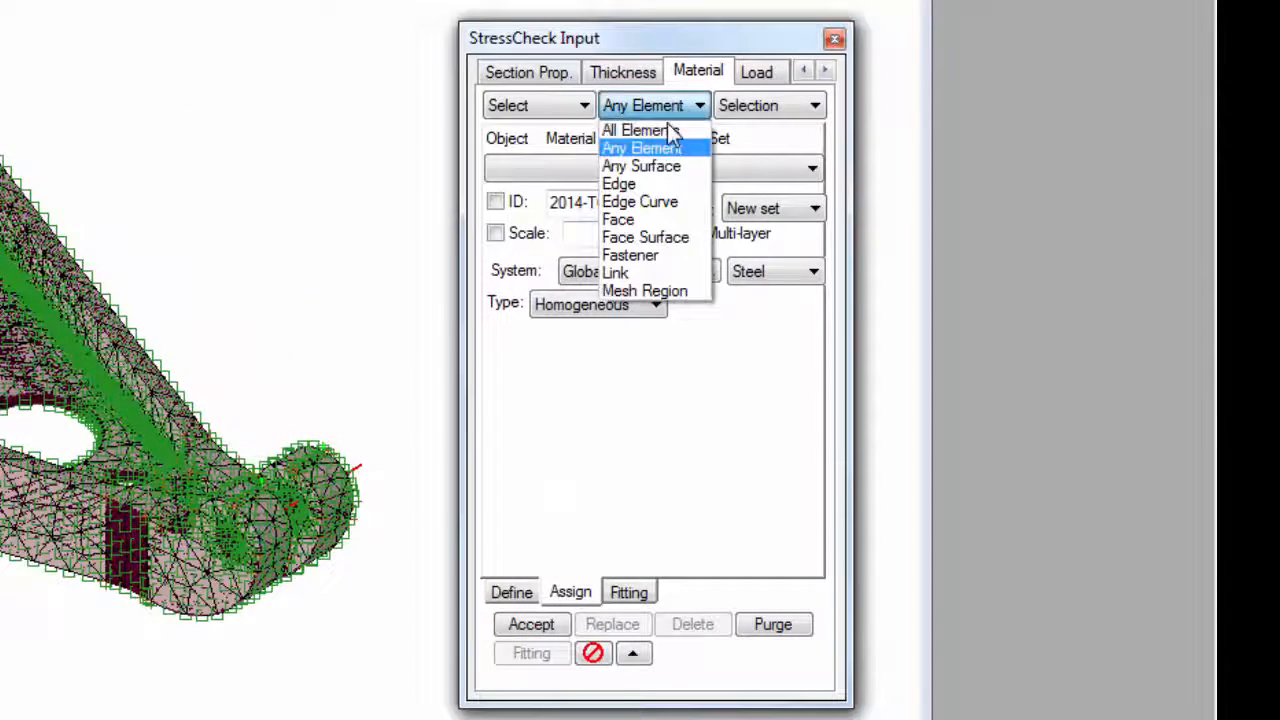
click(637, 130)
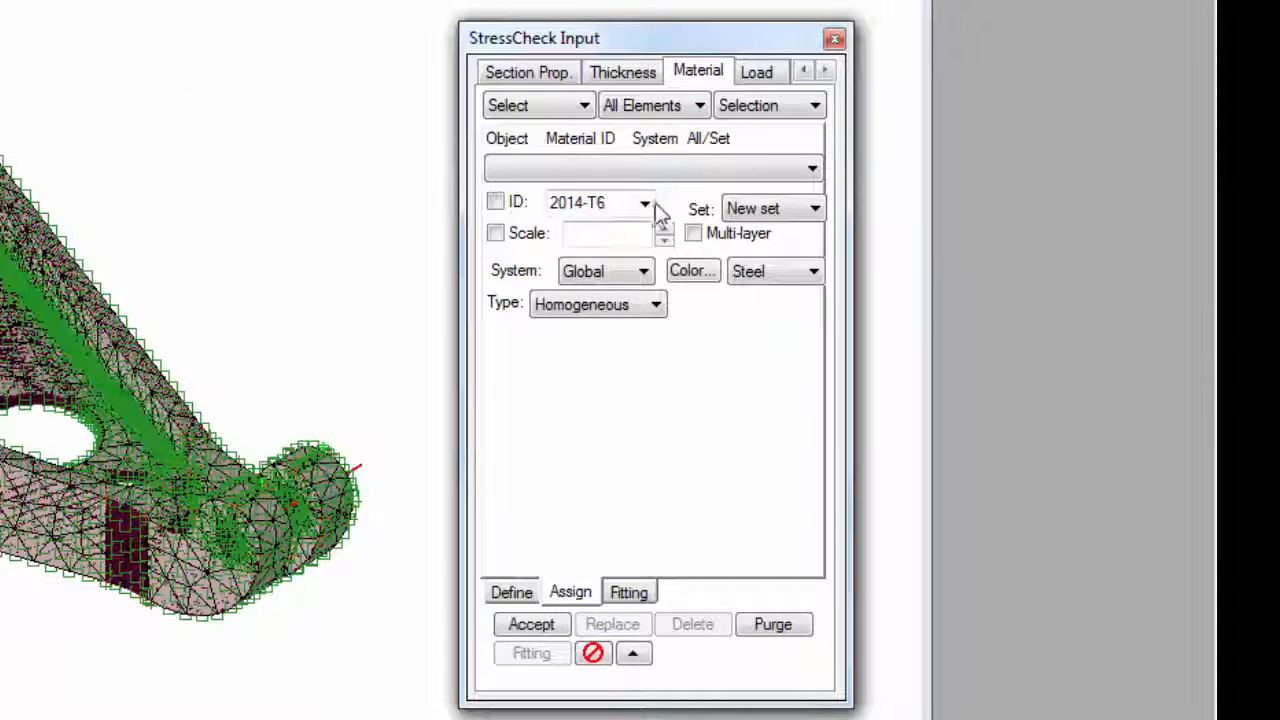
click(585, 202)
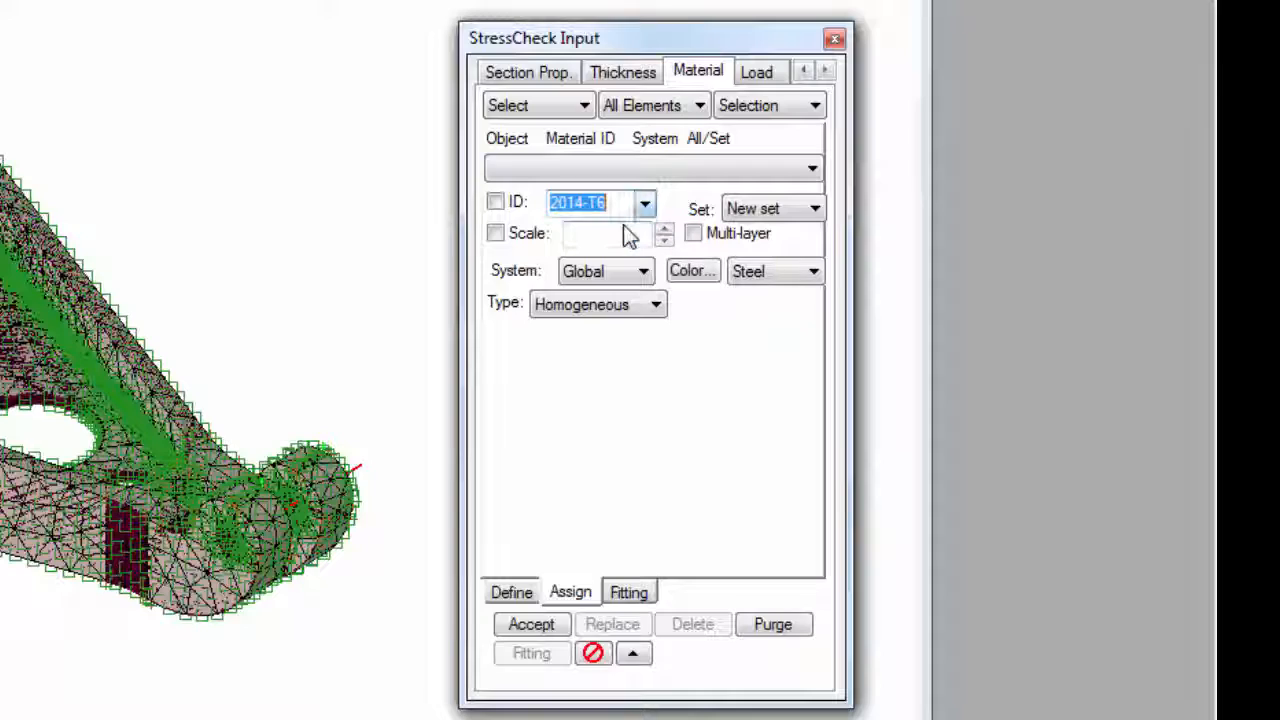
click(813, 271)
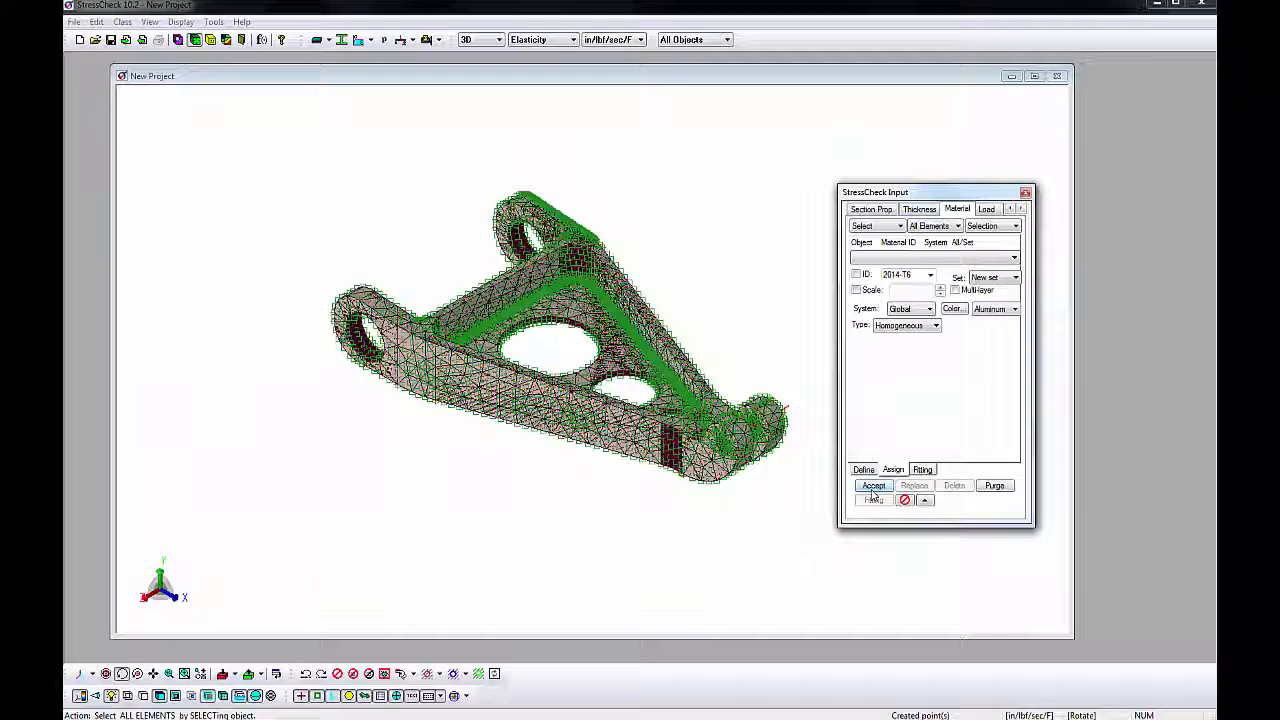
click(873, 485)
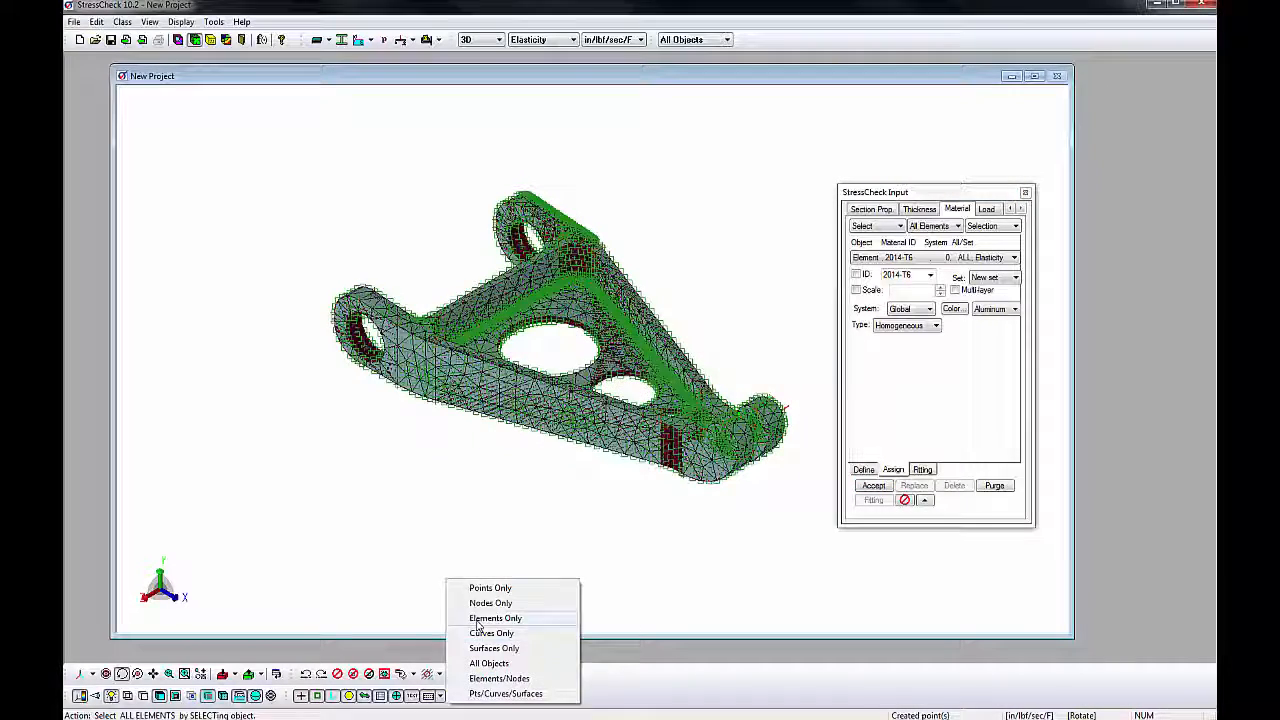
click(493, 618)
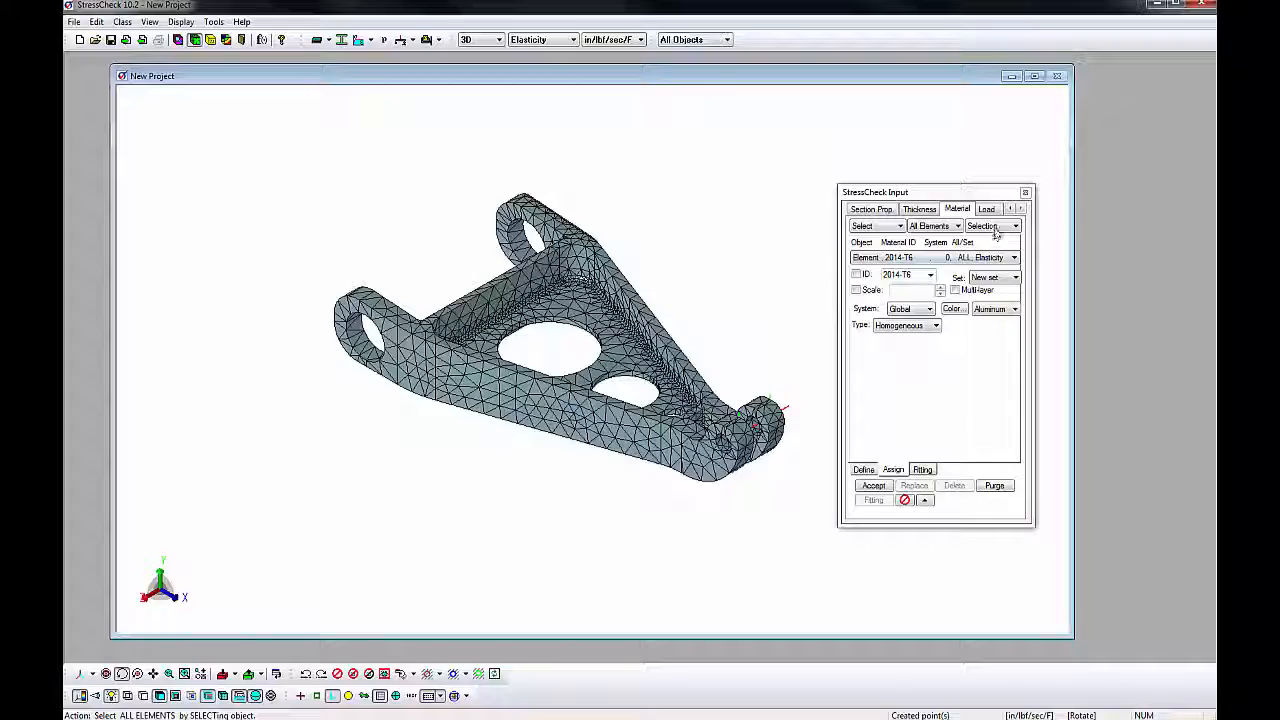
Define surface bearing load 'Bearing' with magnitude 1000 at 45° in SYS1.
click(986, 208)
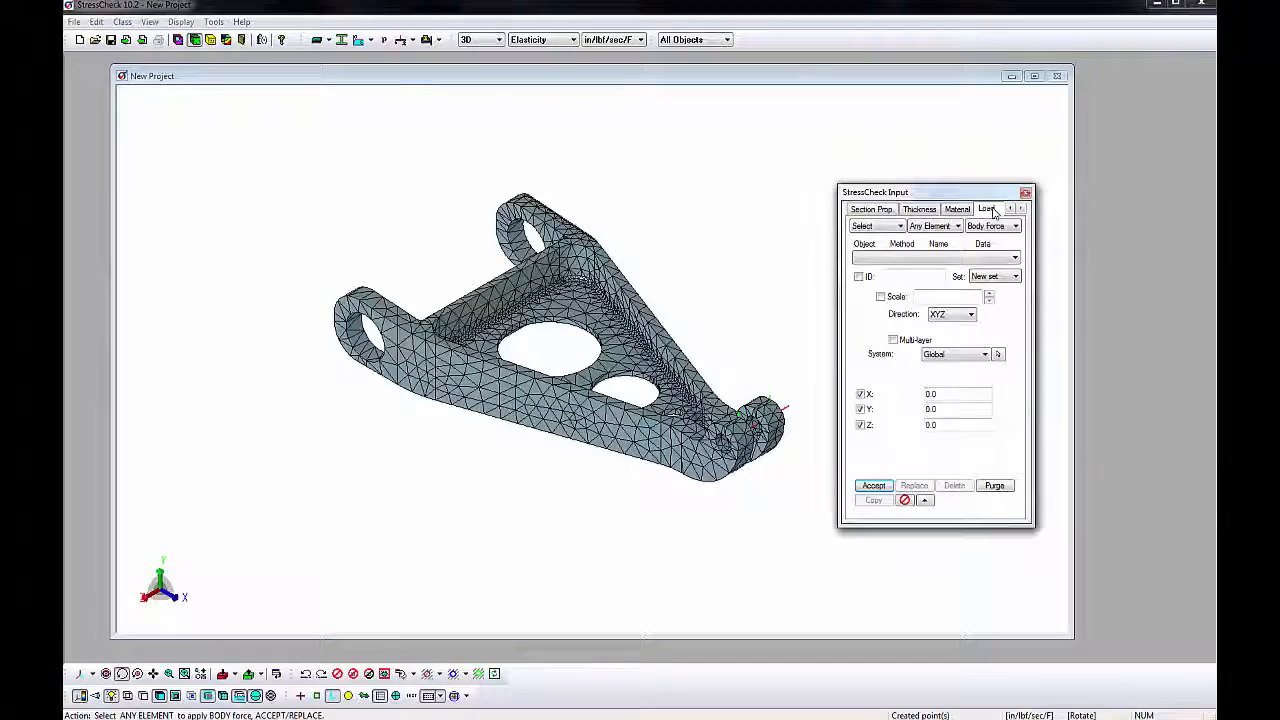
click(933, 225)
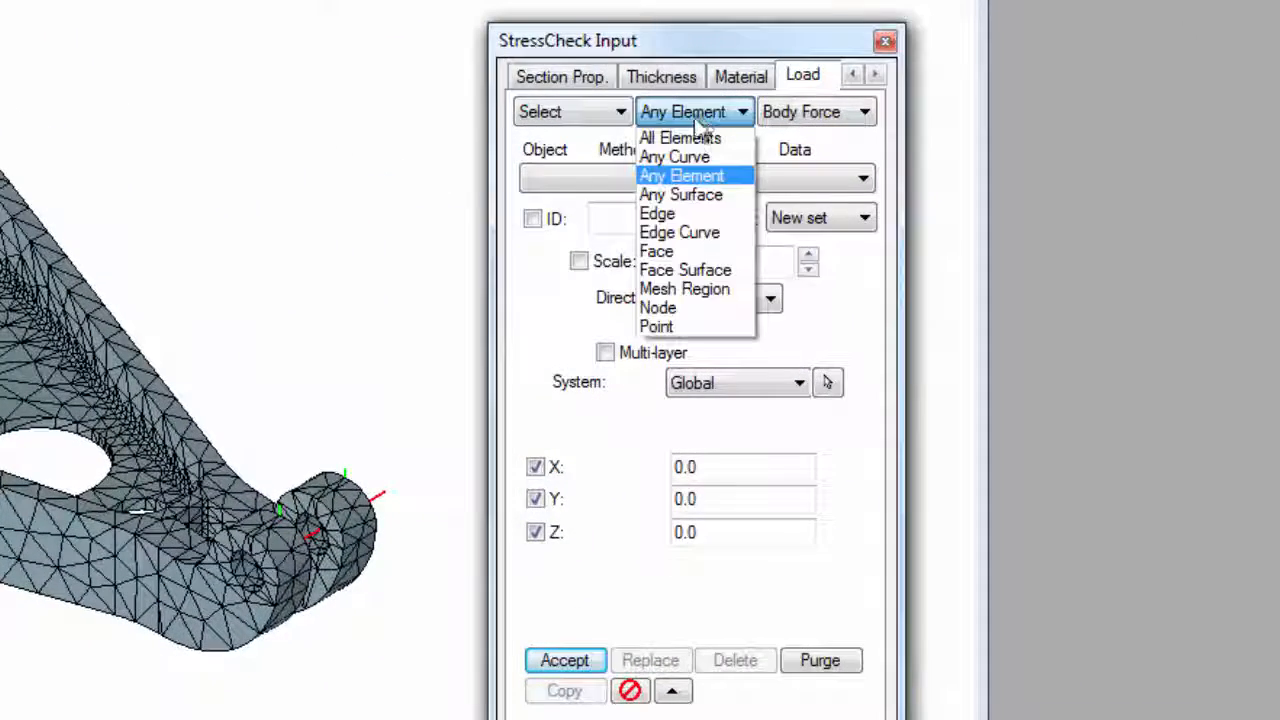
click(680, 194)
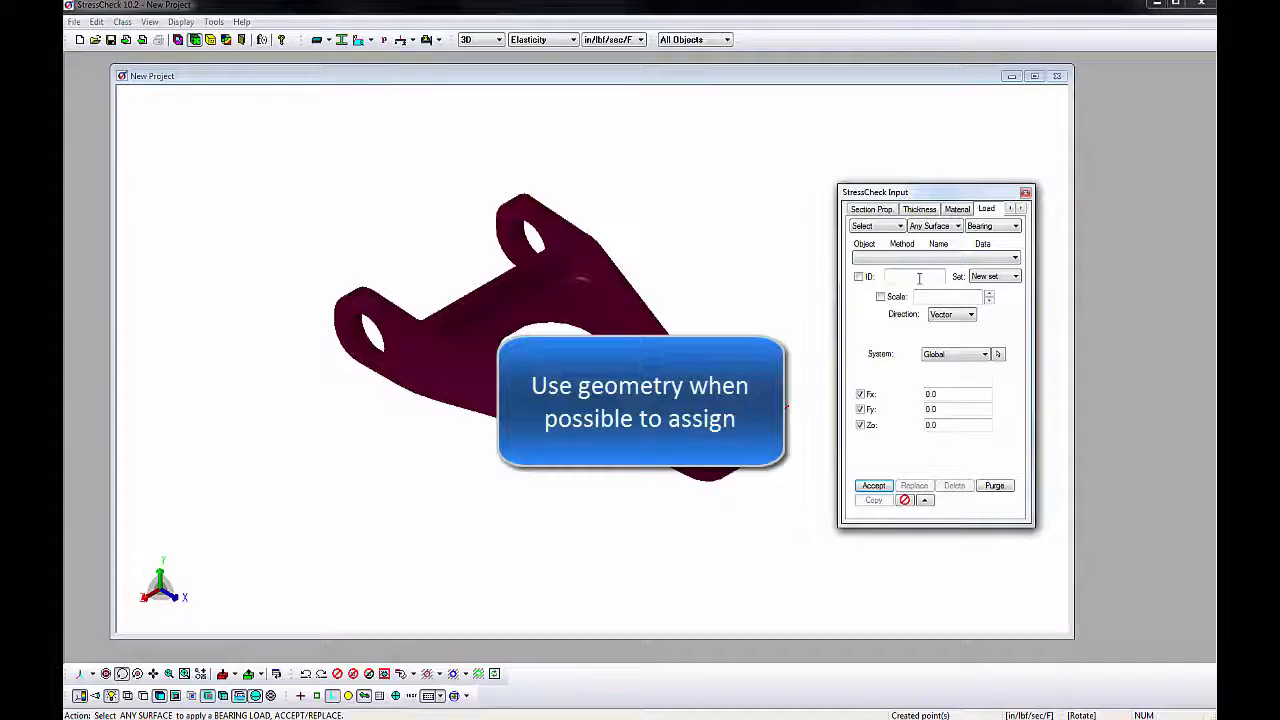
text(Bear)
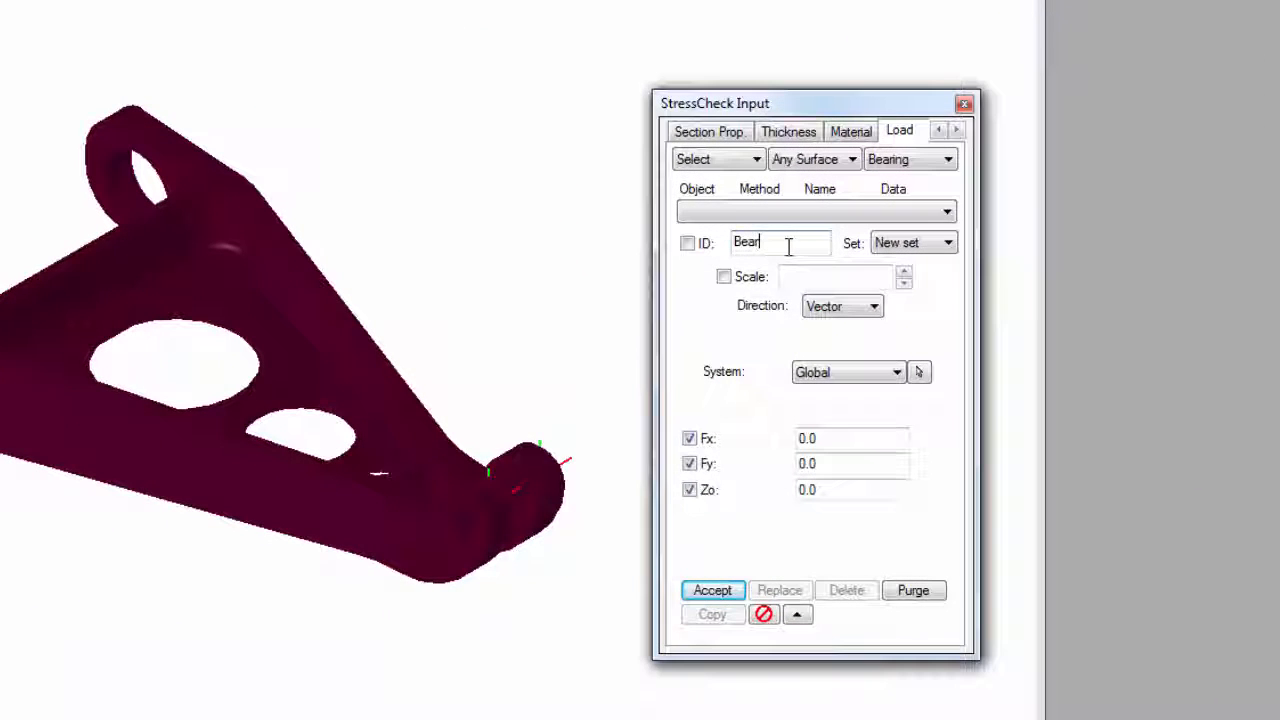
click(872, 306)
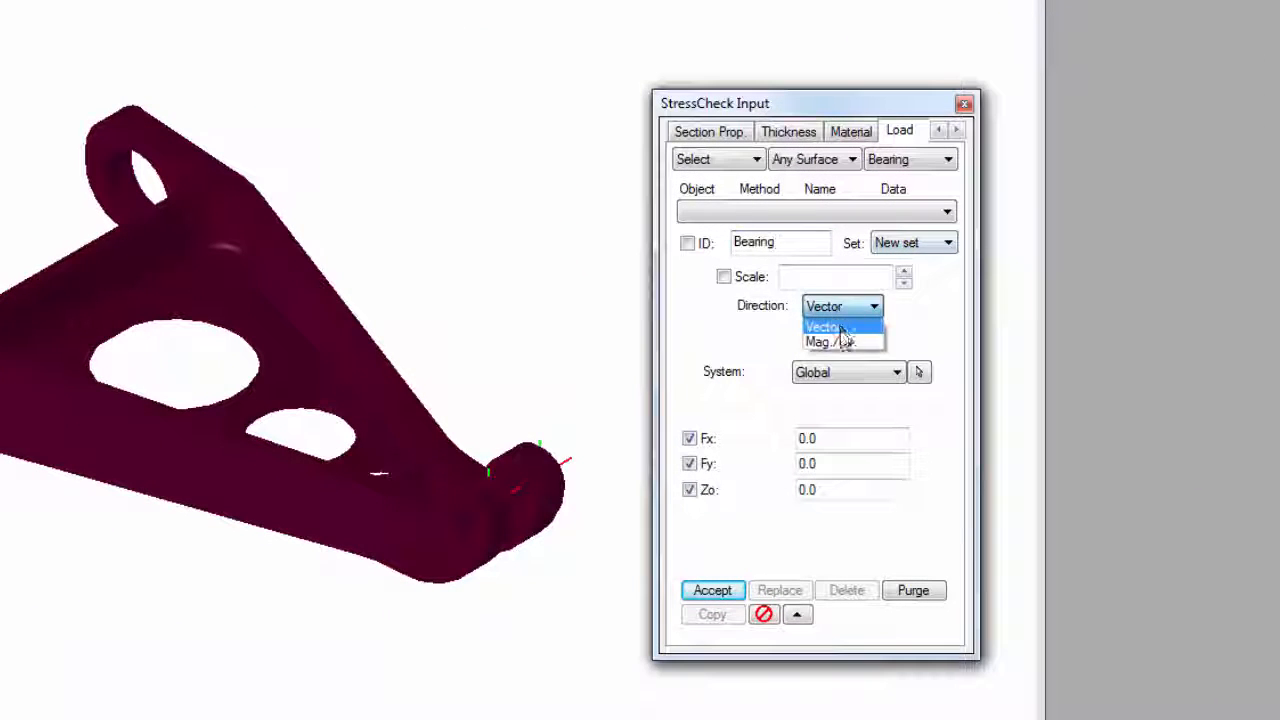
click(834, 341)
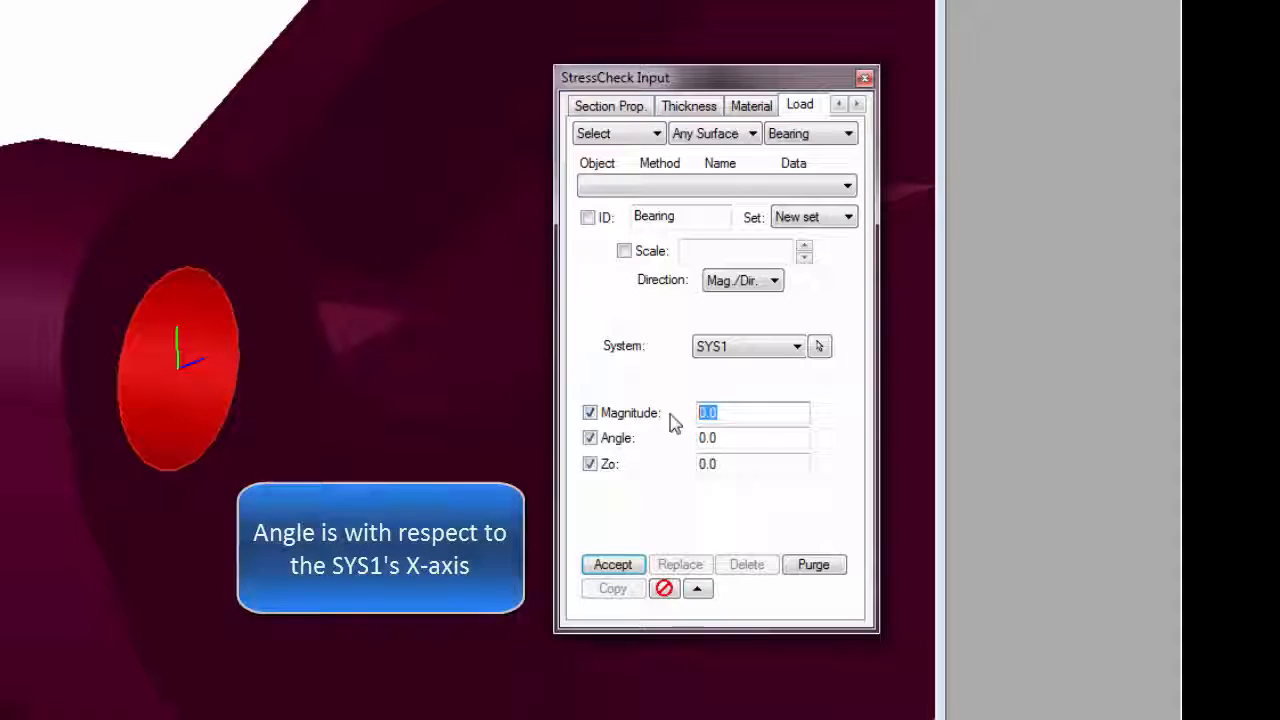
text(1000)
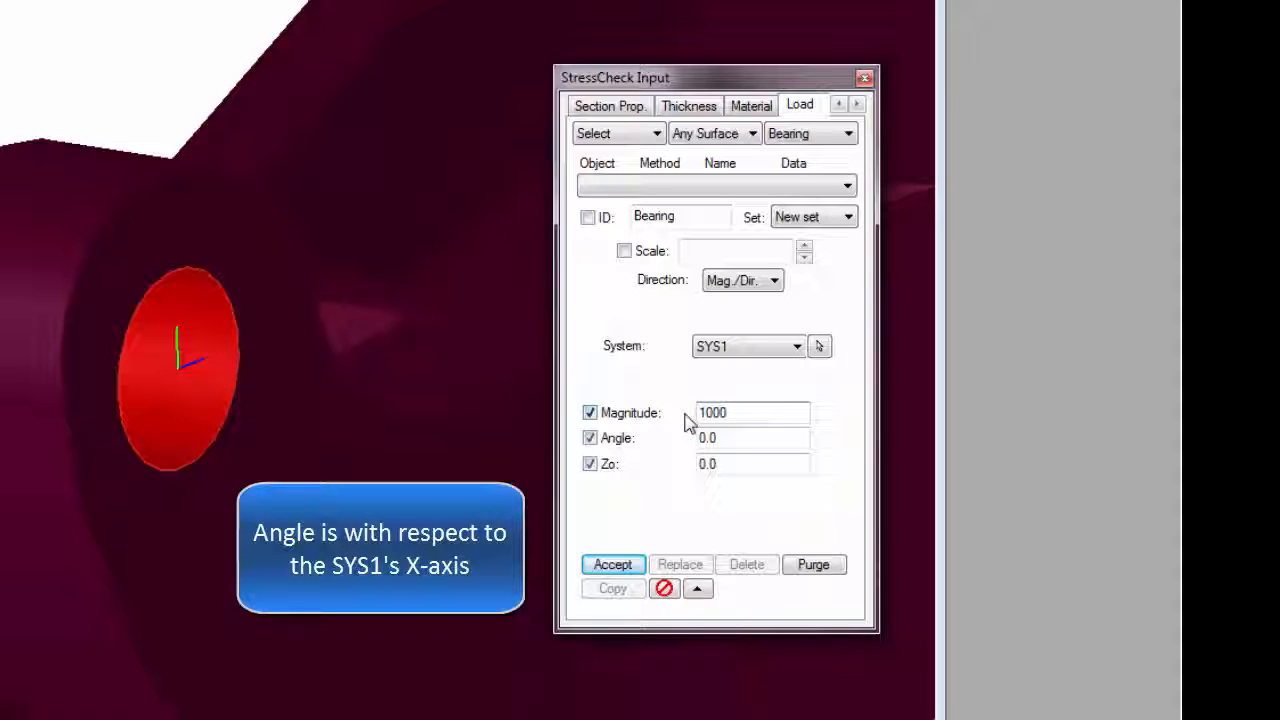
text(45)
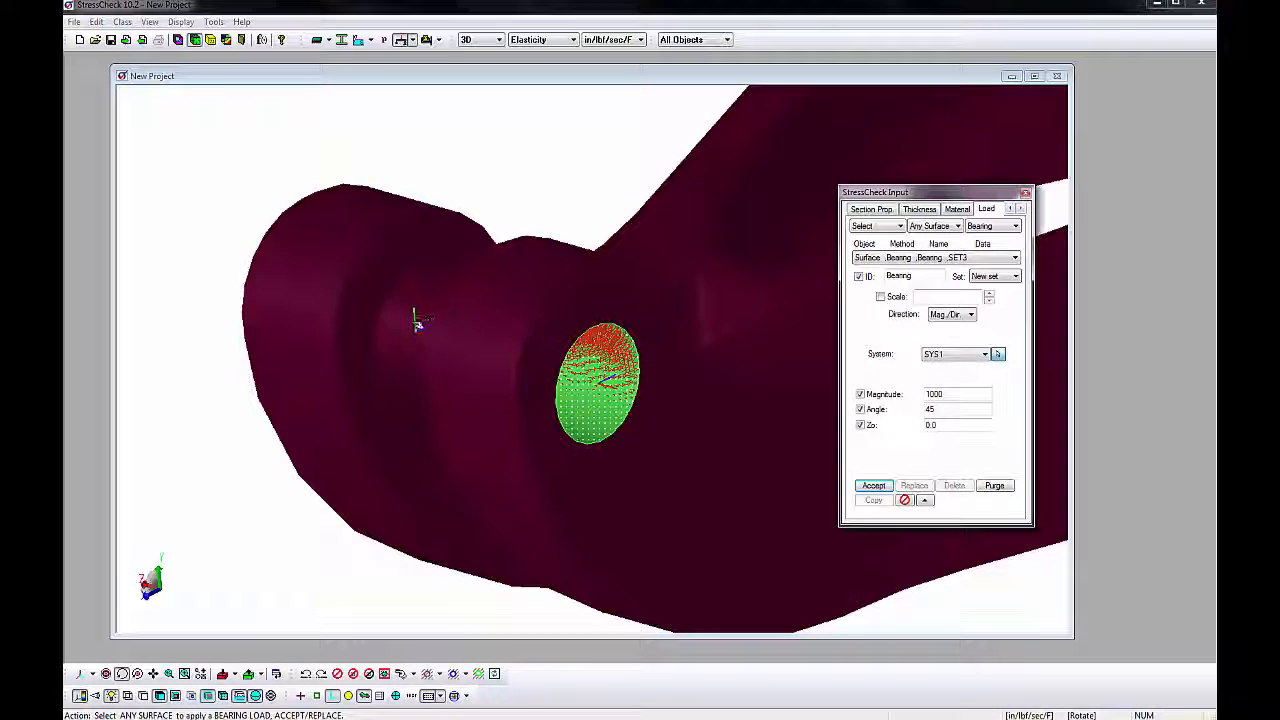
Switch the bearing load to SYS2 and change its magnitude to 200.
click(984, 353)
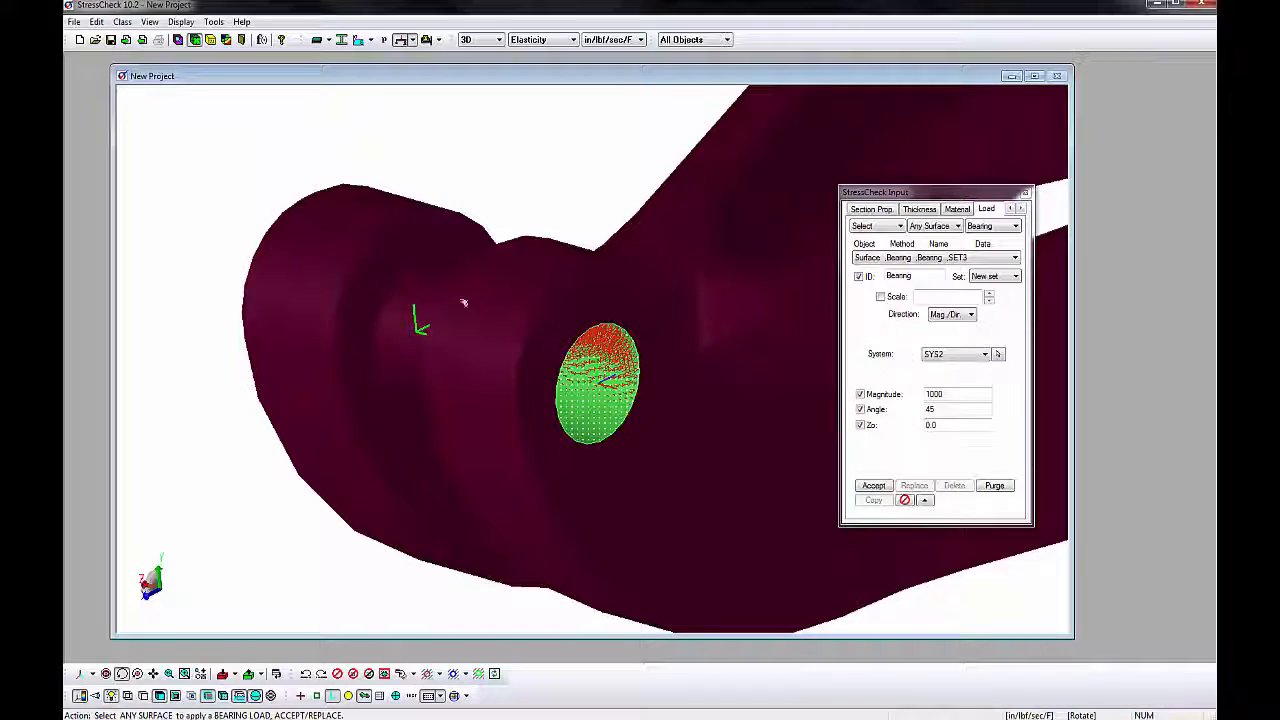
click(415, 325)
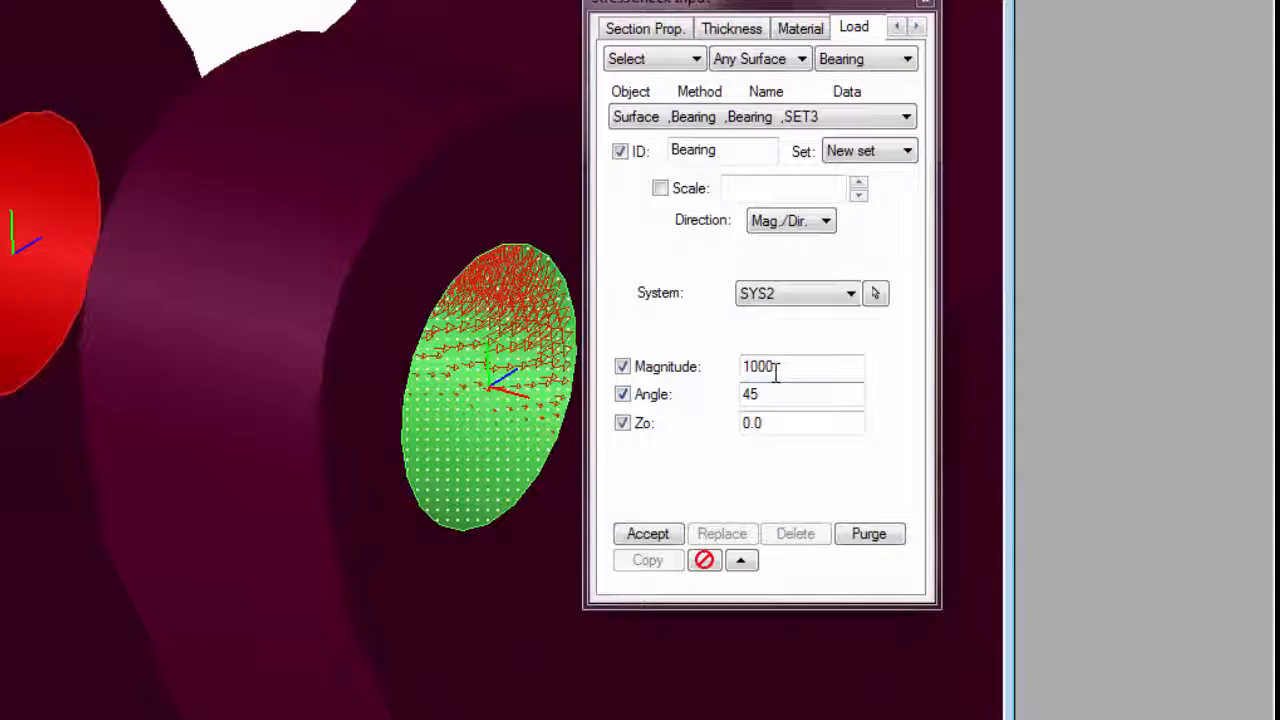
text(200)
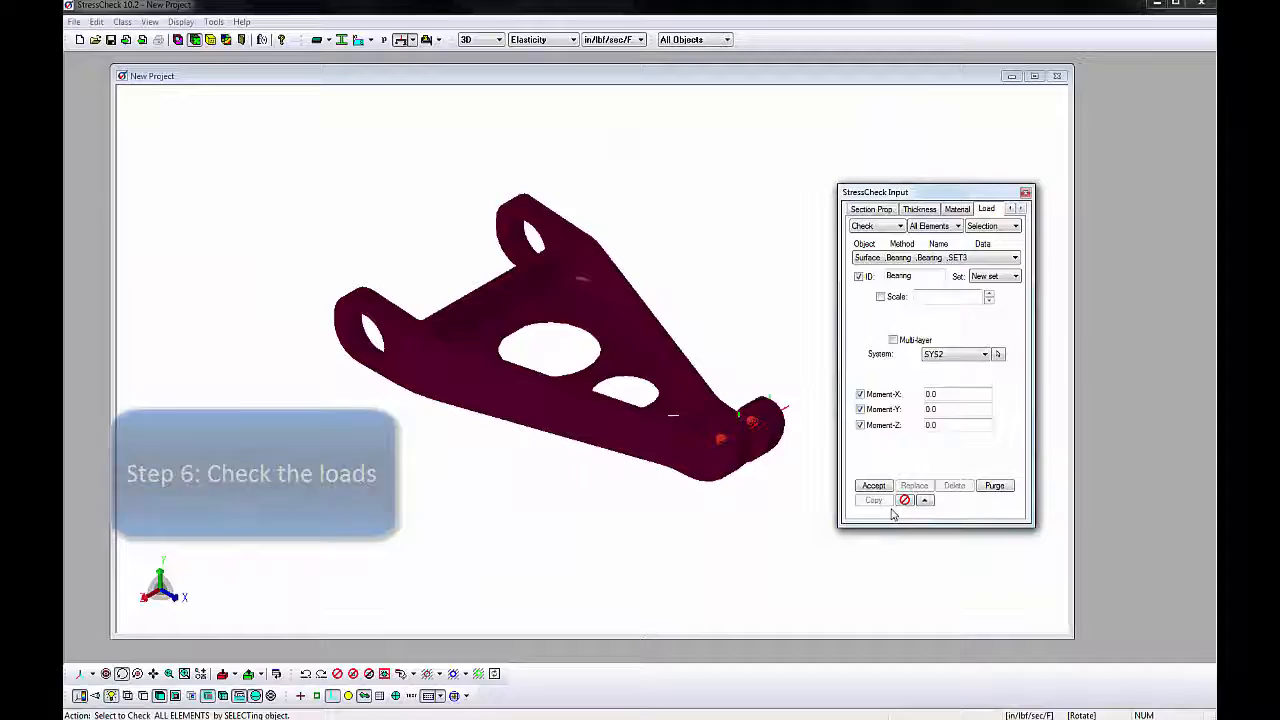
click(874, 485)
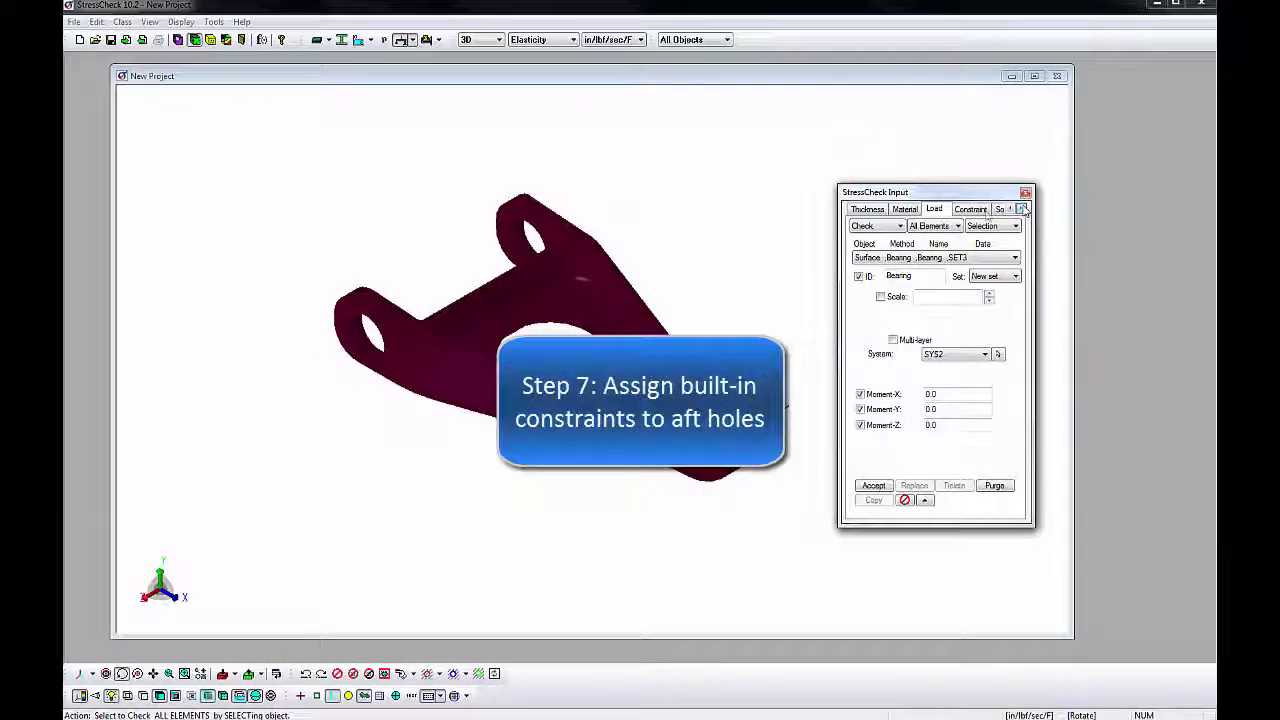
Apply a built-in constraint with ID 'FIXED' to both aft hole surfaces.
click(970, 209)
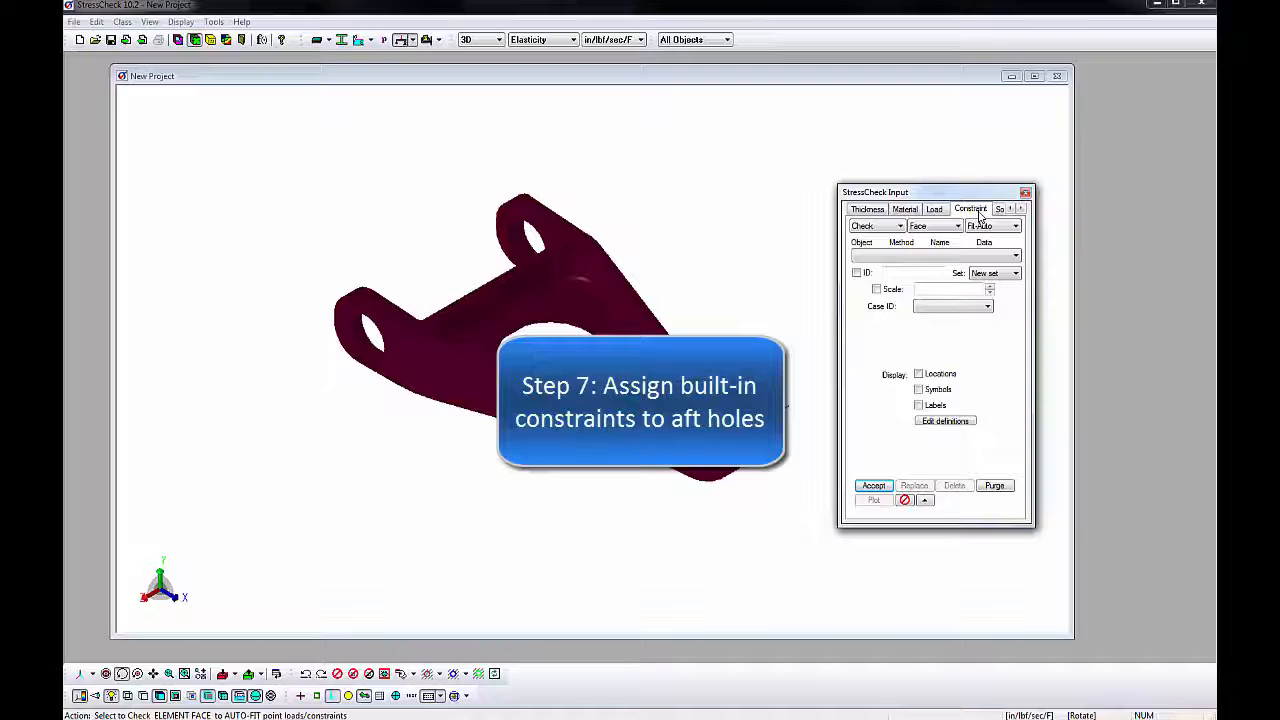
click(898, 225)
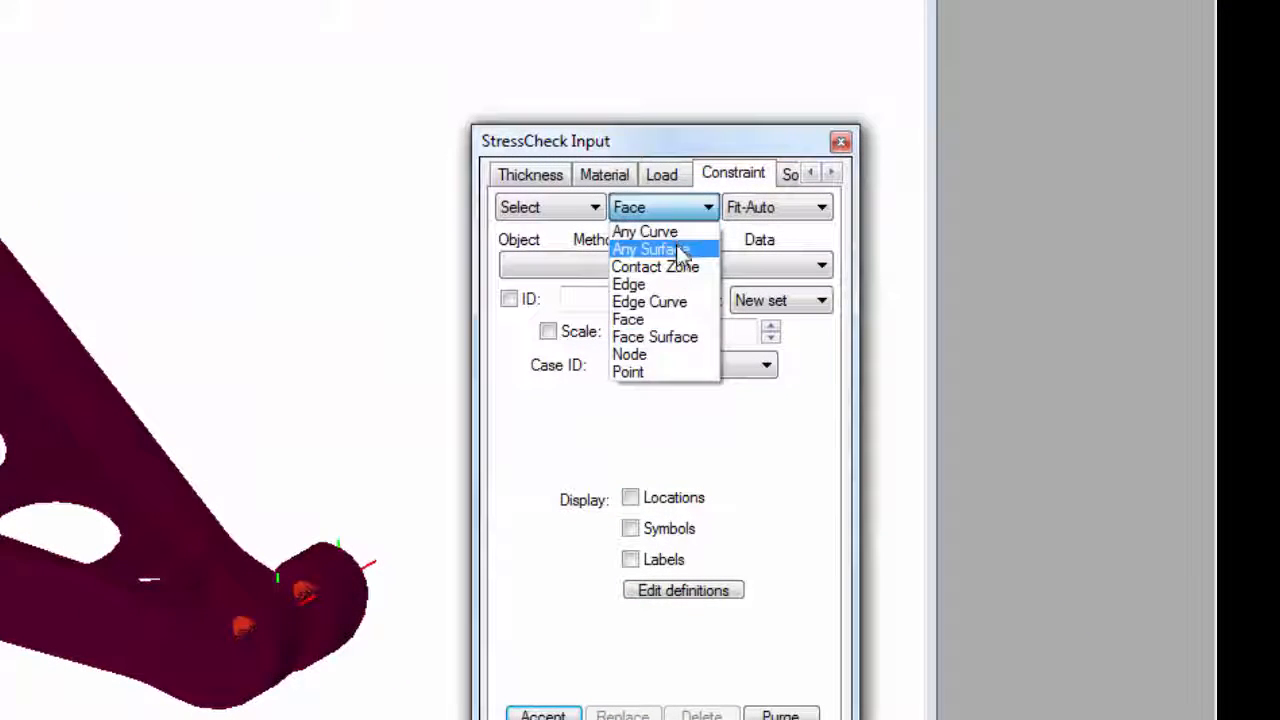
click(650, 249)
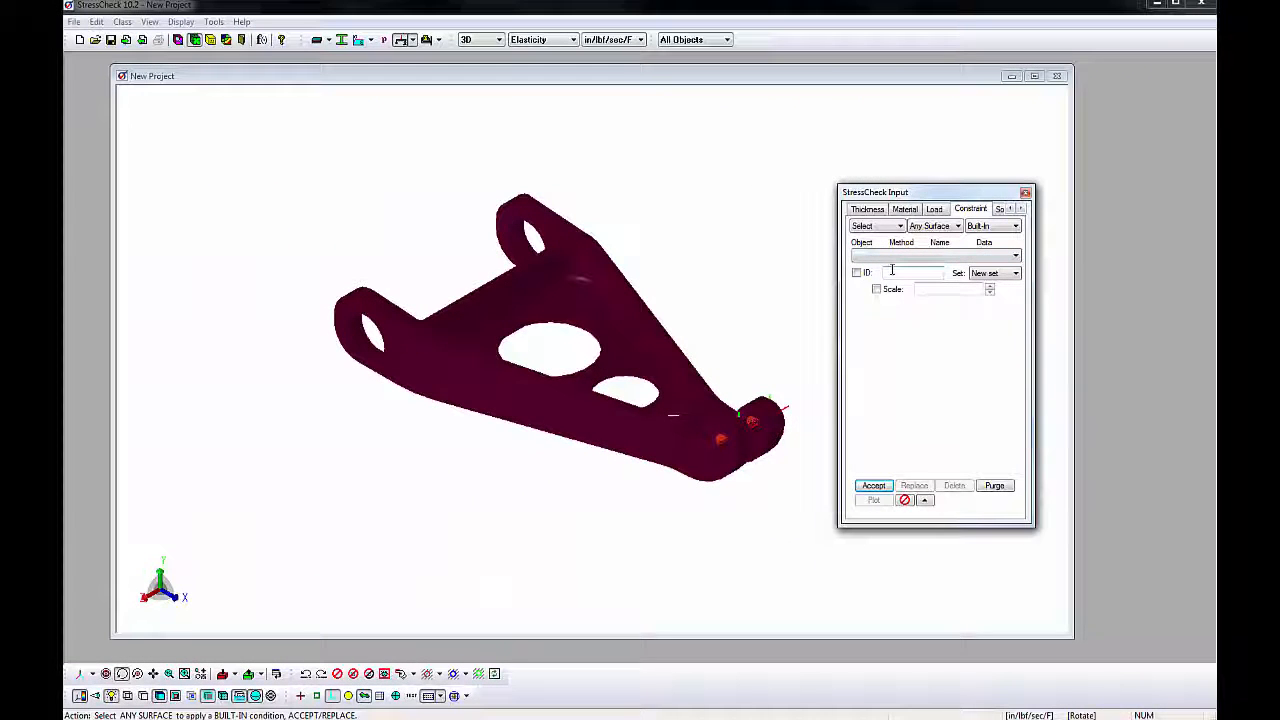
text(FIXED)
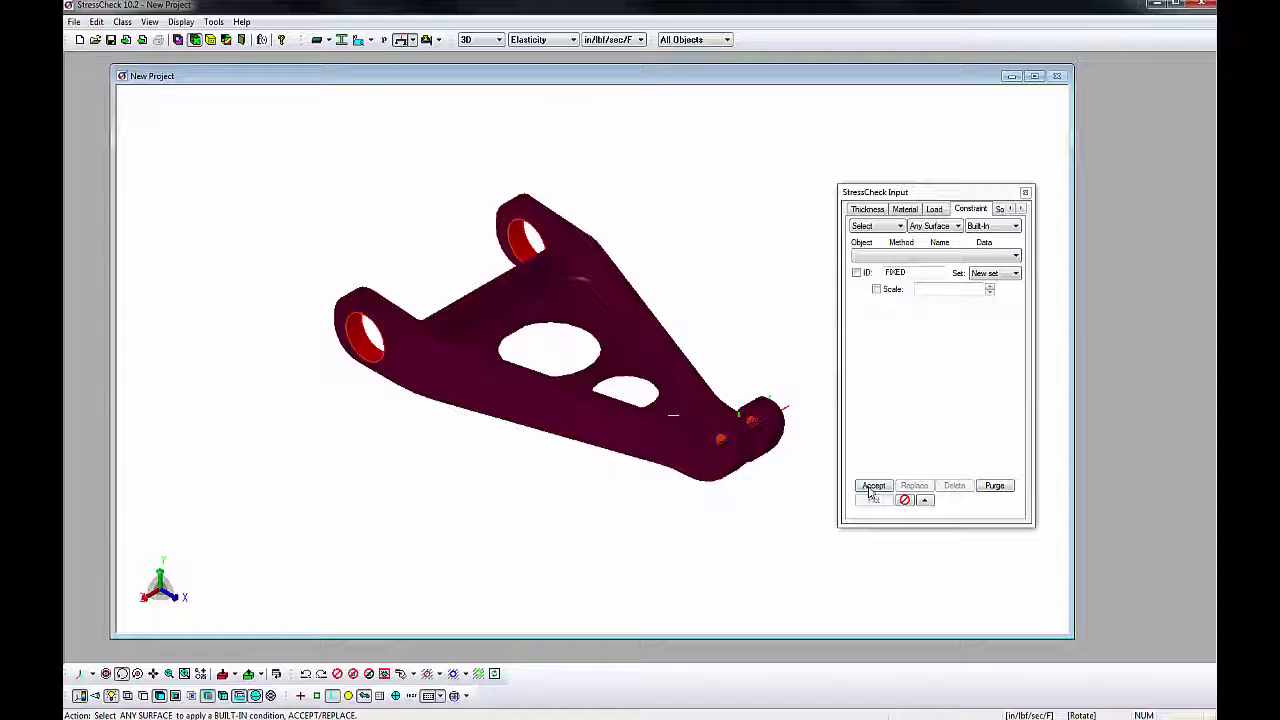
click(874, 485)
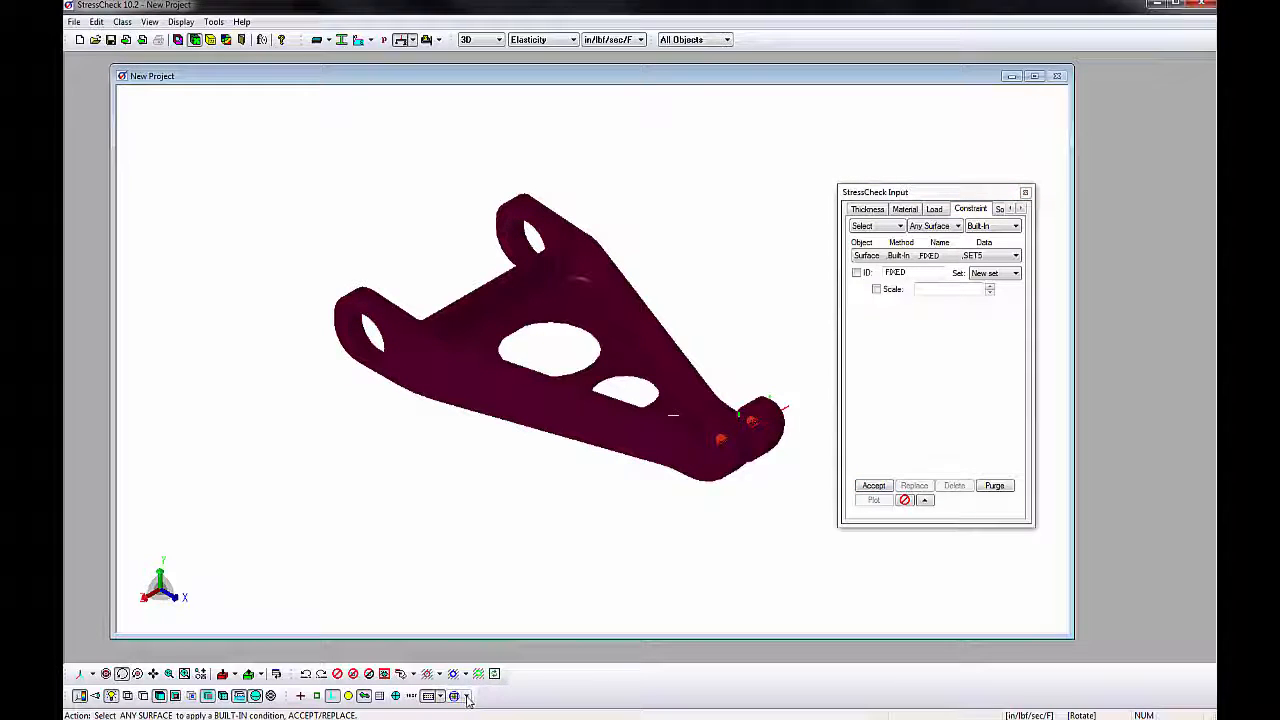
click(873, 485)
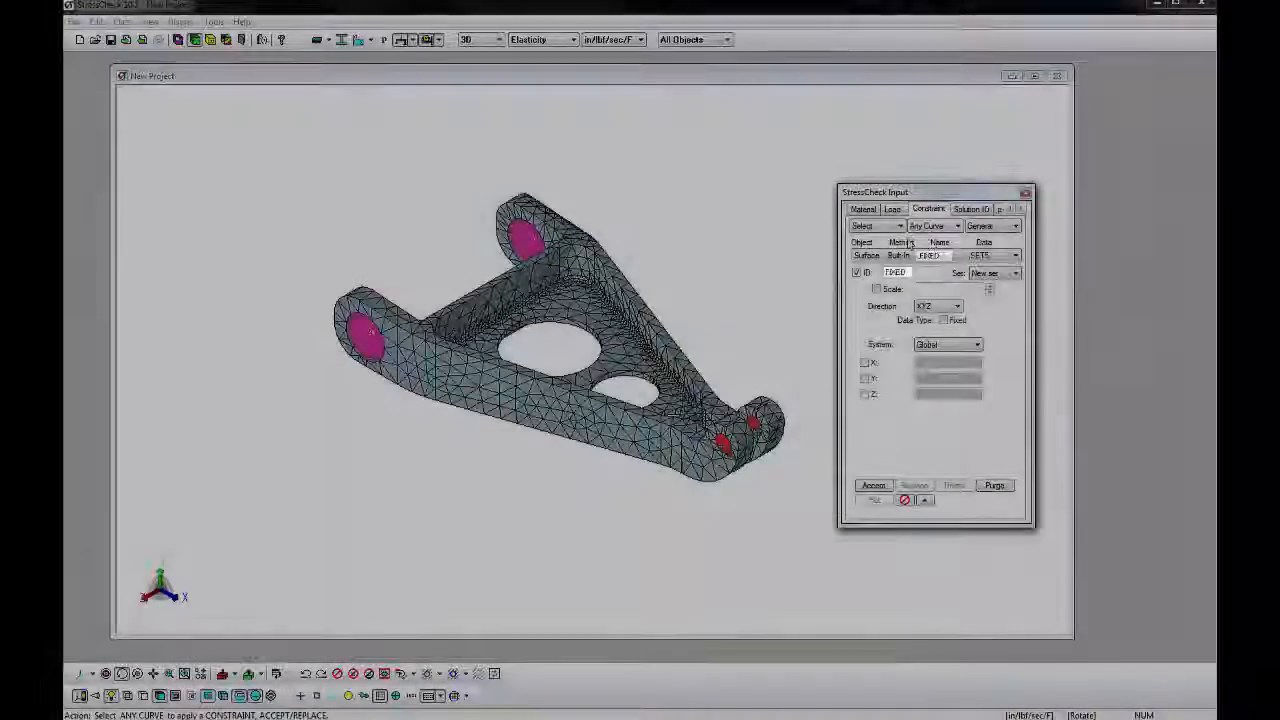
Define solution 'SO1' combining constraint FIXED with load BEARING.
click(972, 208)
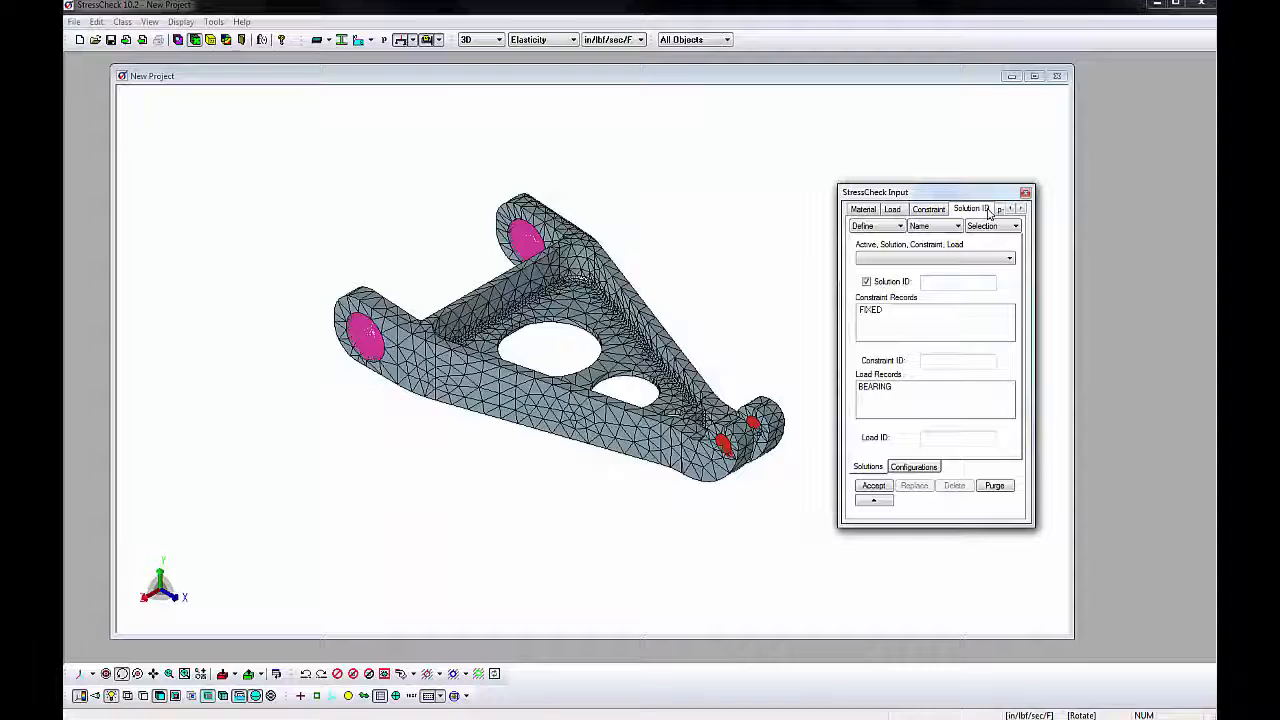
click(957, 281)
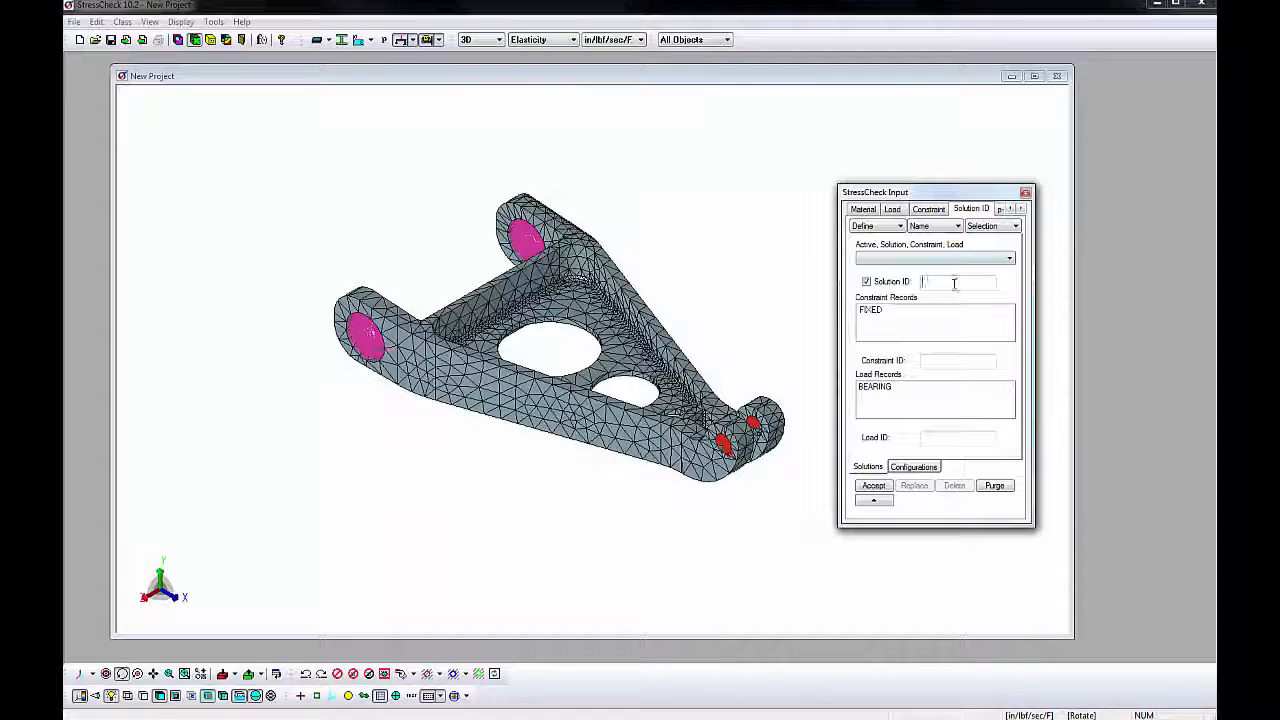
text(SO1)
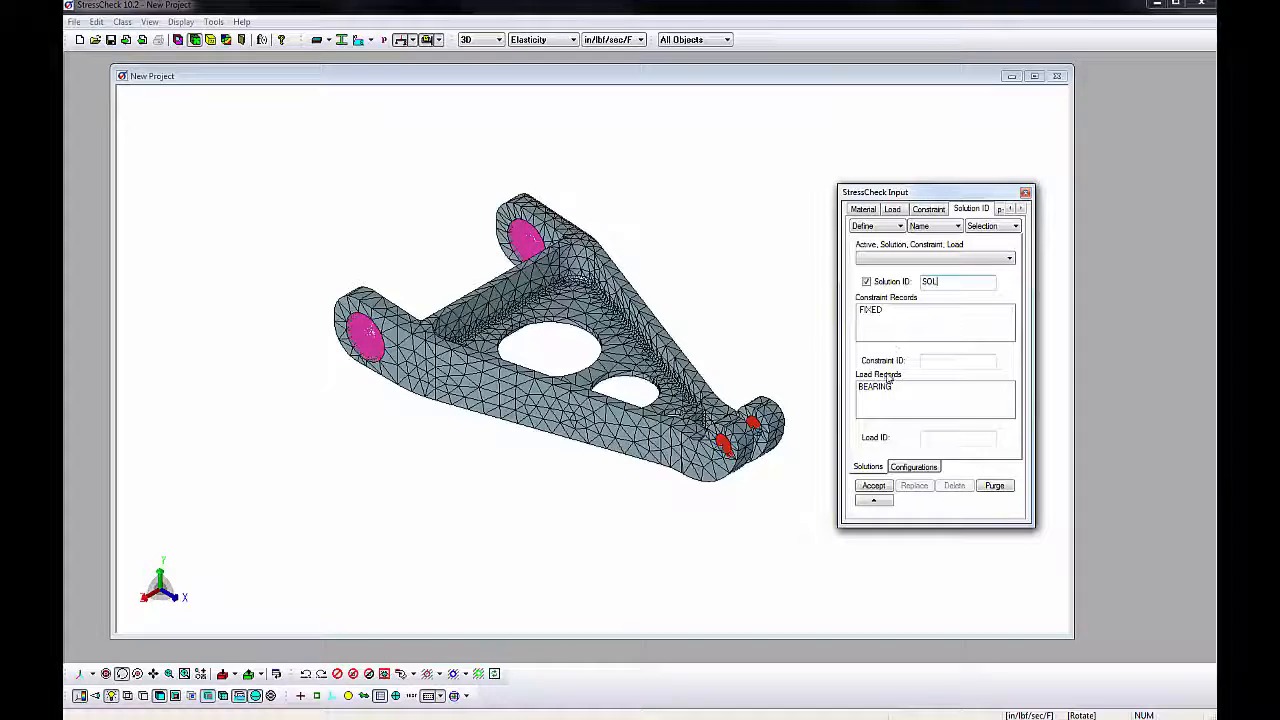
click(875, 386)
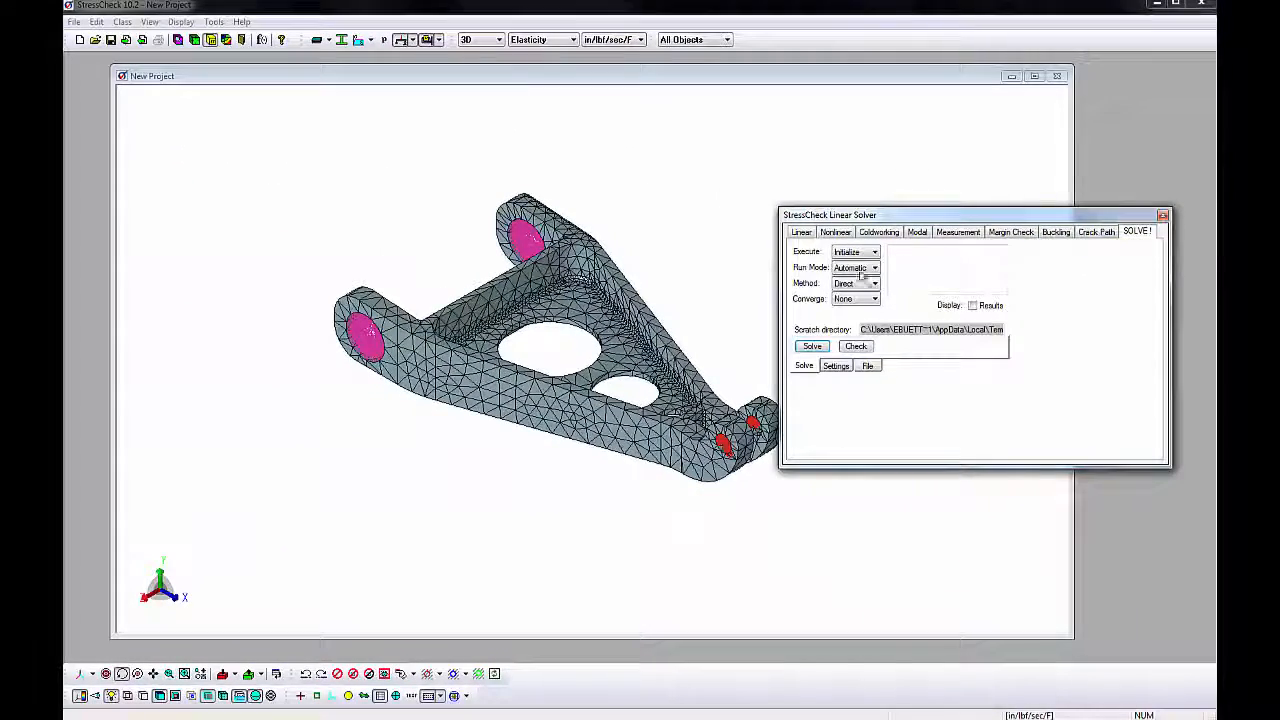
Run the linear solver in Automatic mode with the Direct method, through run 3.
click(811, 346)
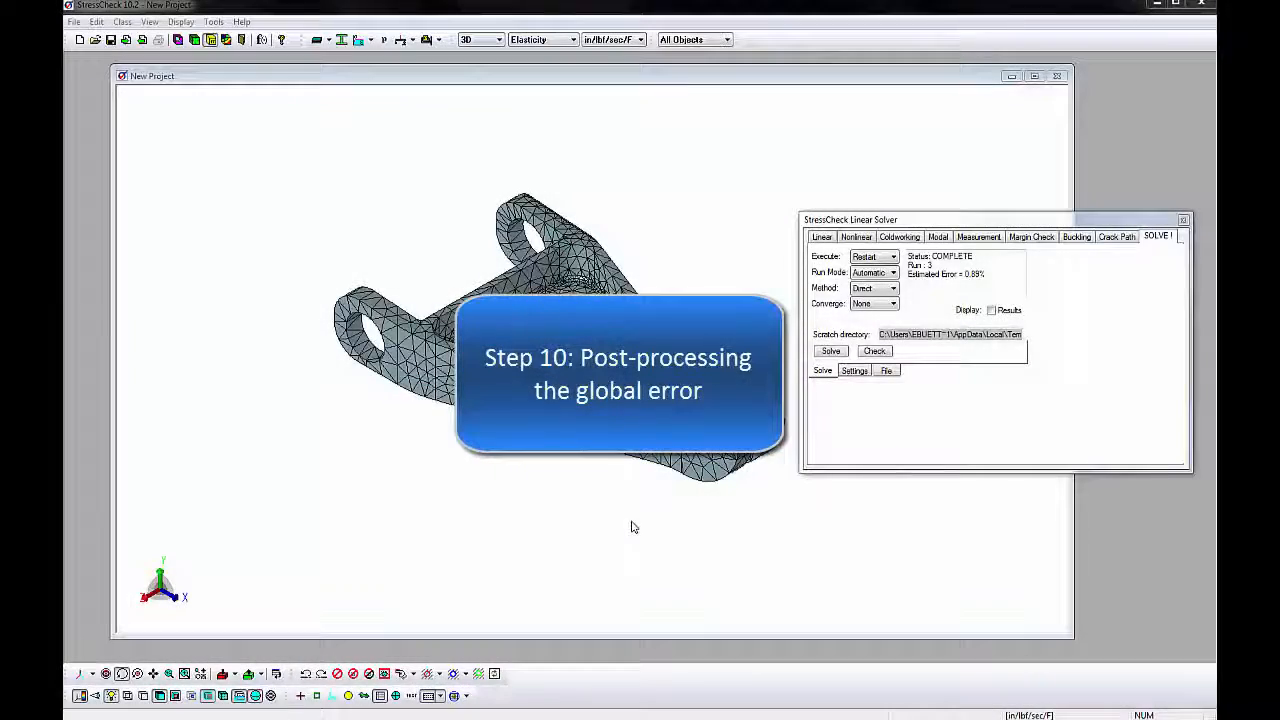
mouse_move(359, 403)
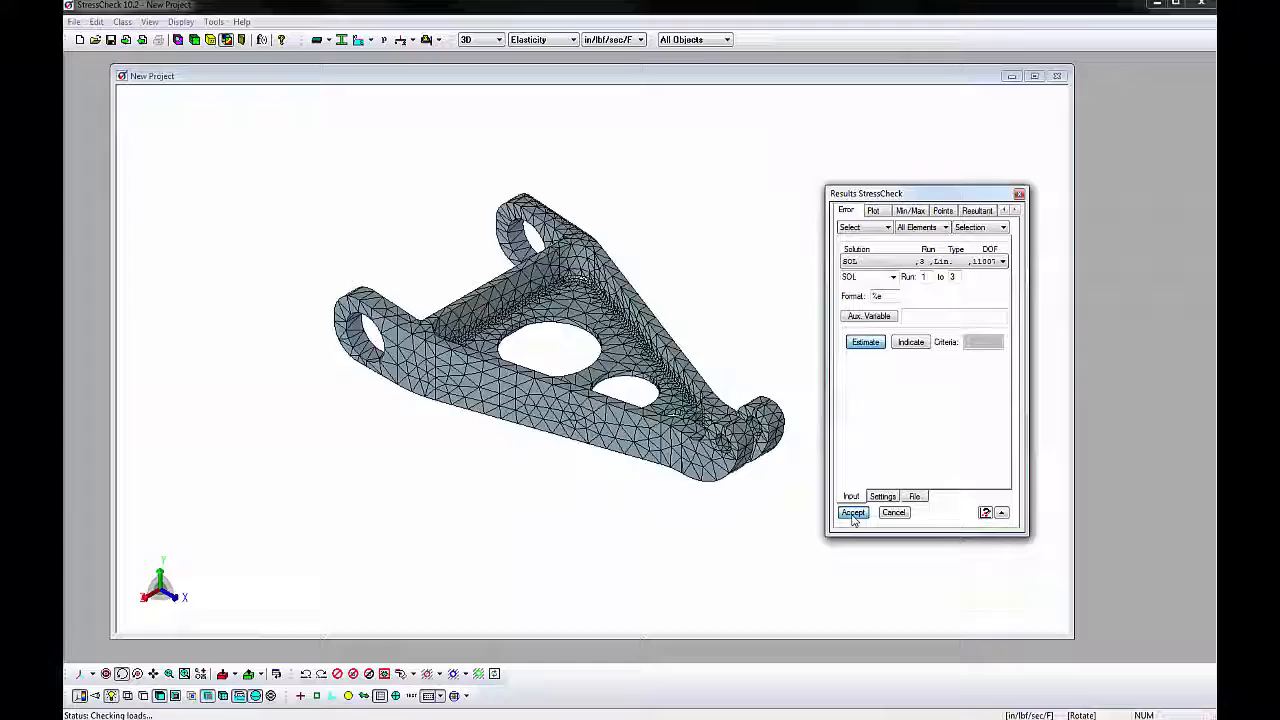
Estimate the global error of solution SOL for runs 1 to 3.
click(865, 341)
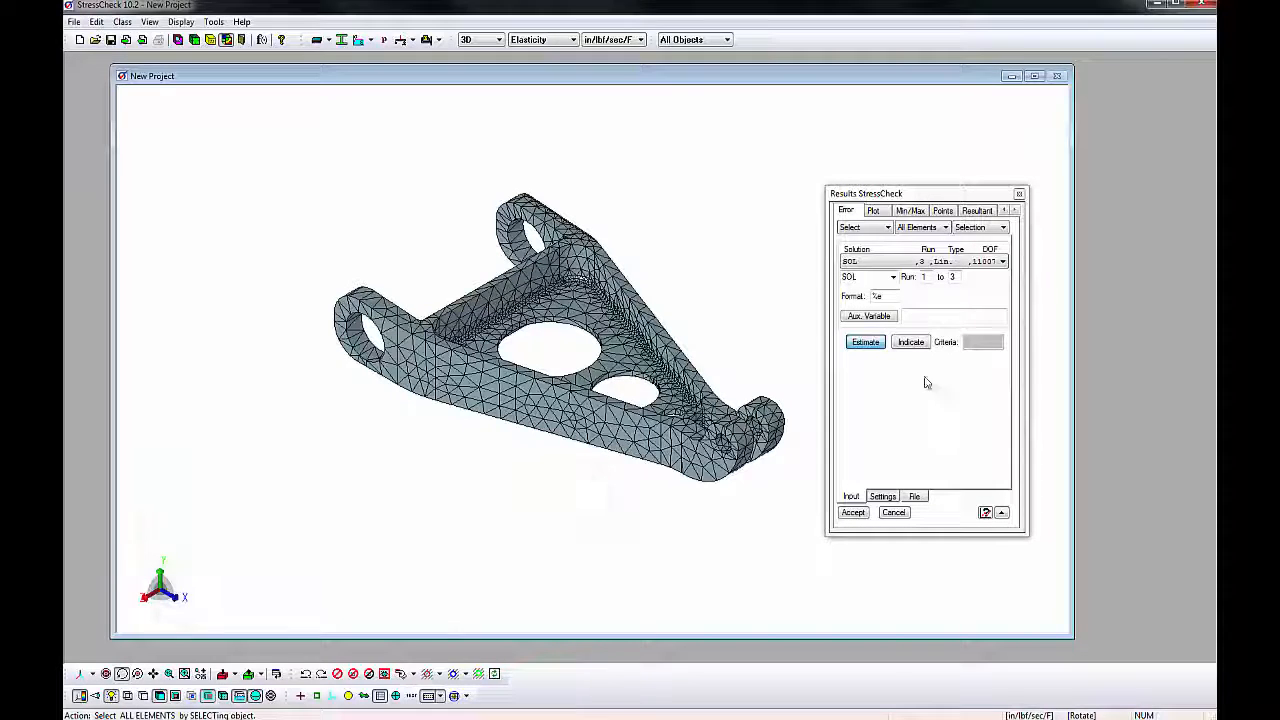
Plot run 3 S1 fringes on the deformed brace with the original shape overlaid.
click(872, 210)
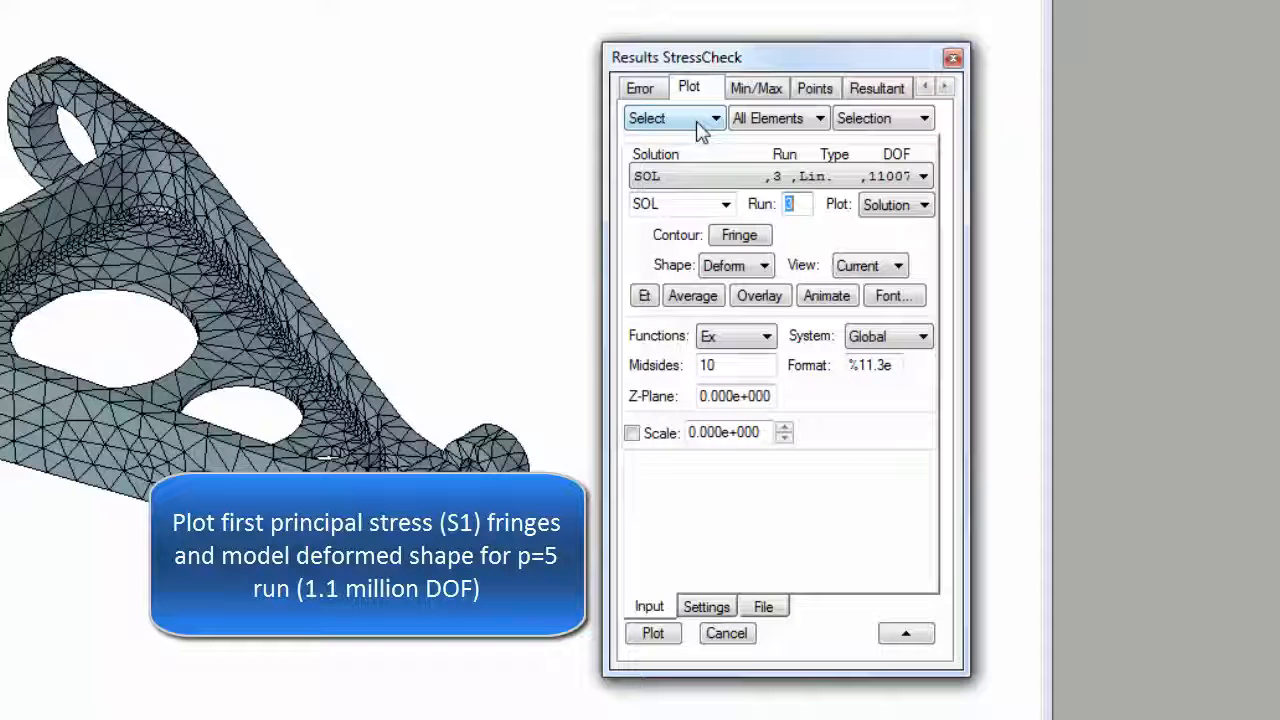
mouse_move(760, 130)
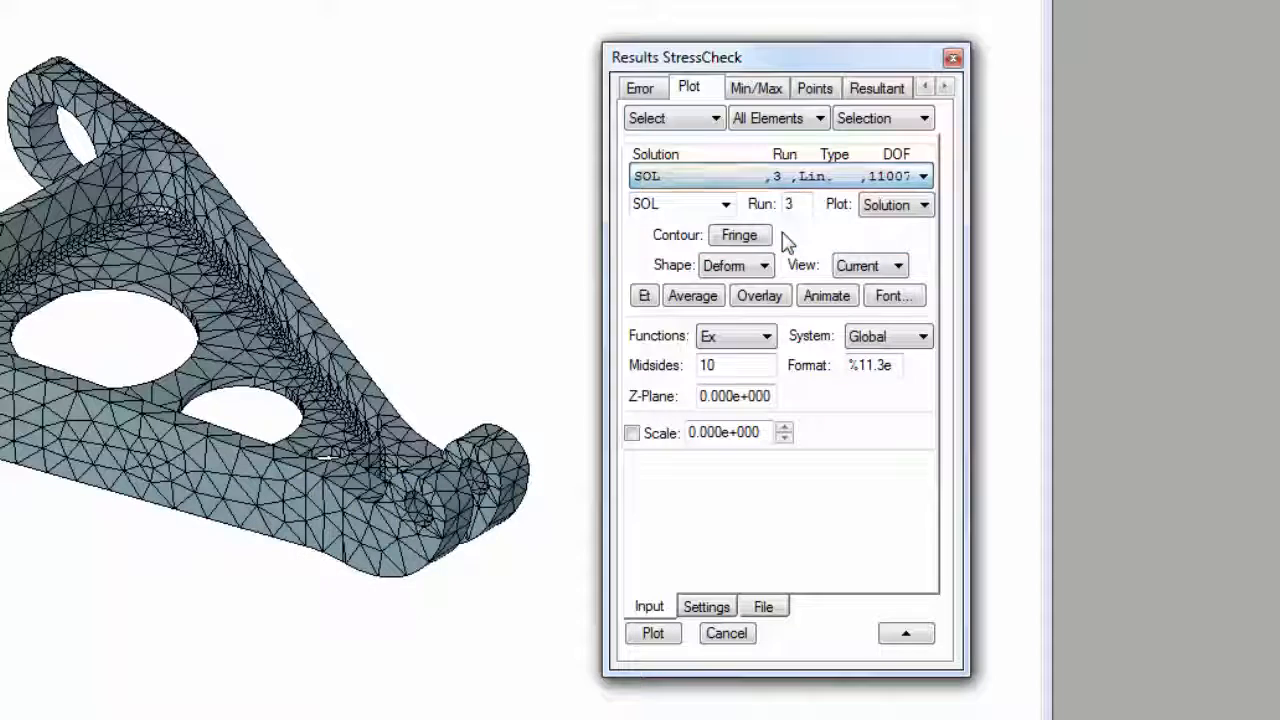
mouse_move(748, 235)
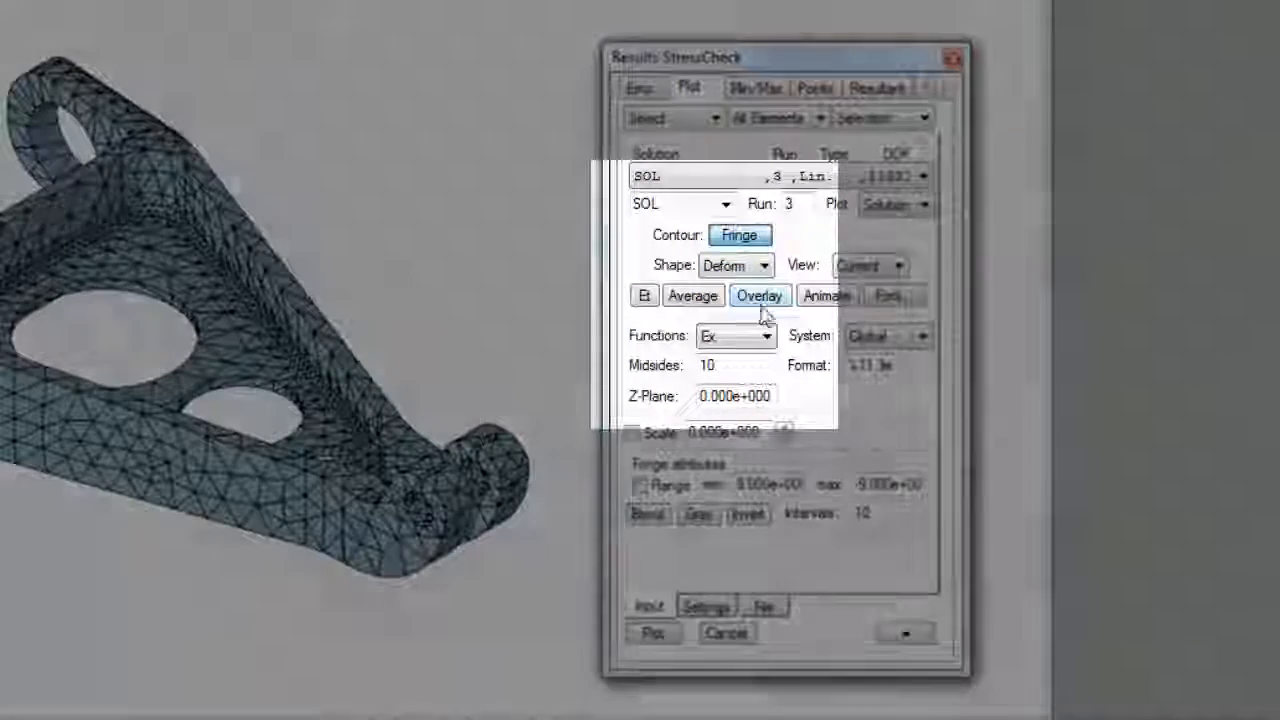
click(769, 336)
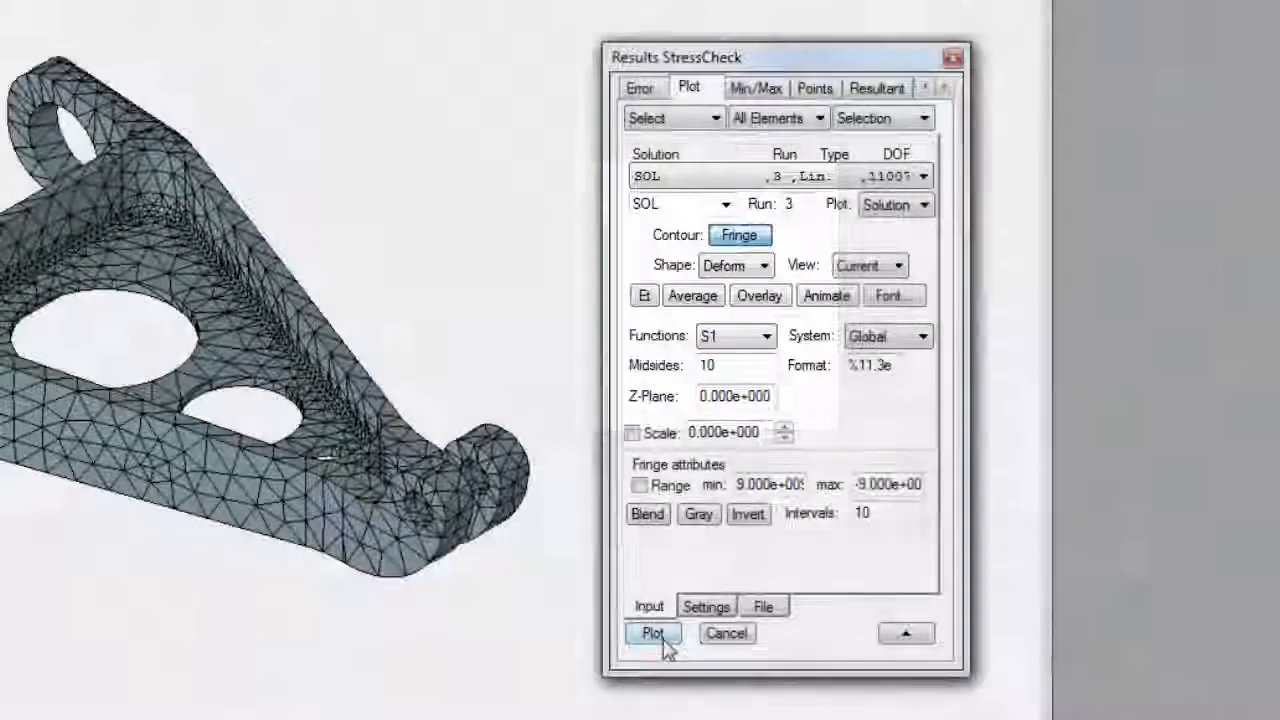
click(653, 634)
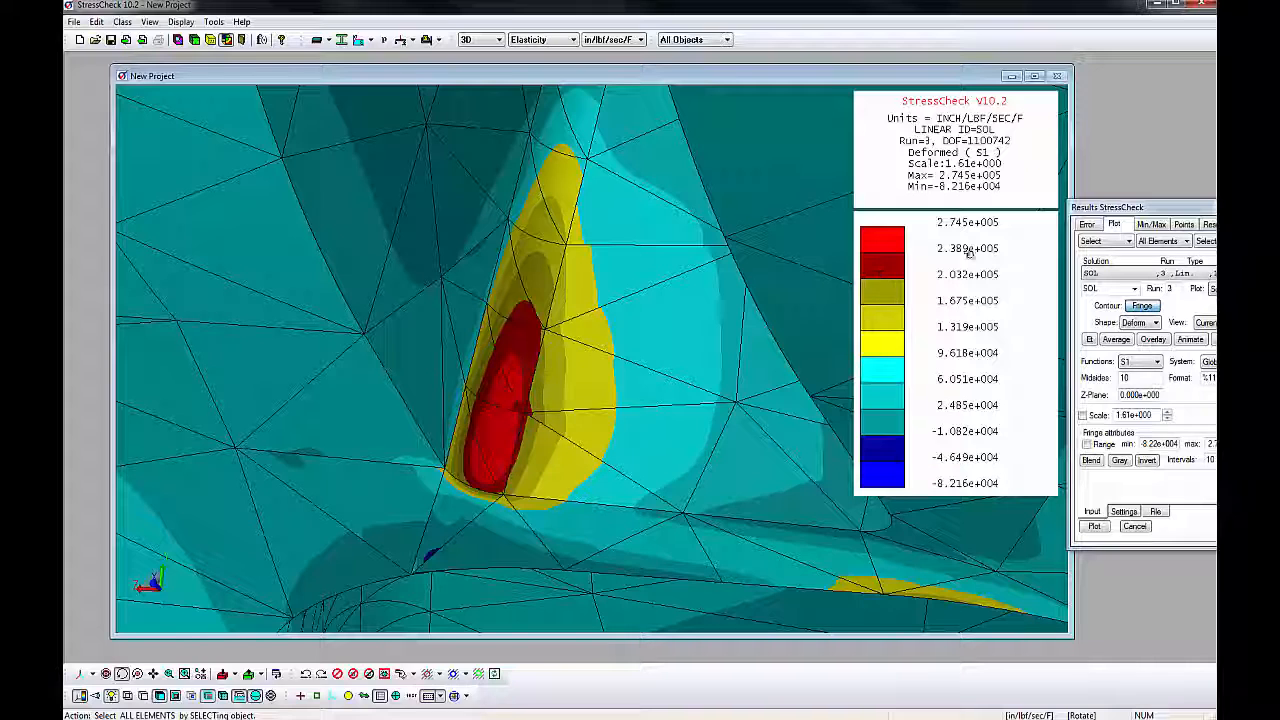
Restrict the S1 fringe plot to the blend face between the lugs.
drag(1140, 207, 1115, 206)
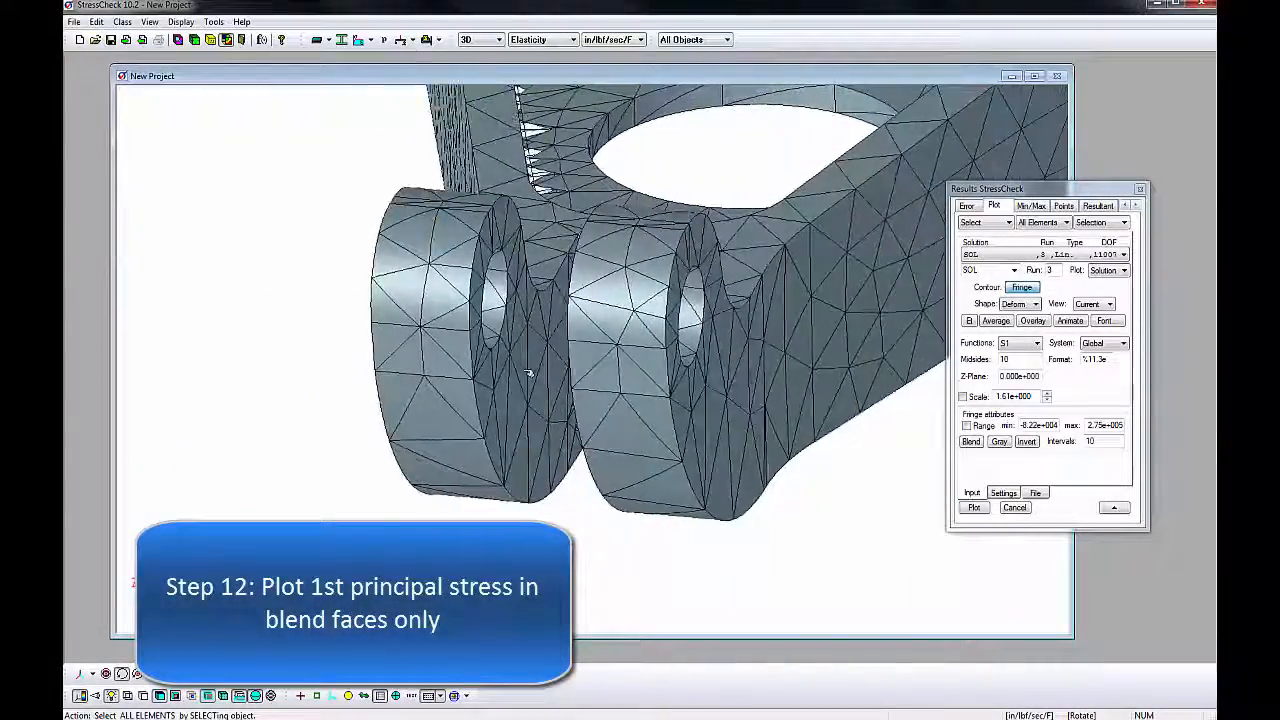
click(1063, 222)
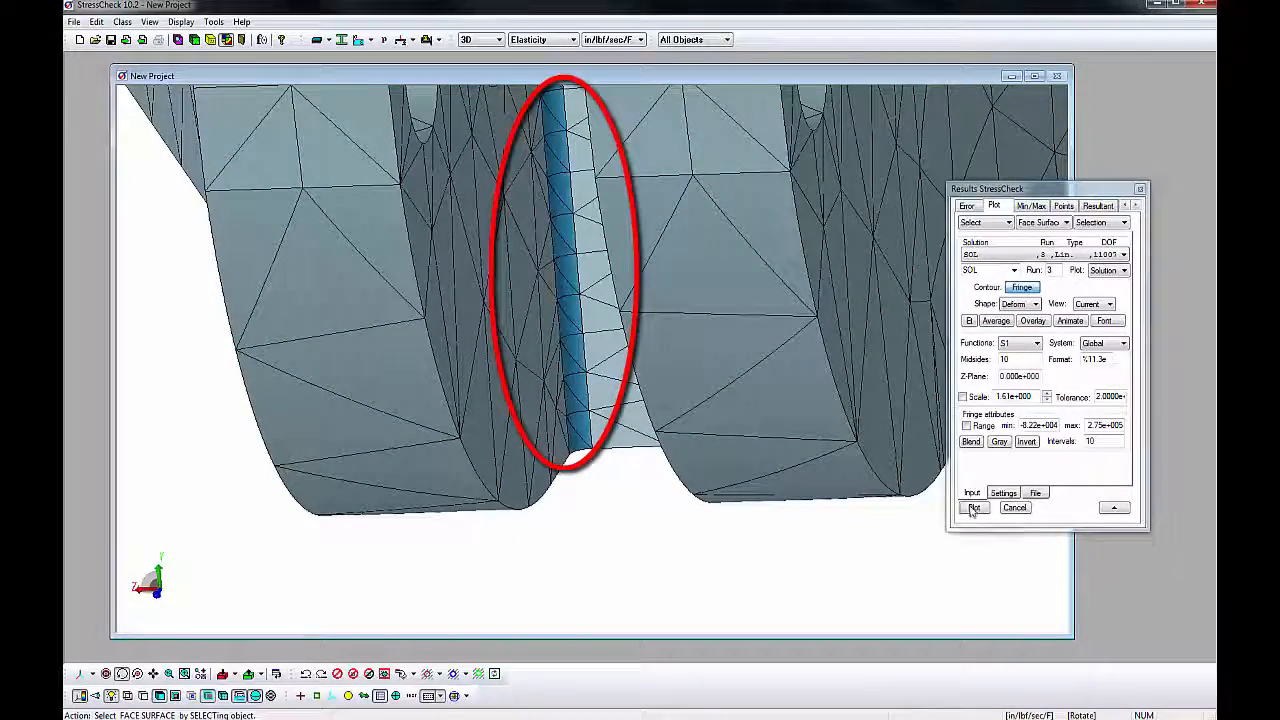
click(973, 507)
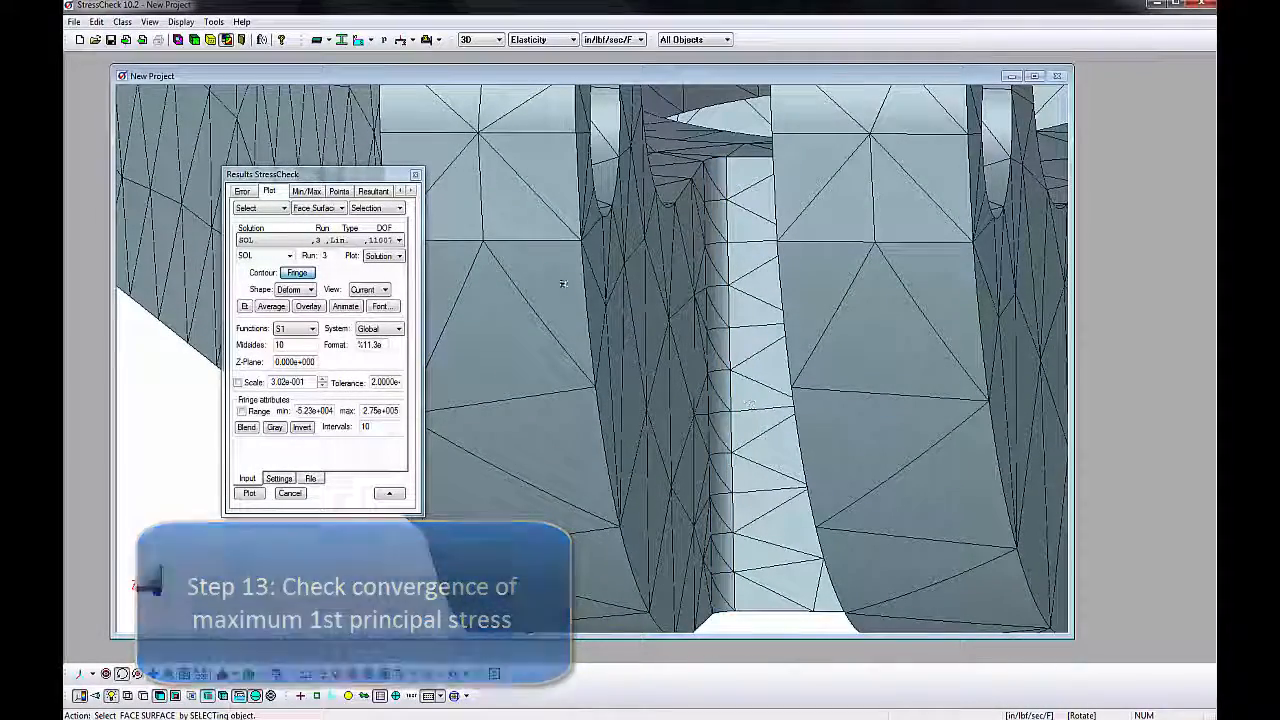
Find and locate maximum S1 on the blend face over runs 1 to 3.
click(307, 190)
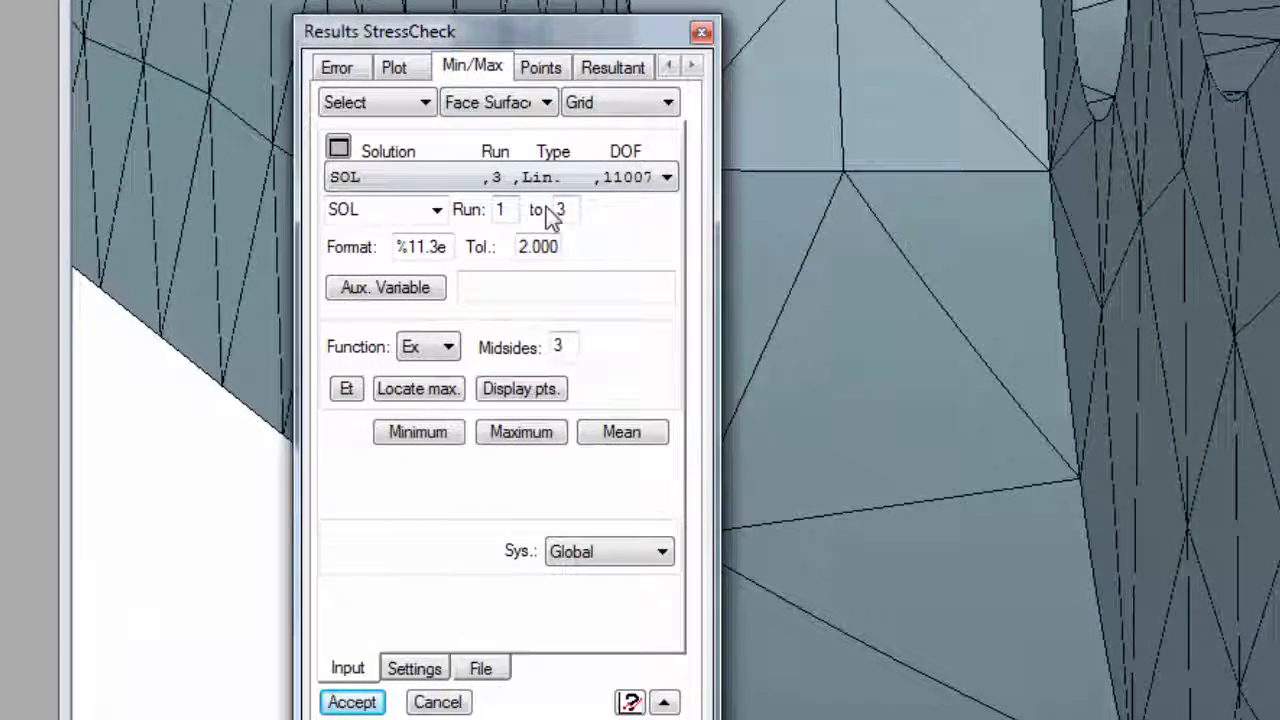
click(449, 347)
text(10)
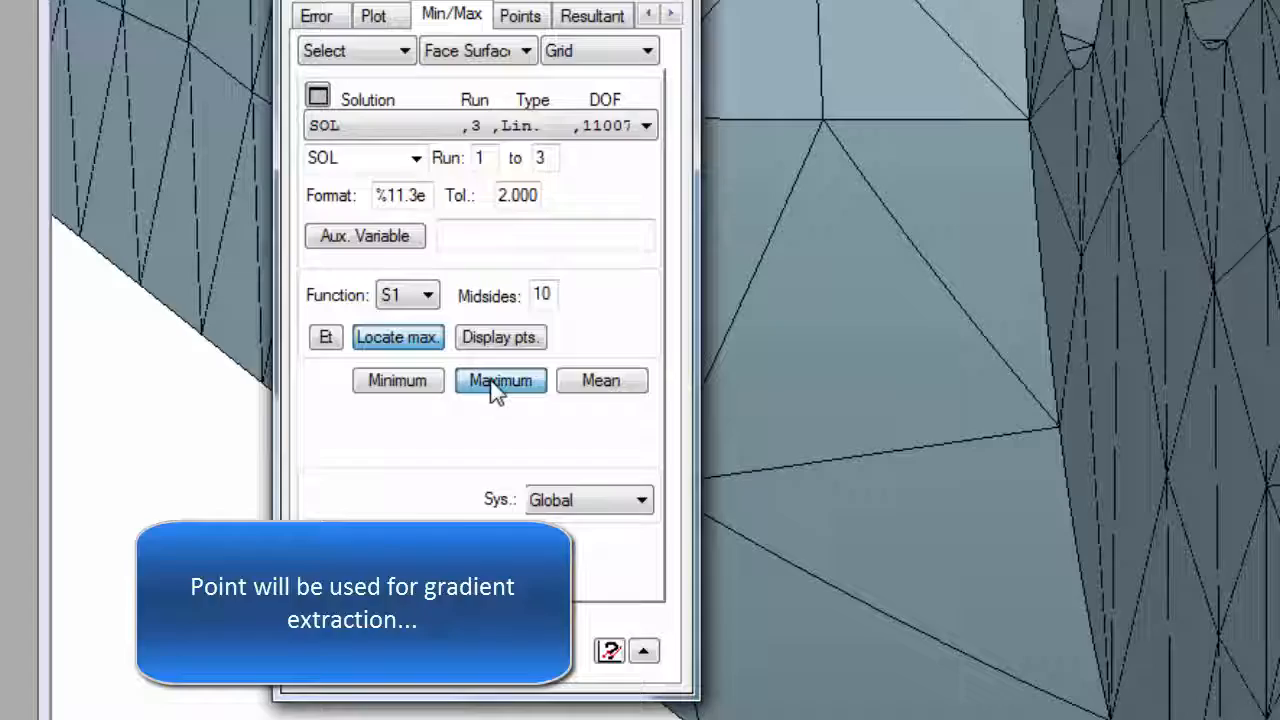
click(500, 380)
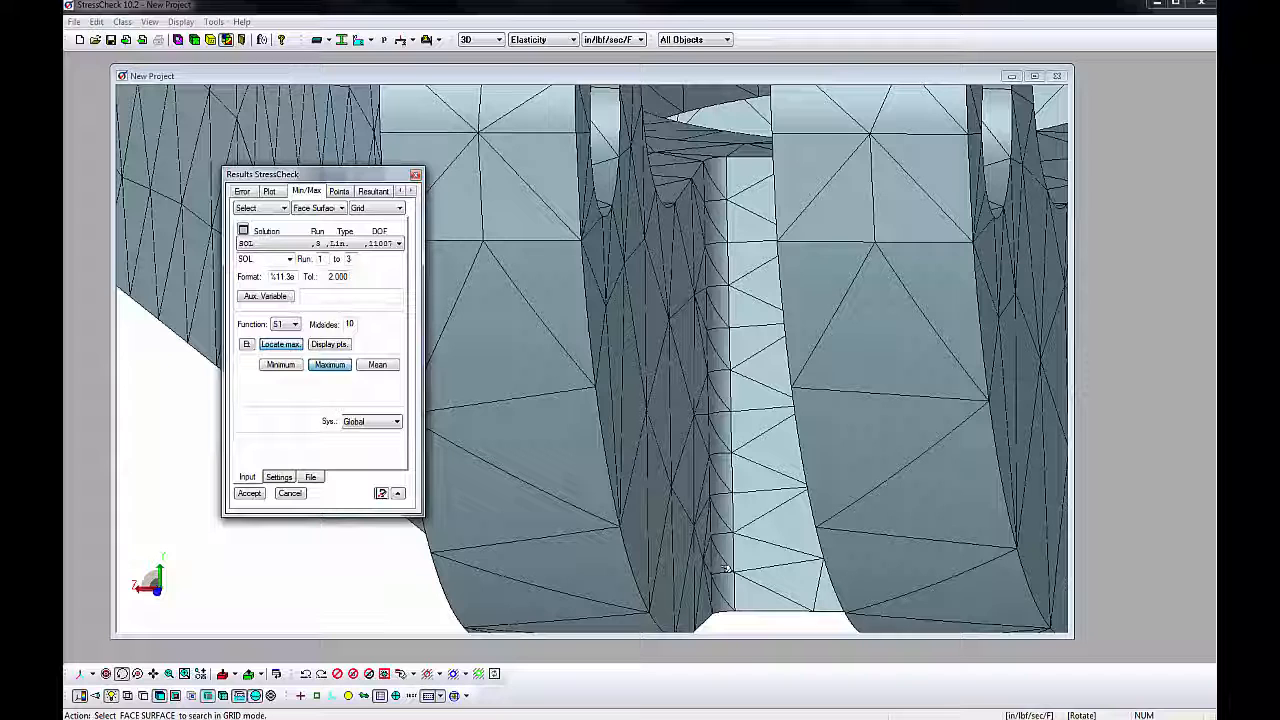
click(722, 567)
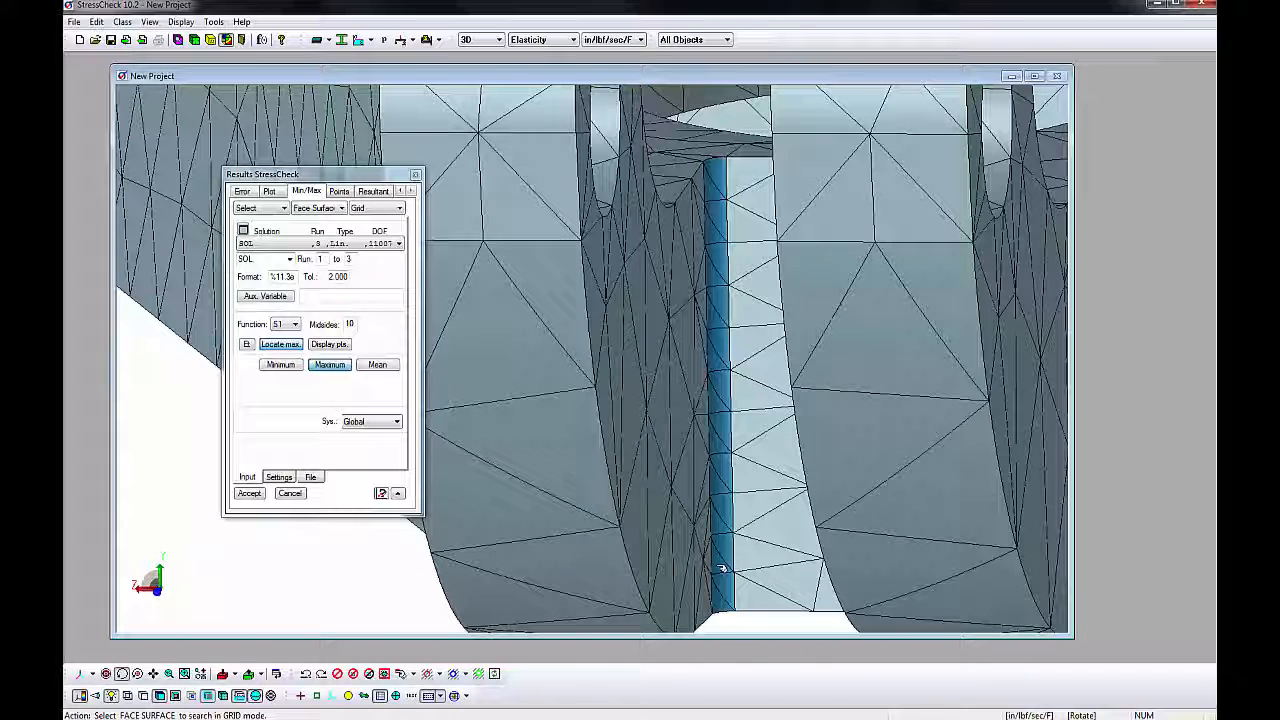
click(249, 493)
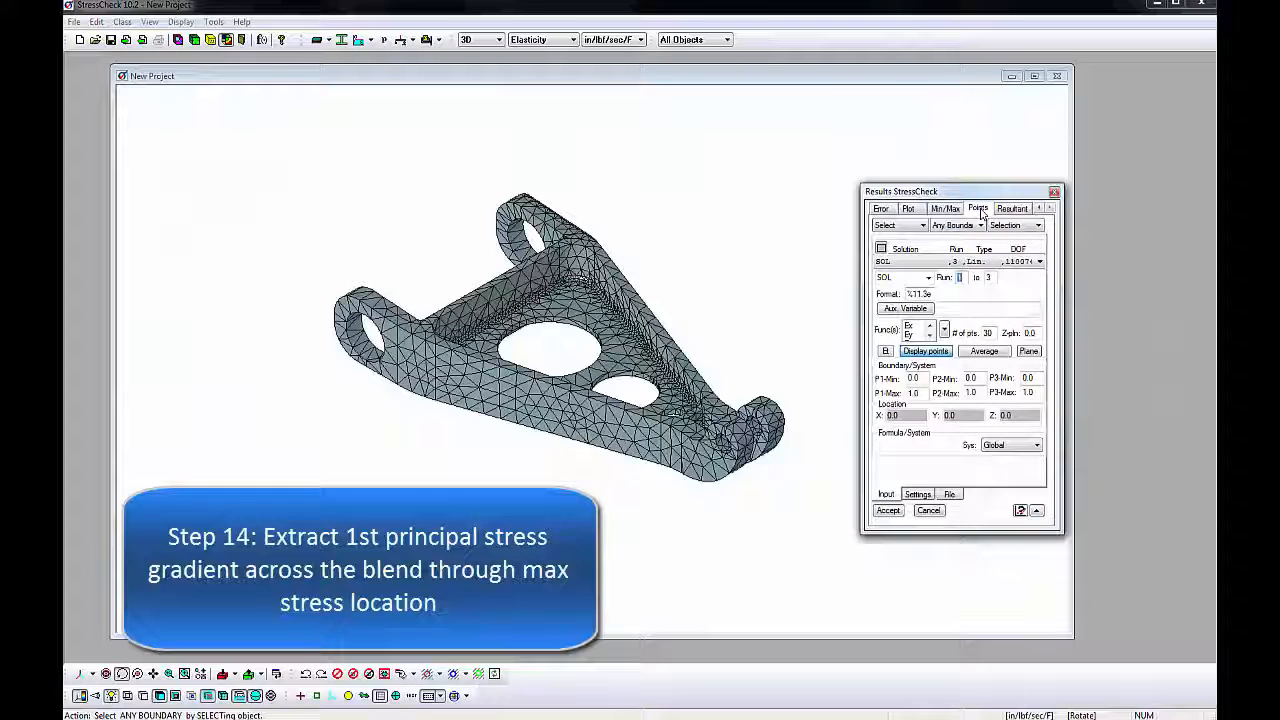
Open point results extraction and set the target to Any Boundary.
click(980, 224)
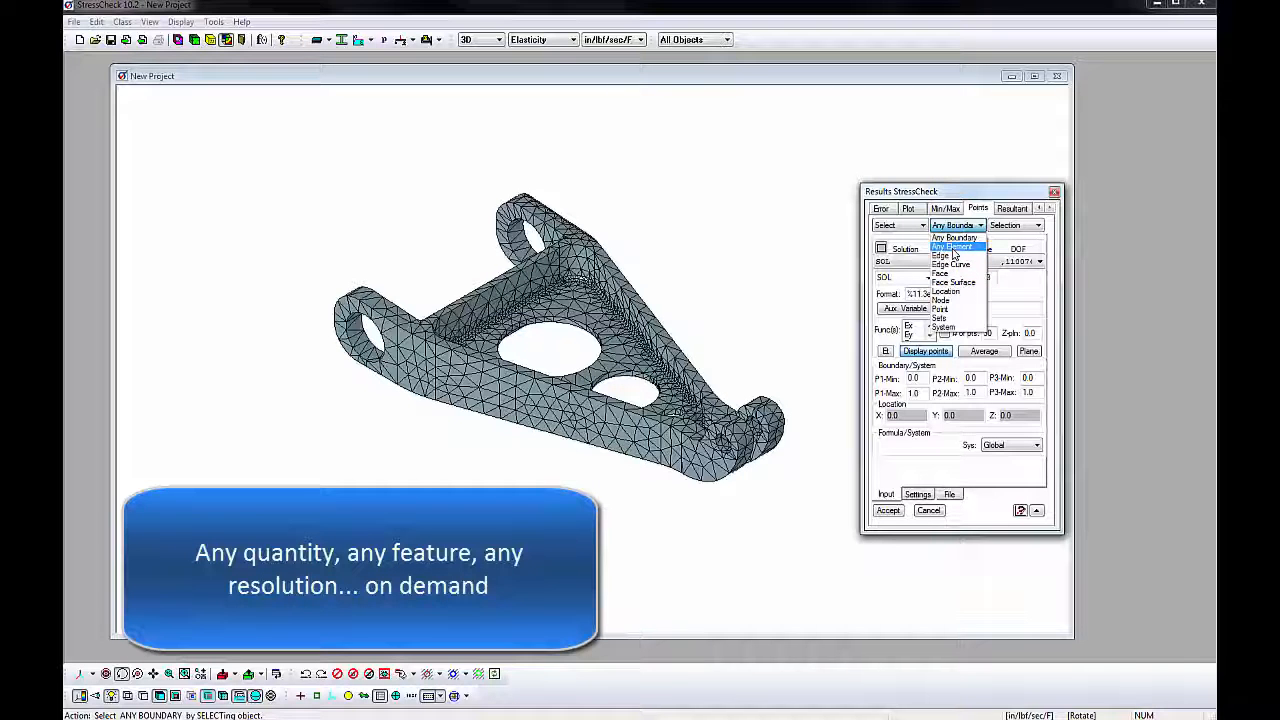
click(946, 237)
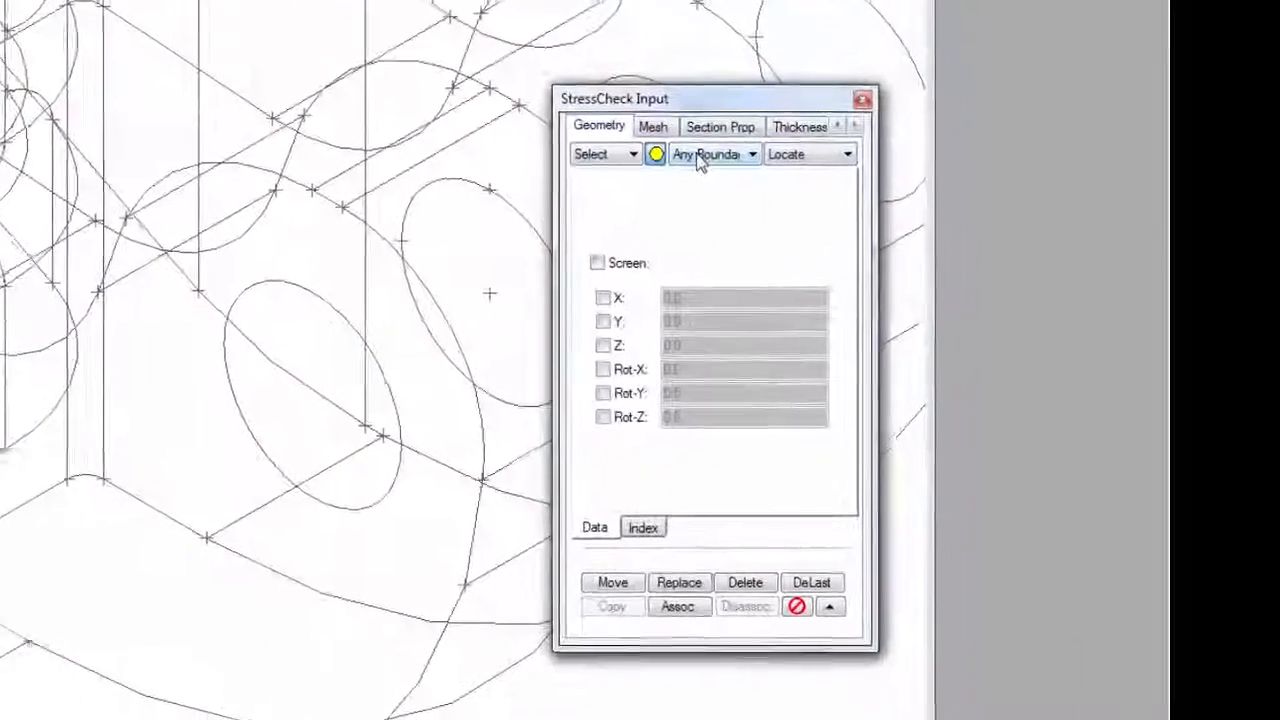
Project a new point onto the blend edge at the maximum-stress spot.
click(629, 154)
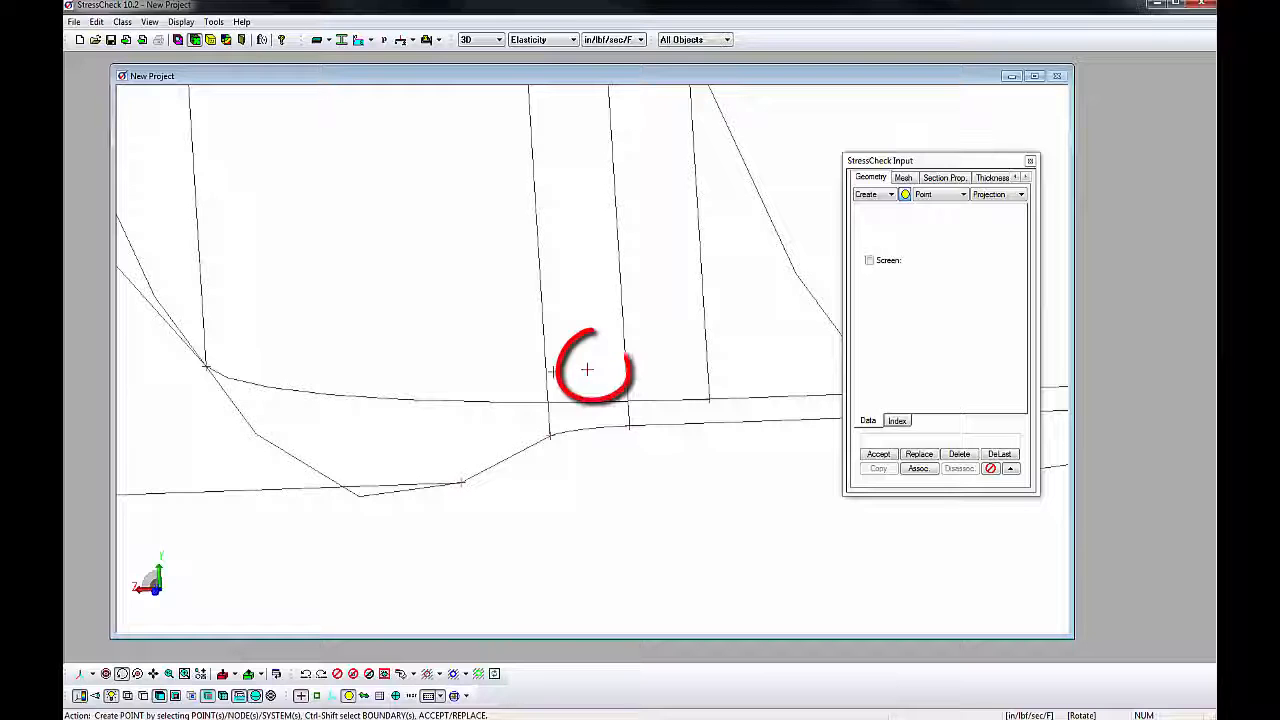
click(588, 368)
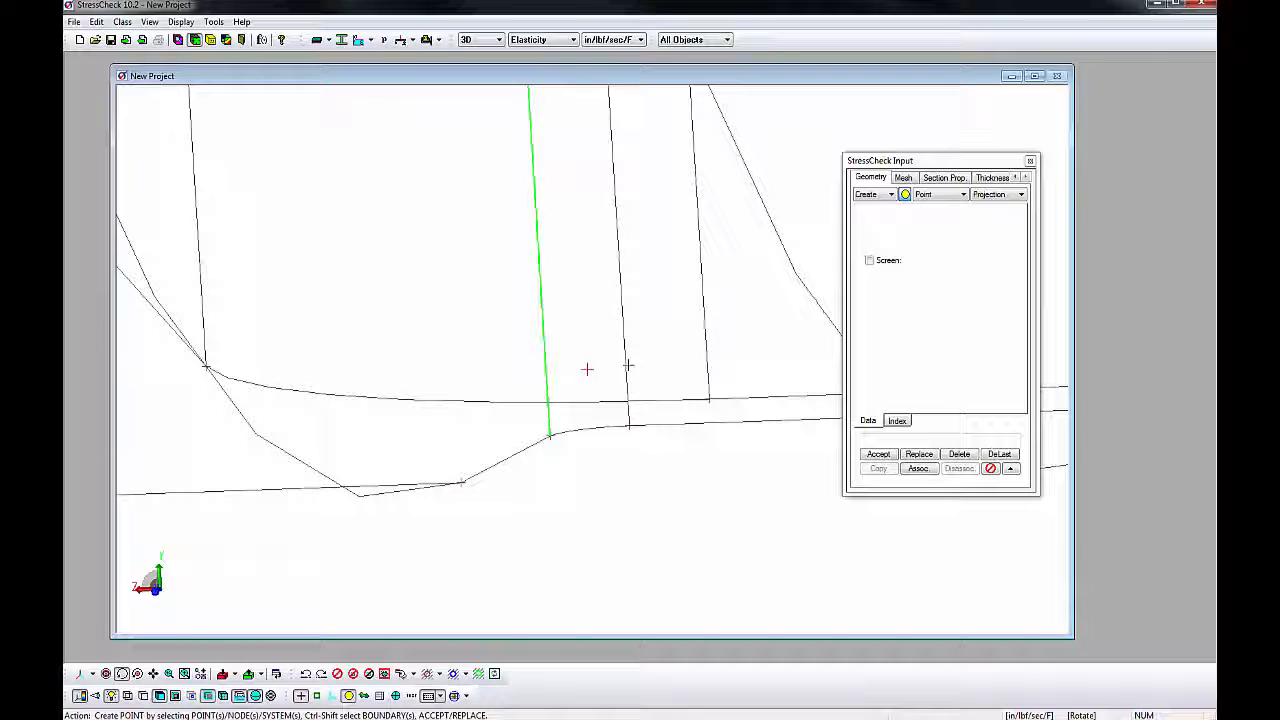
click(878, 454)
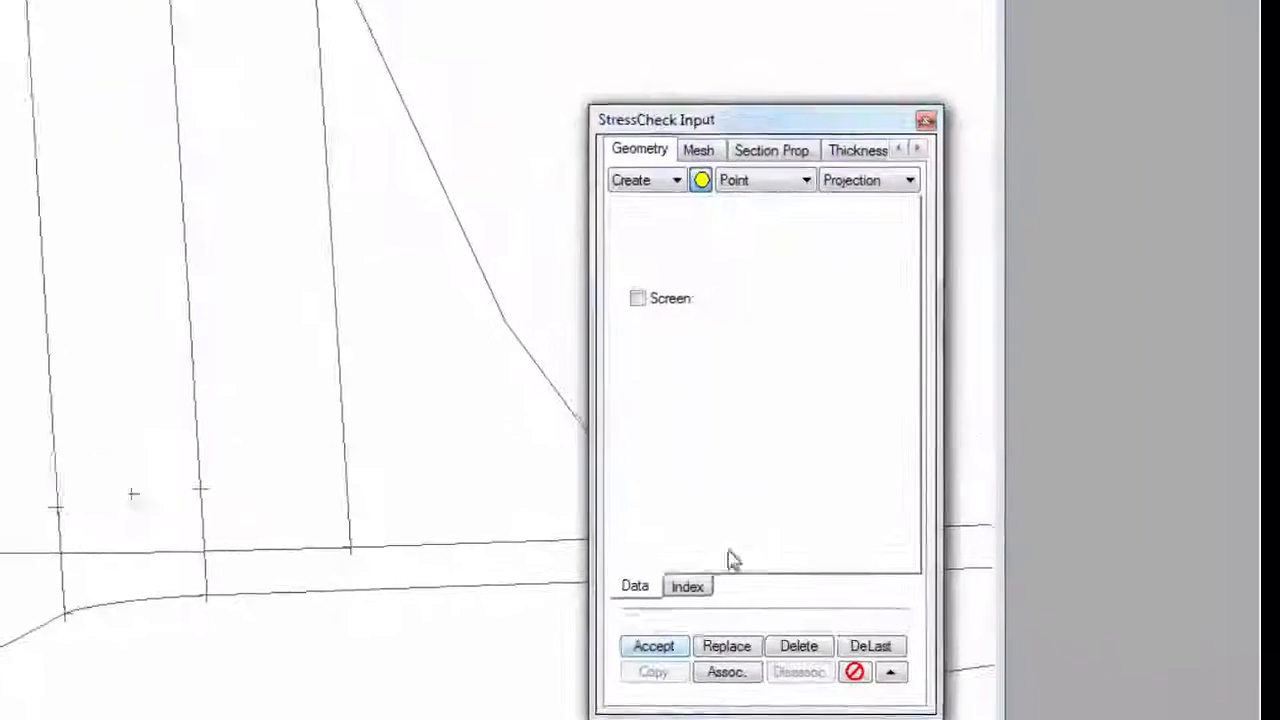
click(735, 180)
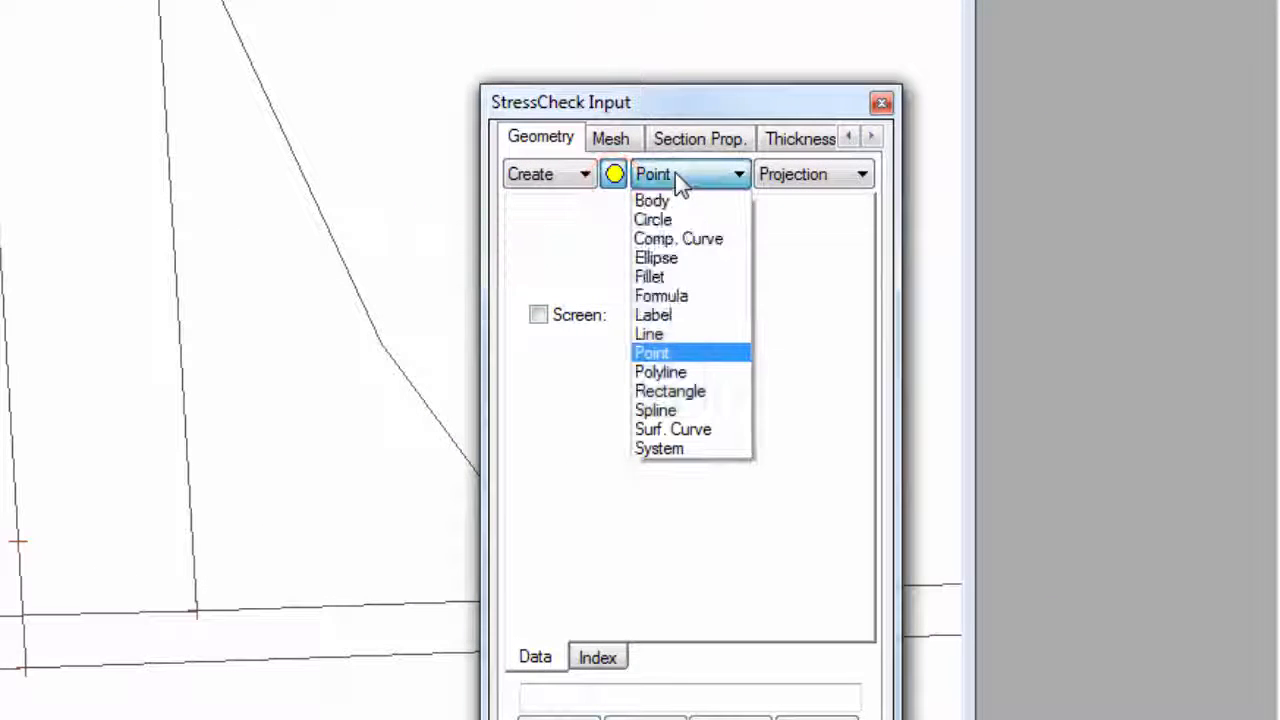
click(671, 429)
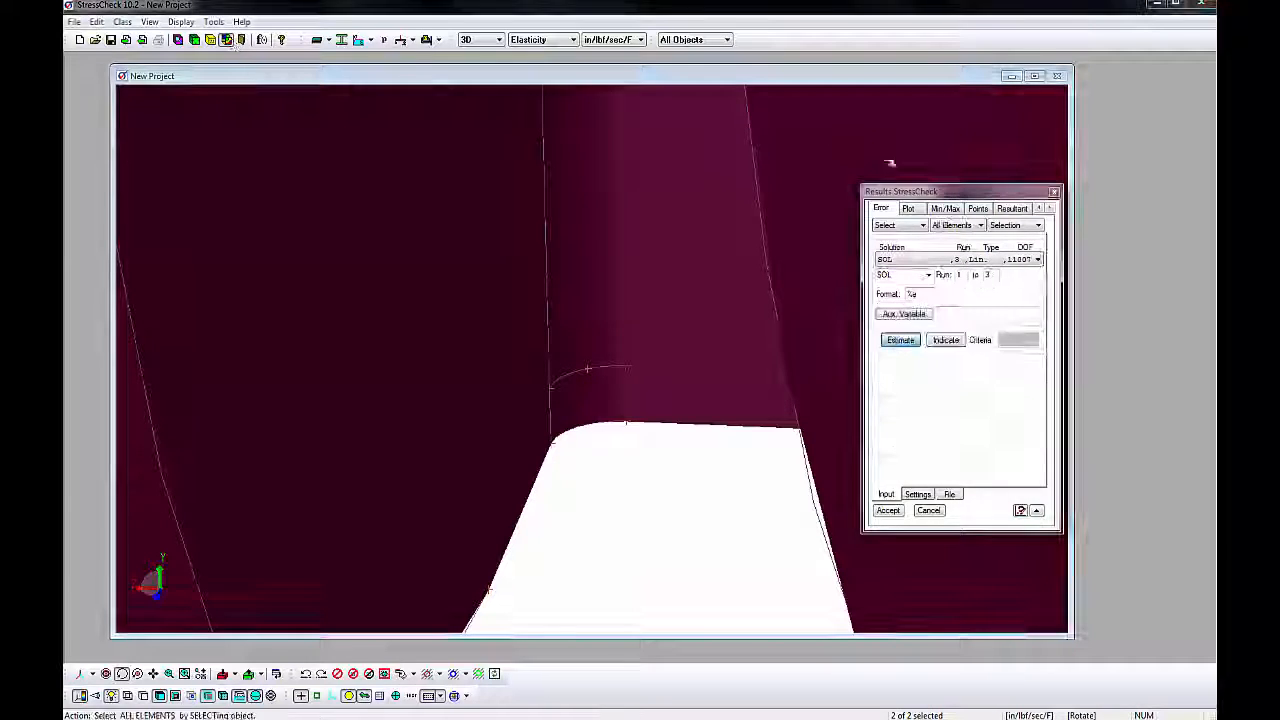
Graph run 3 S1 along the blend curve, peaking at 2.732e+05.
click(978, 208)
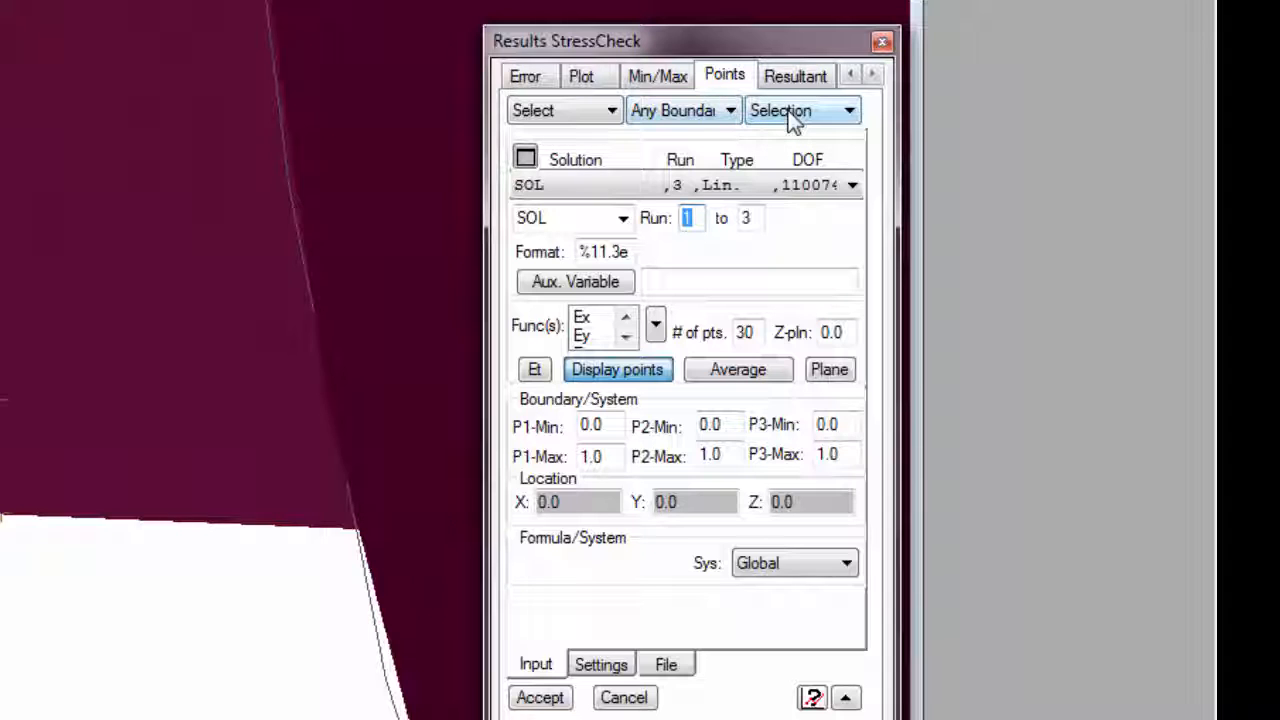
mouse_move(705, 230)
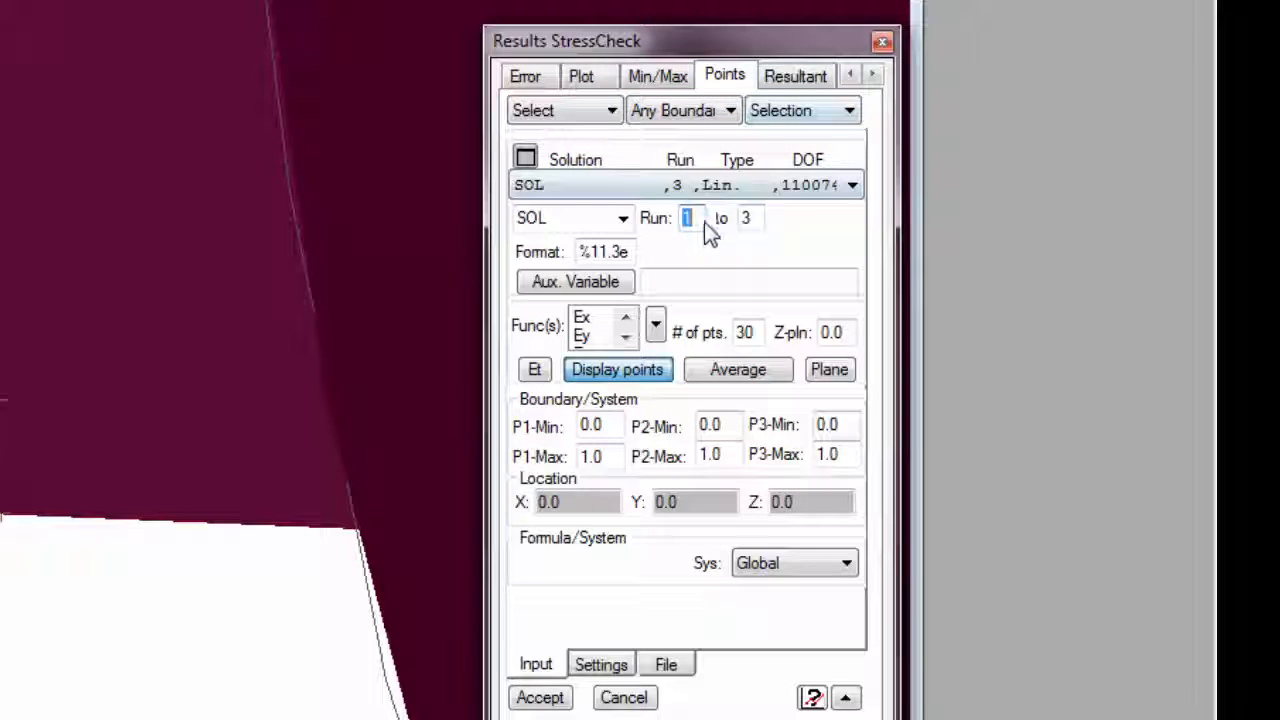
text(3)
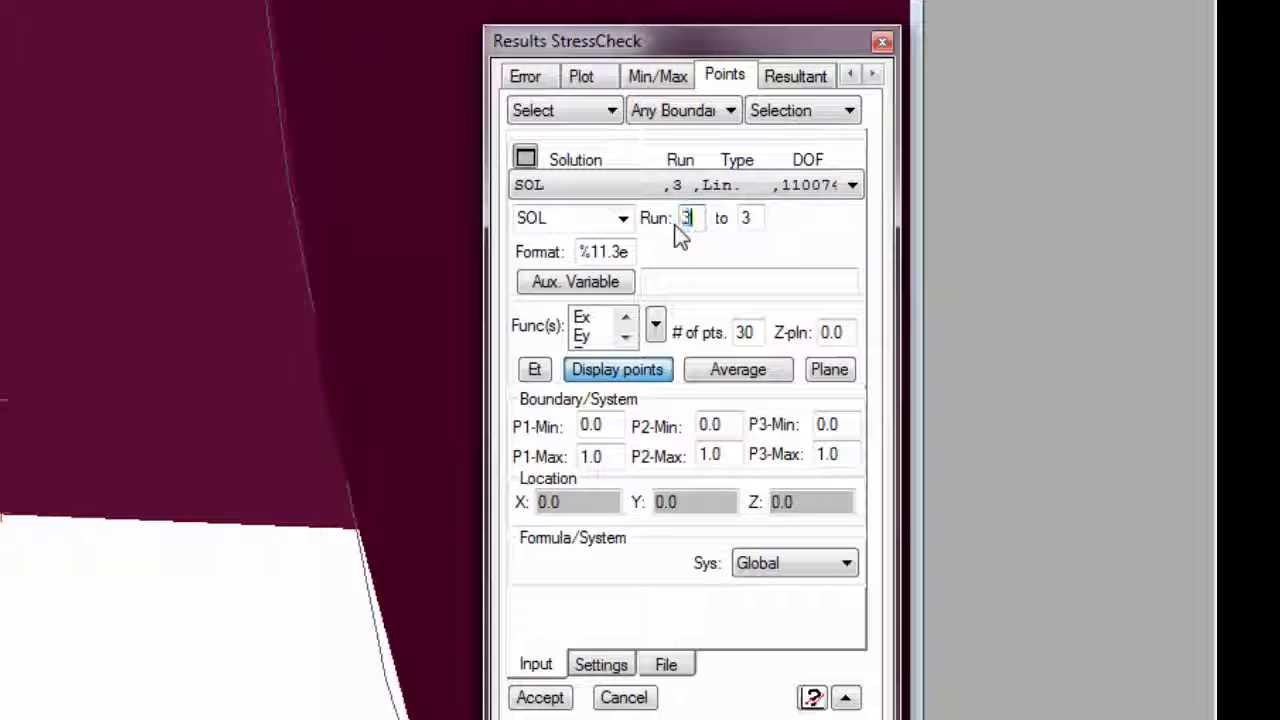
click(655, 324)
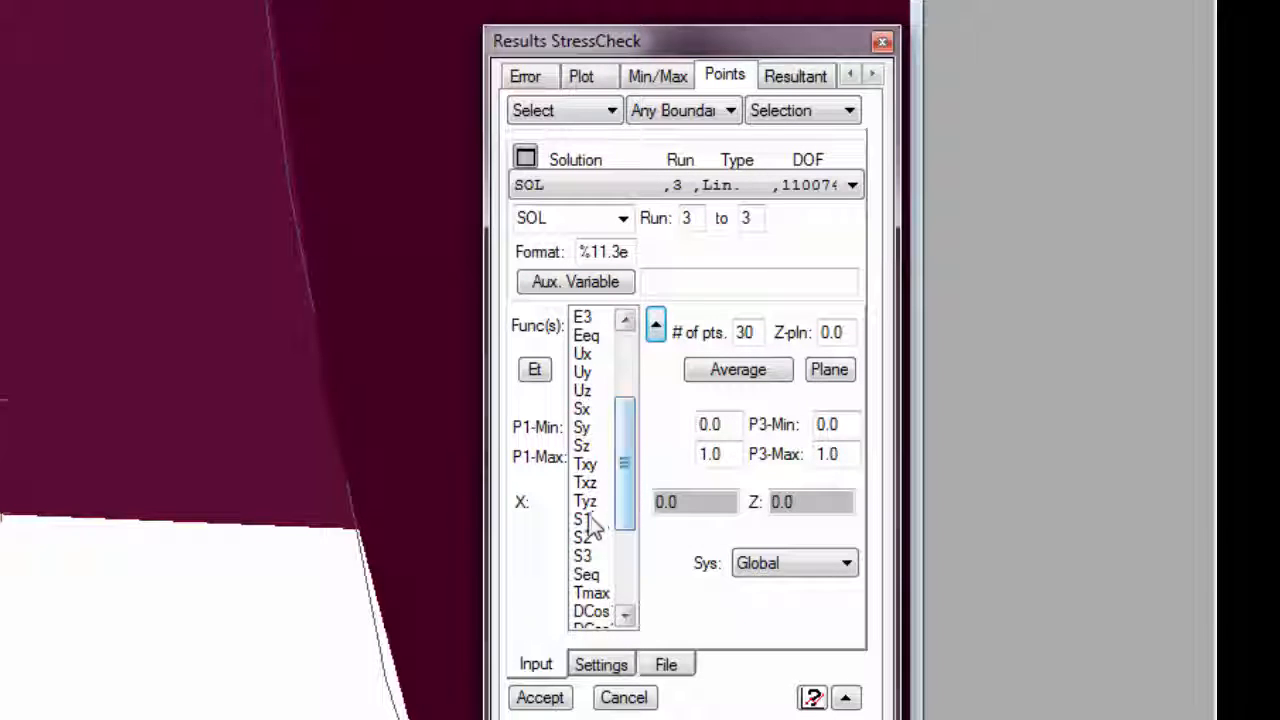
click(581, 518)
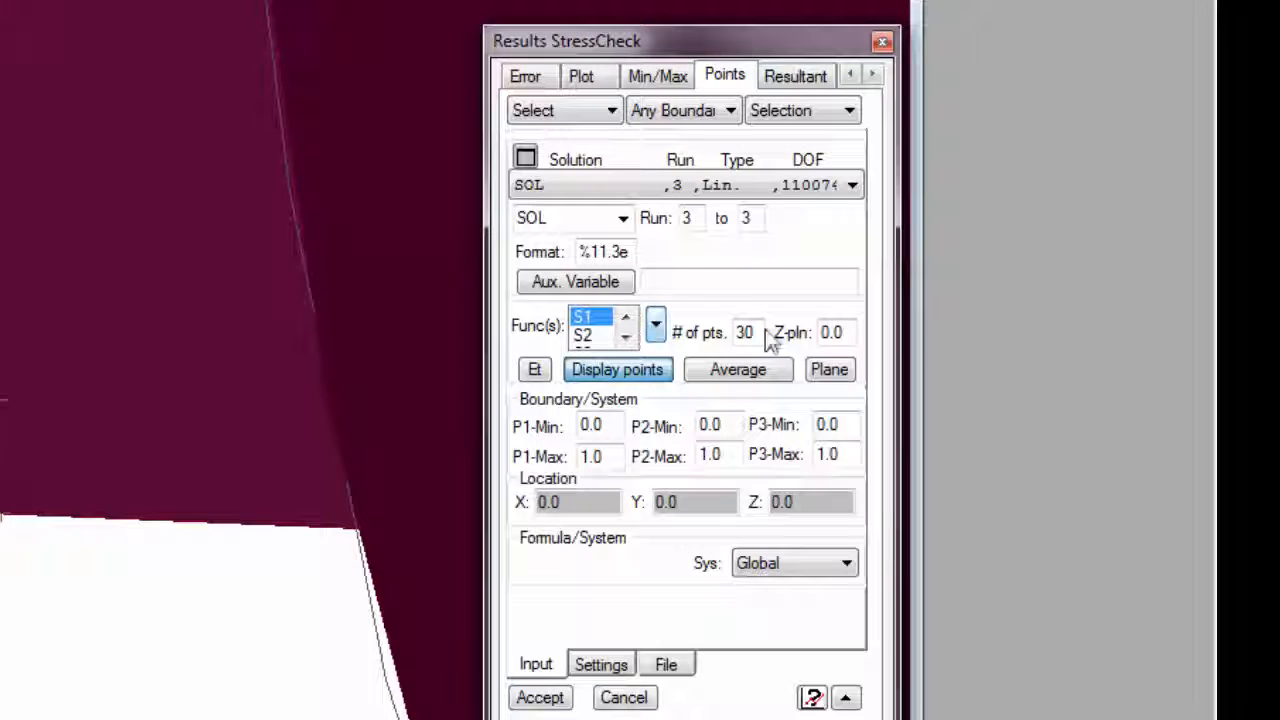
mouse_move(746, 332)
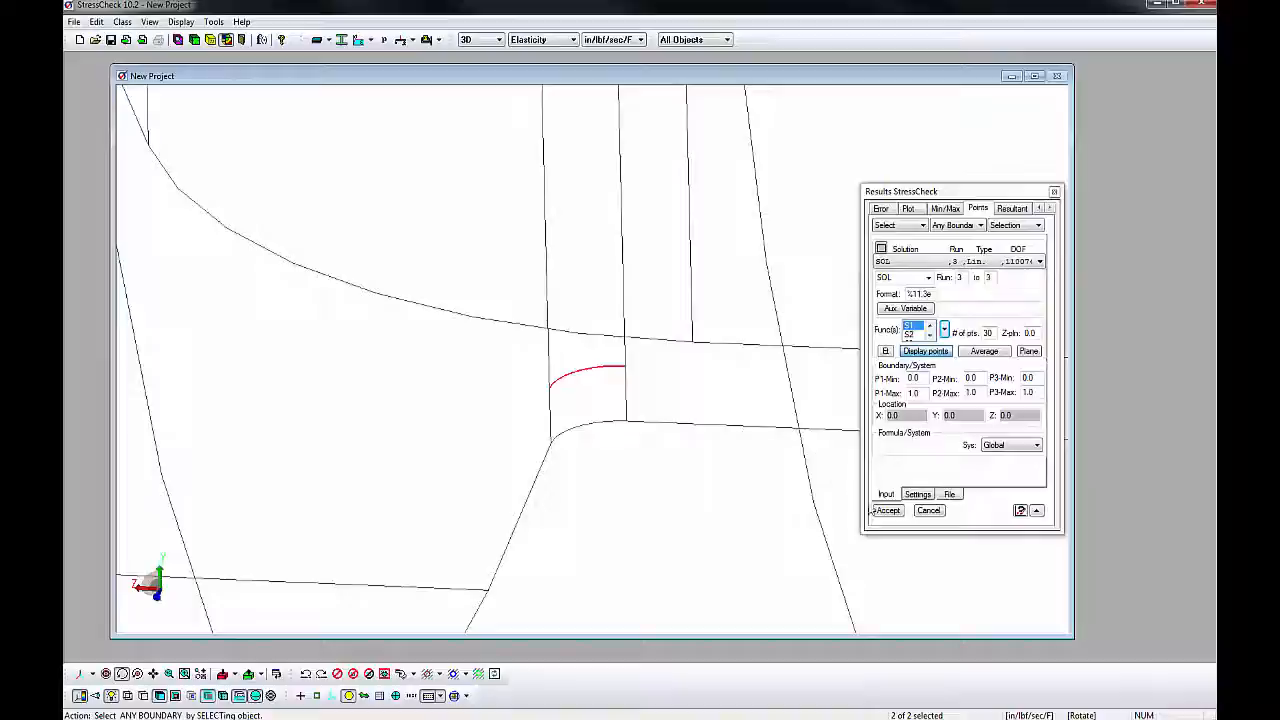
click(925, 351)
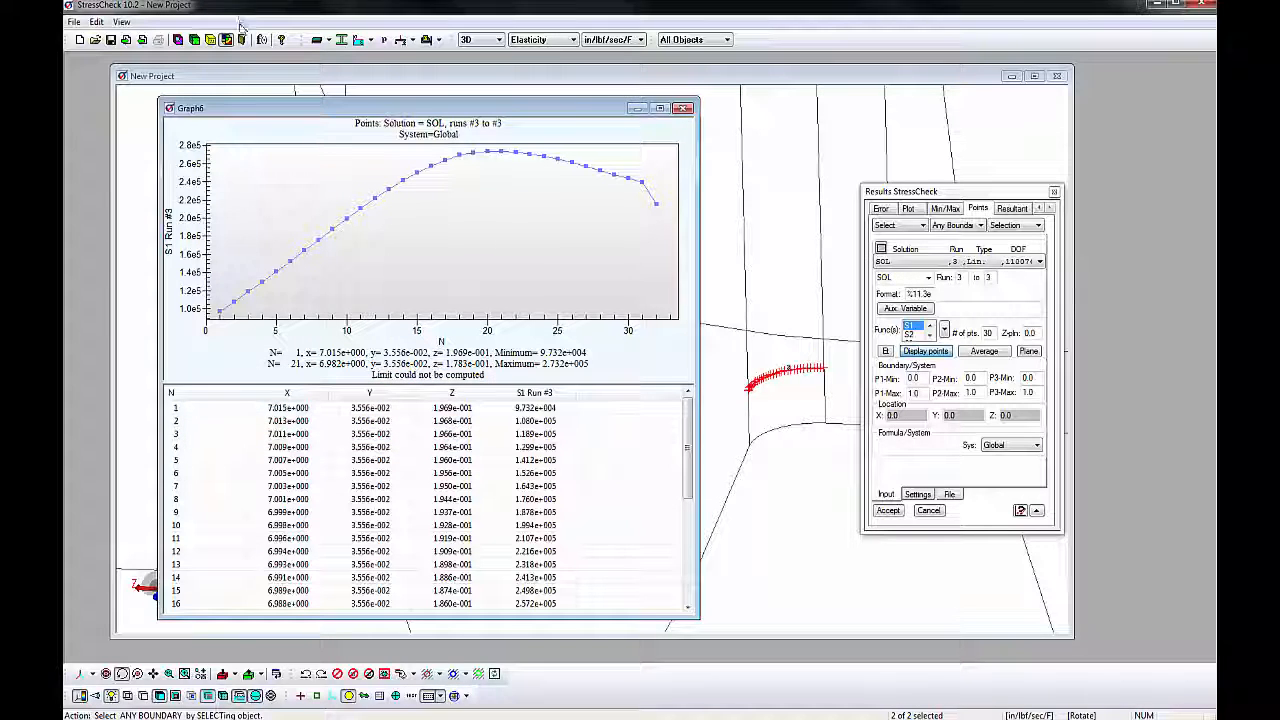
Open the Help menu to reach the Master Guide.
click(400, 17)
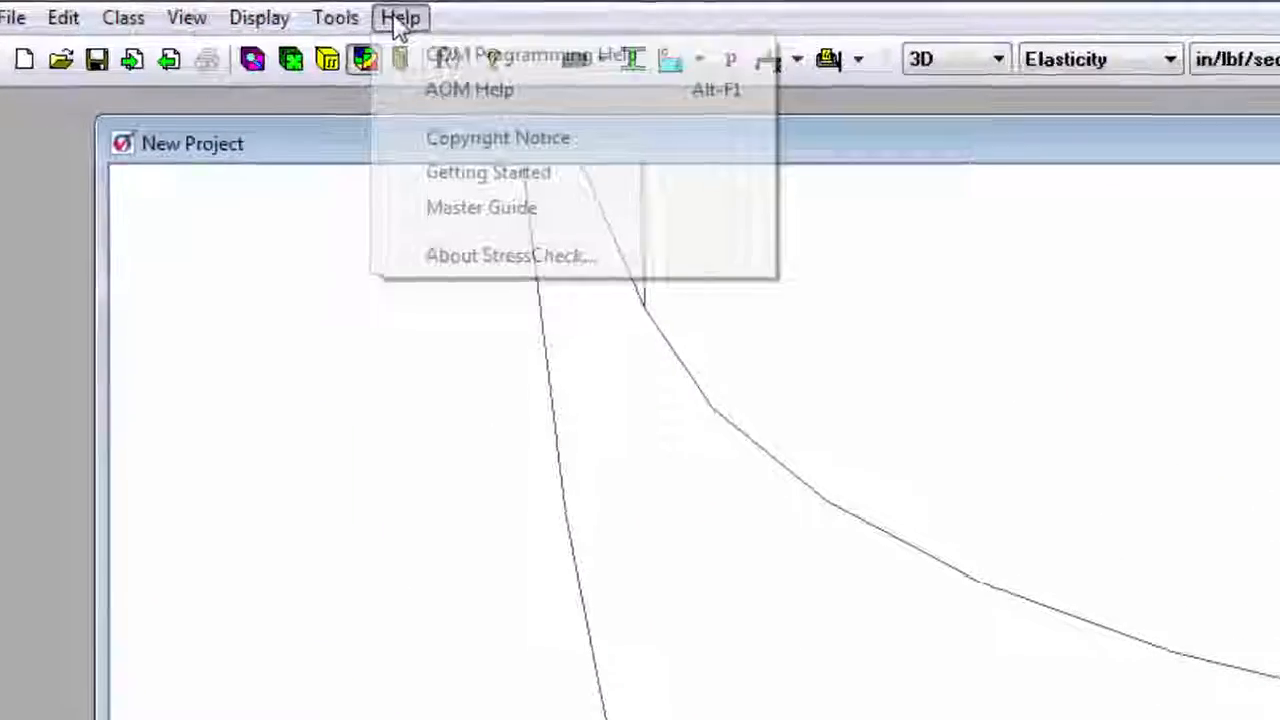
mouse_move(473, 223)
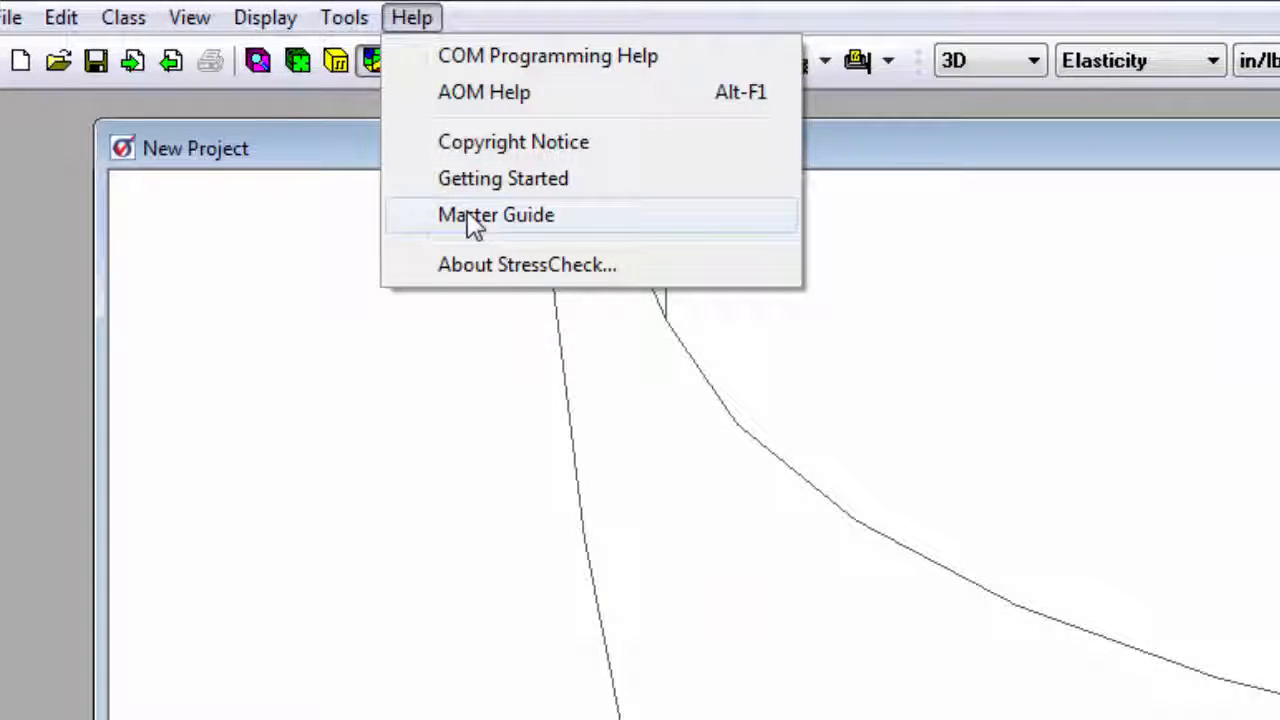